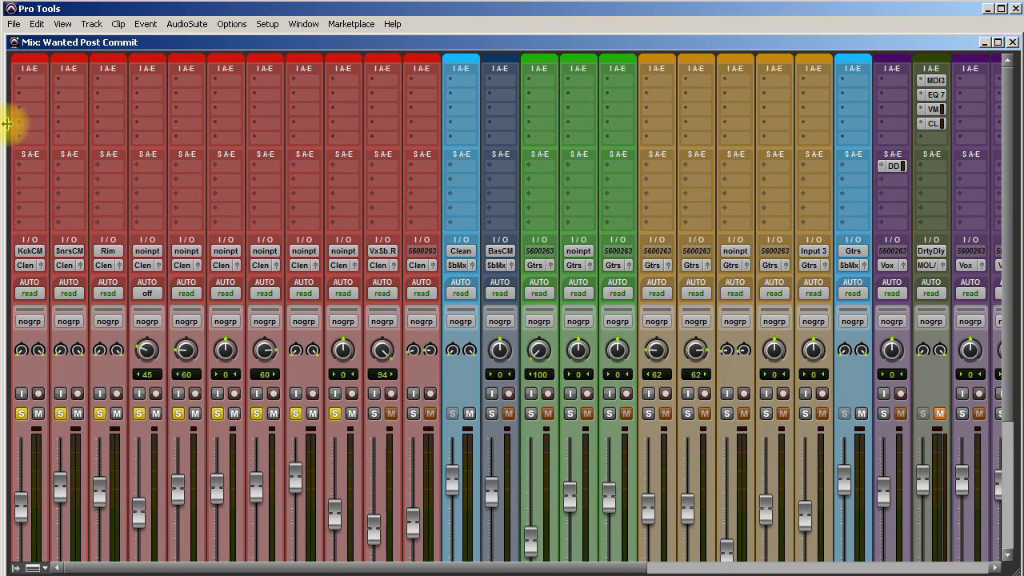
Bring the Drum Buss track into view in the Edit window and insert a Dyn3 Compressor/Limiter on it.
scroll(right, 3)
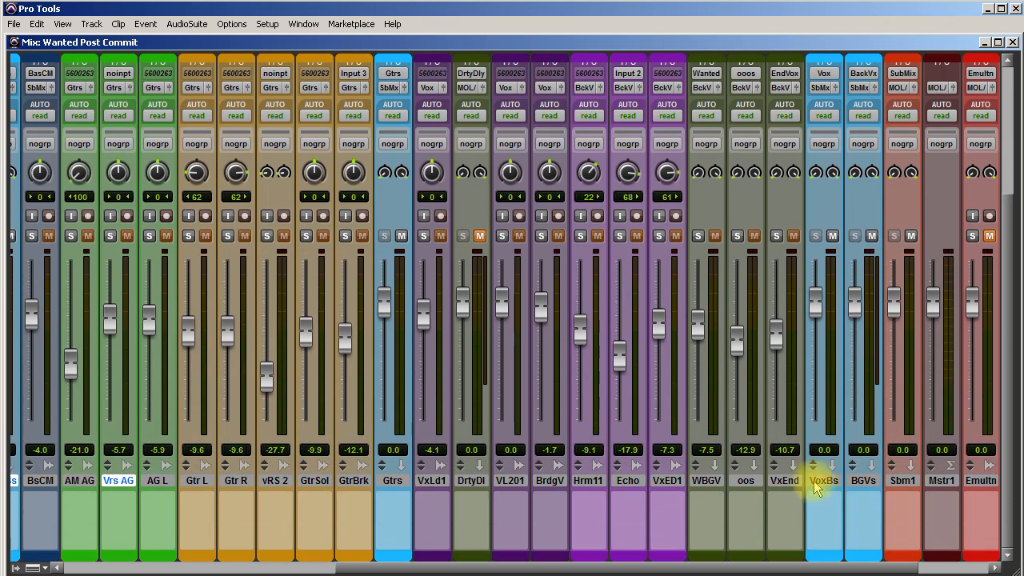
scroll(left, 3)
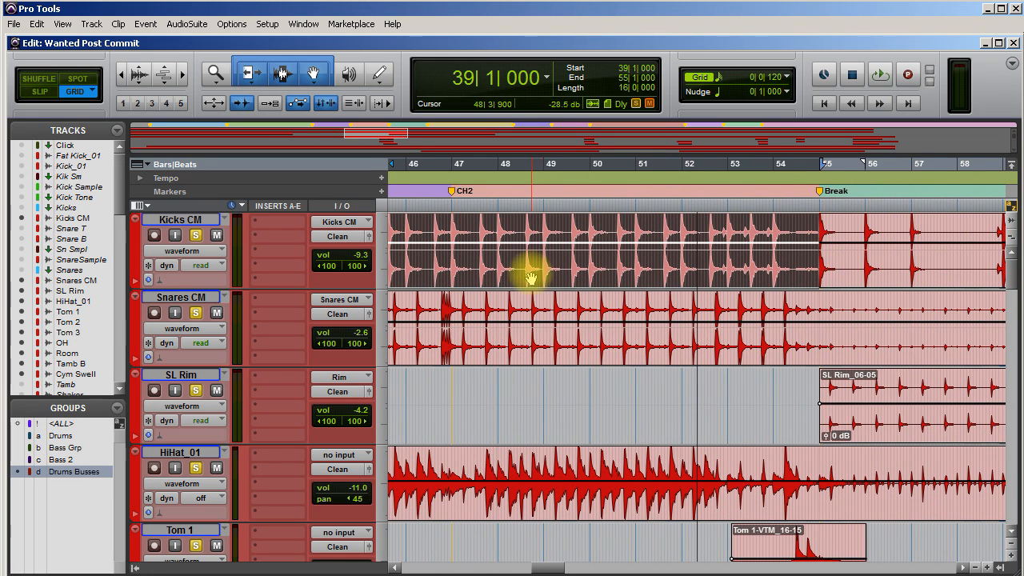
click(879, 74)
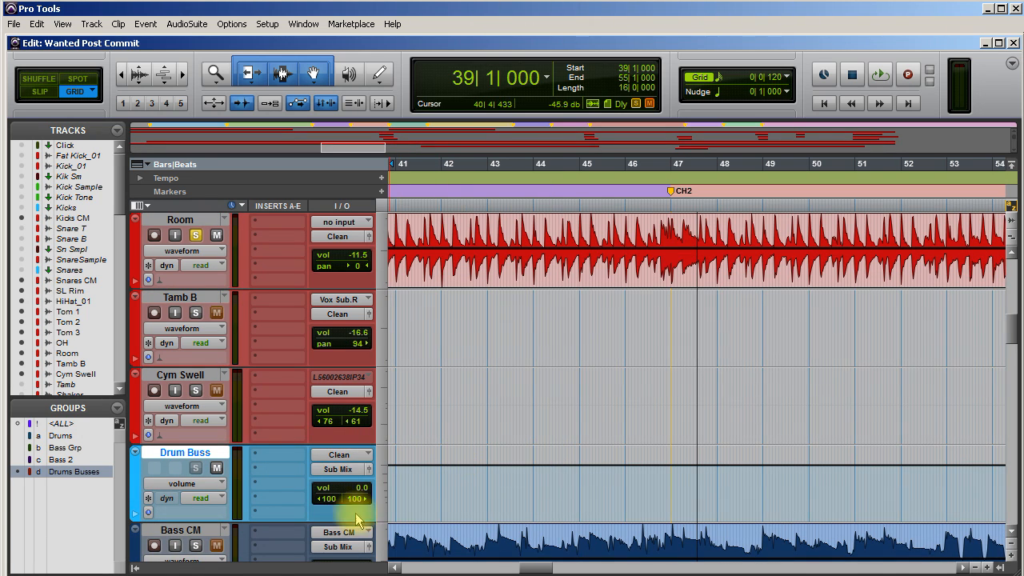
mouse_move(289, 467)
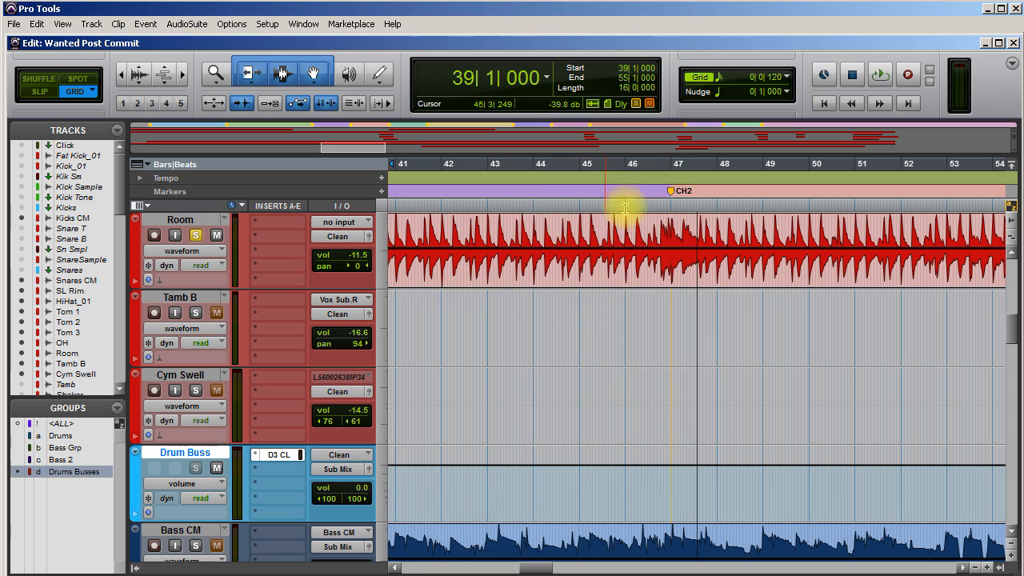
Set the Drum Buss compressor to a 23.8:1 ratio, 24.0 ms release and sub-millisecond attack.
click(278, 454)
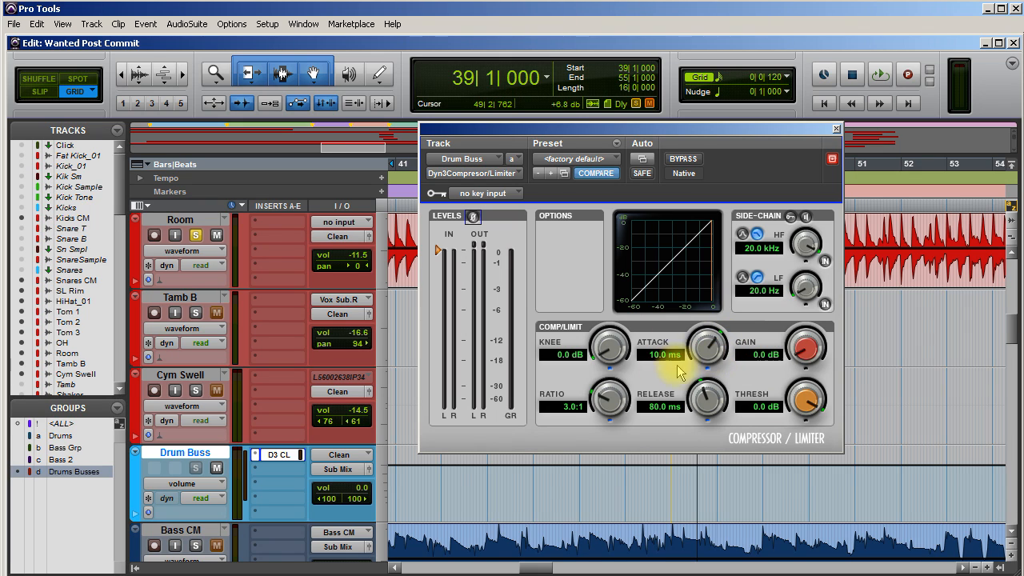
mouse_move(670, 438)
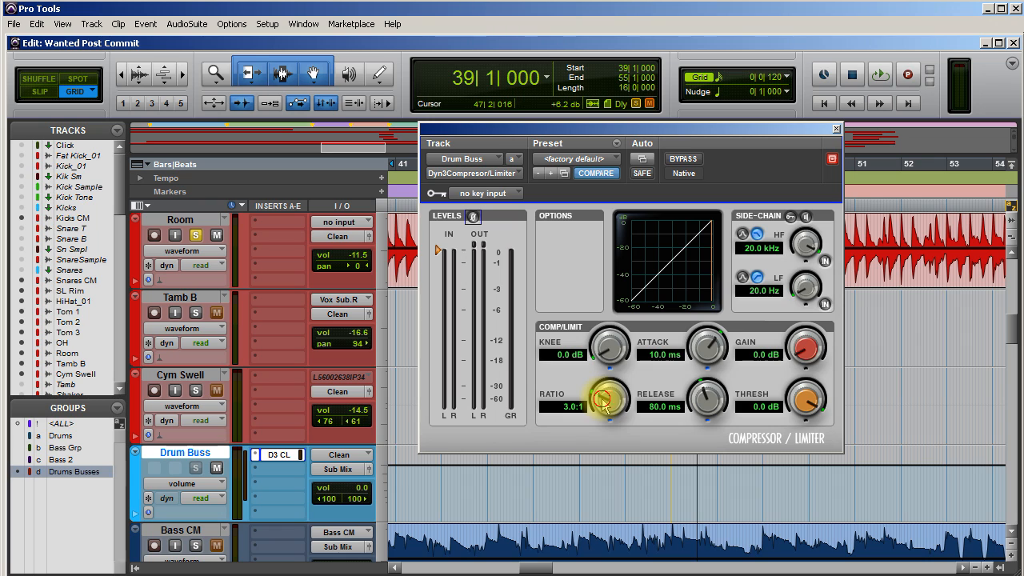
drag(604, 399, 623, 304)
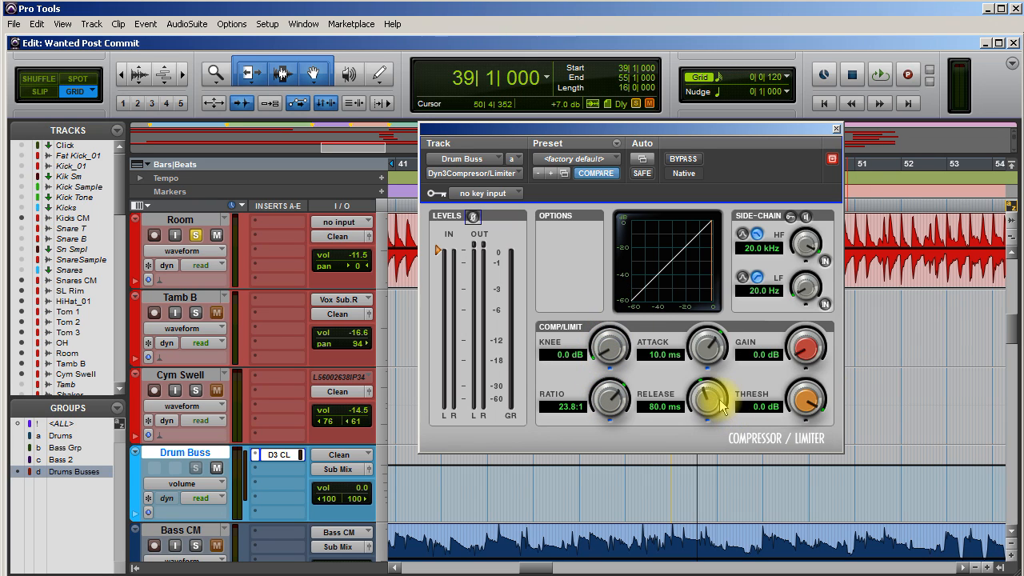
drag(711, 399, 710, 415)
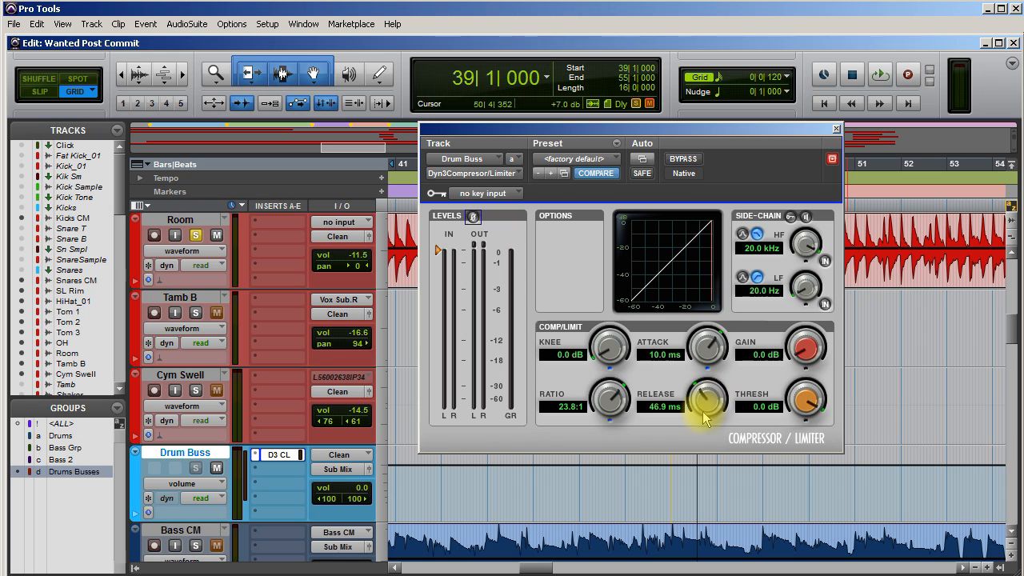
drag(707, 406, 702, 490)
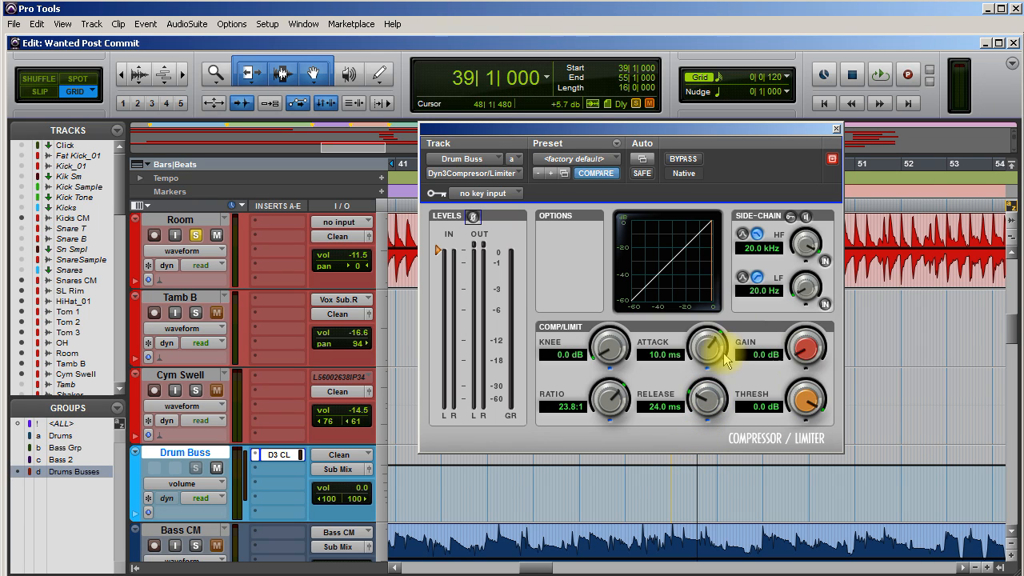
drag(707, 349, 707, 376)
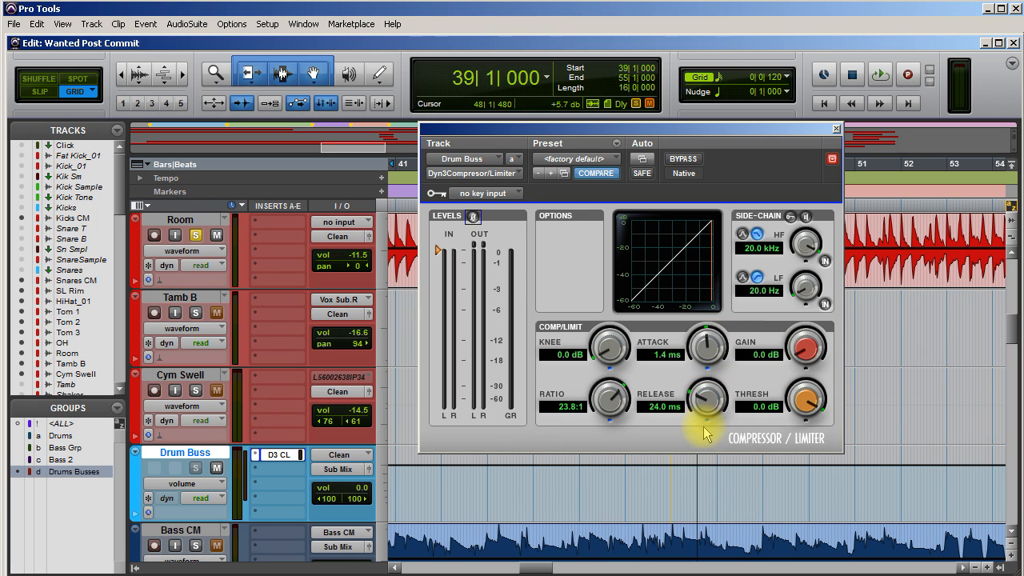
drag(707, 345, 706, 336)
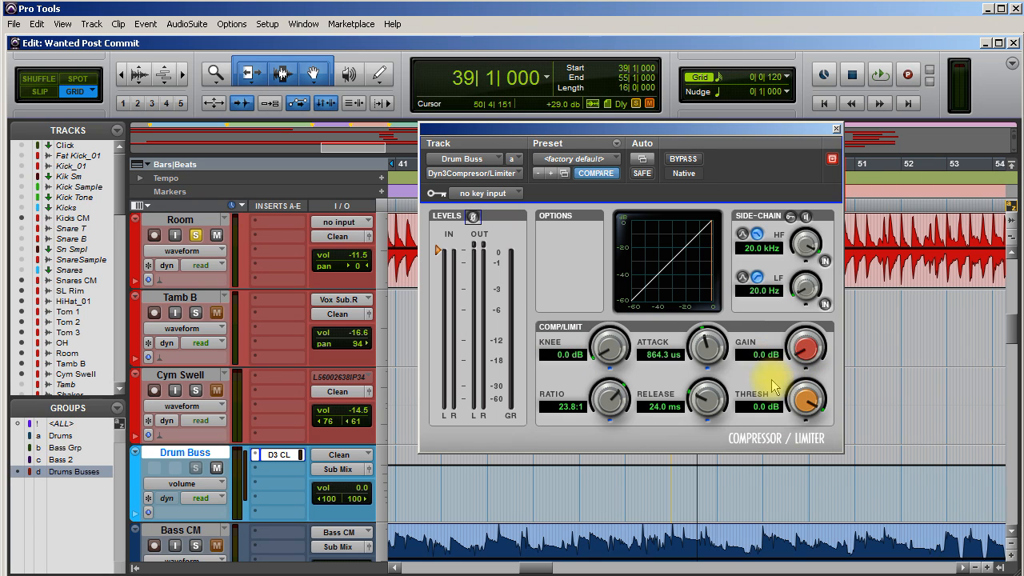
mouse_move(512, 254)
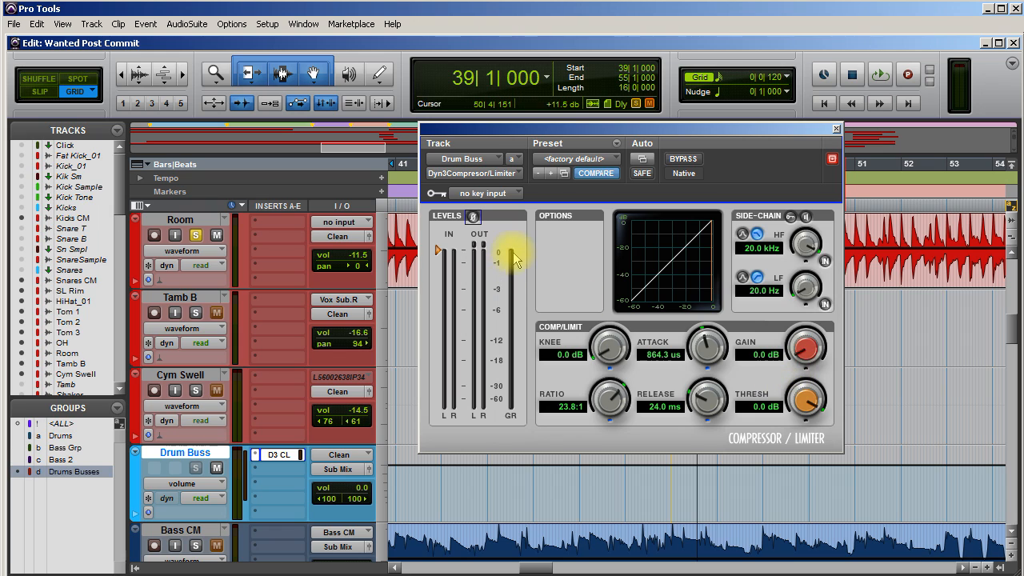
mouse_move(513, 382)
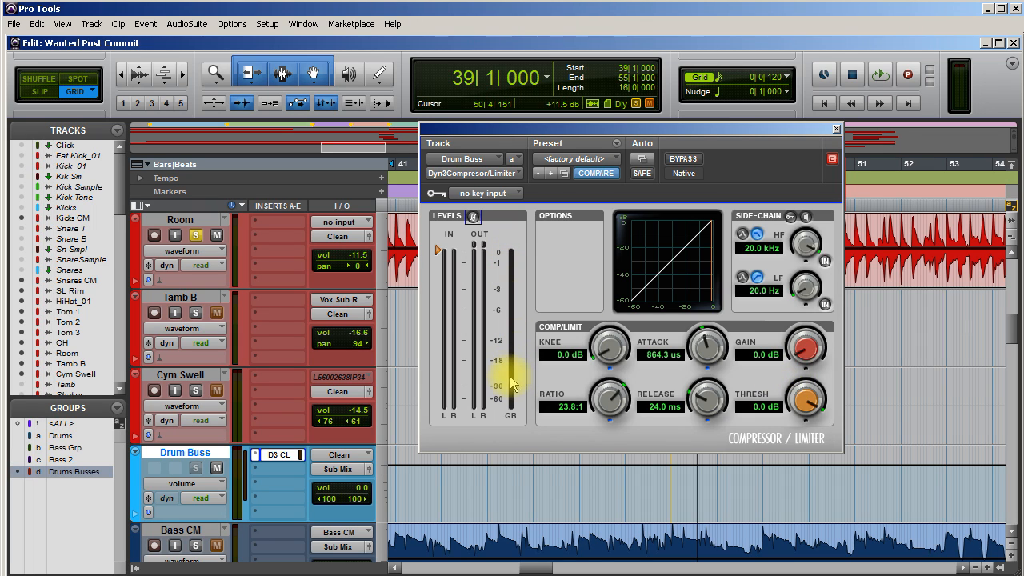
mouse_move(536, 389)
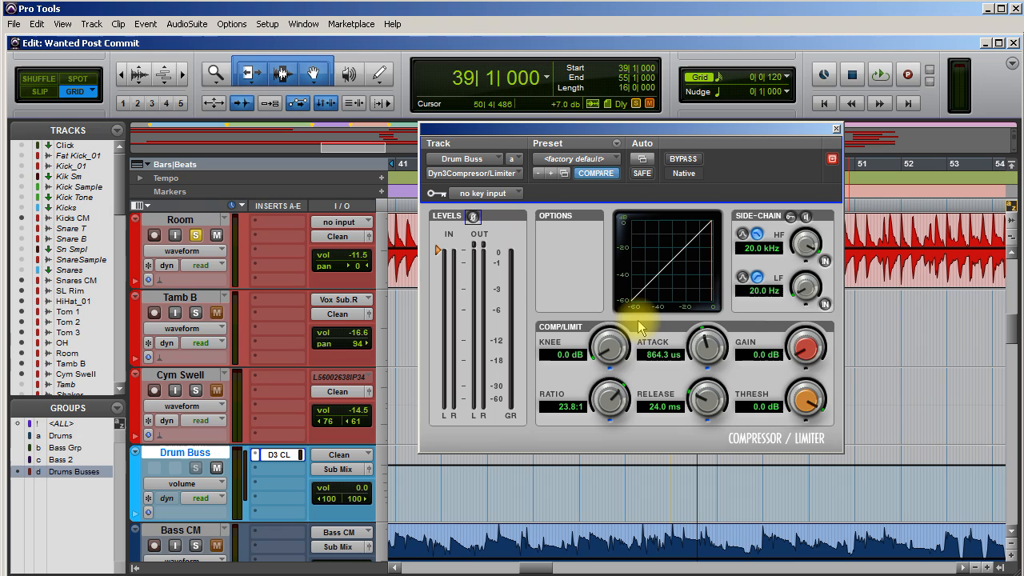
mouse_move(653, 339)
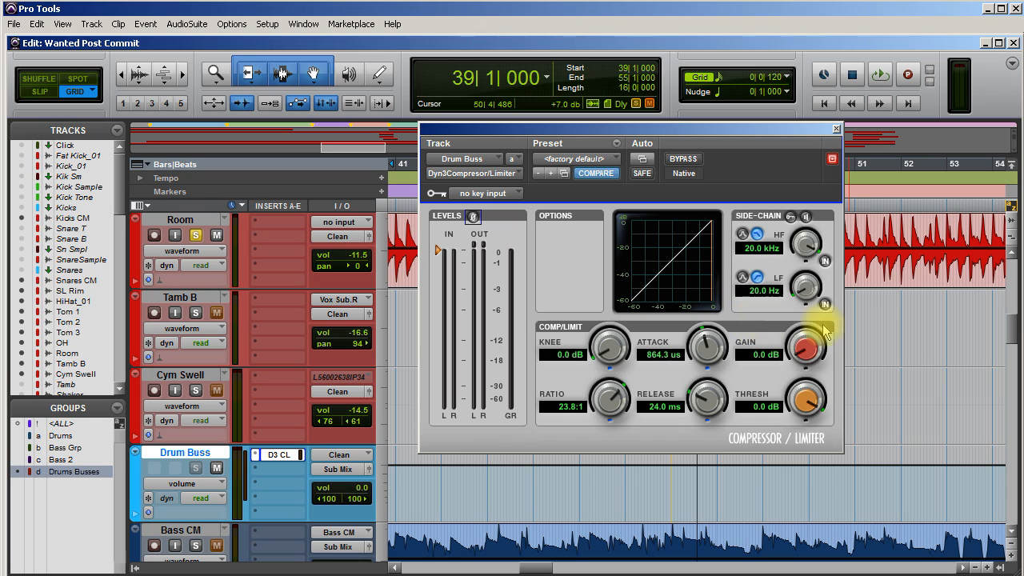
mouse_move(520, 287)
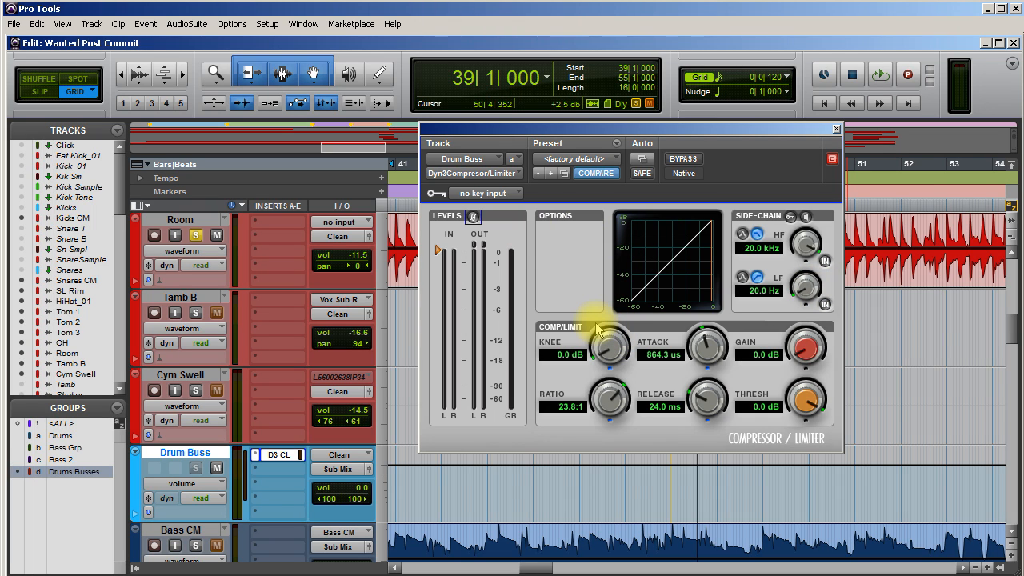
mouse_move(760, 355)
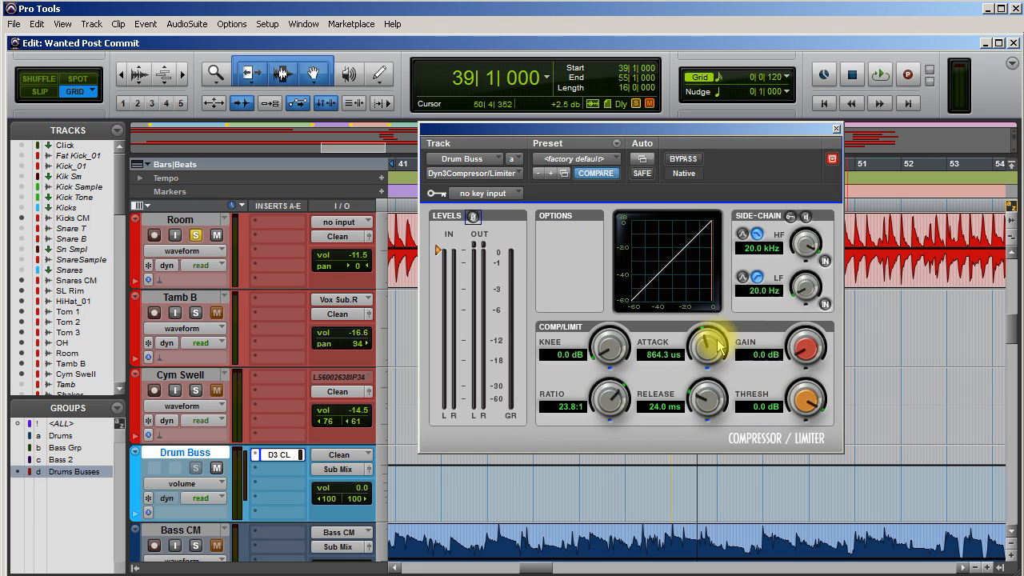
mouse_move(723, 355)
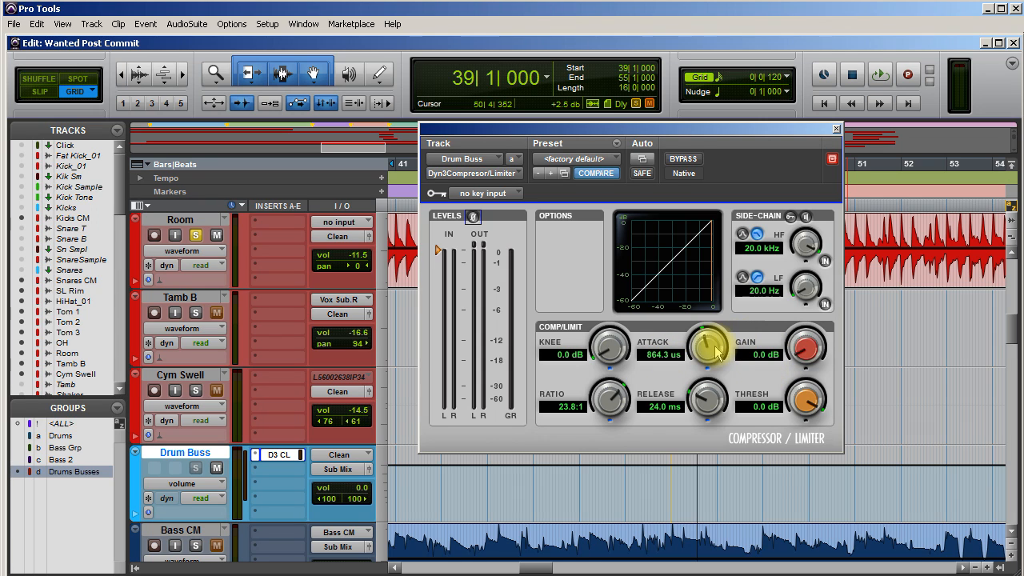
mouse_move(808, 399)
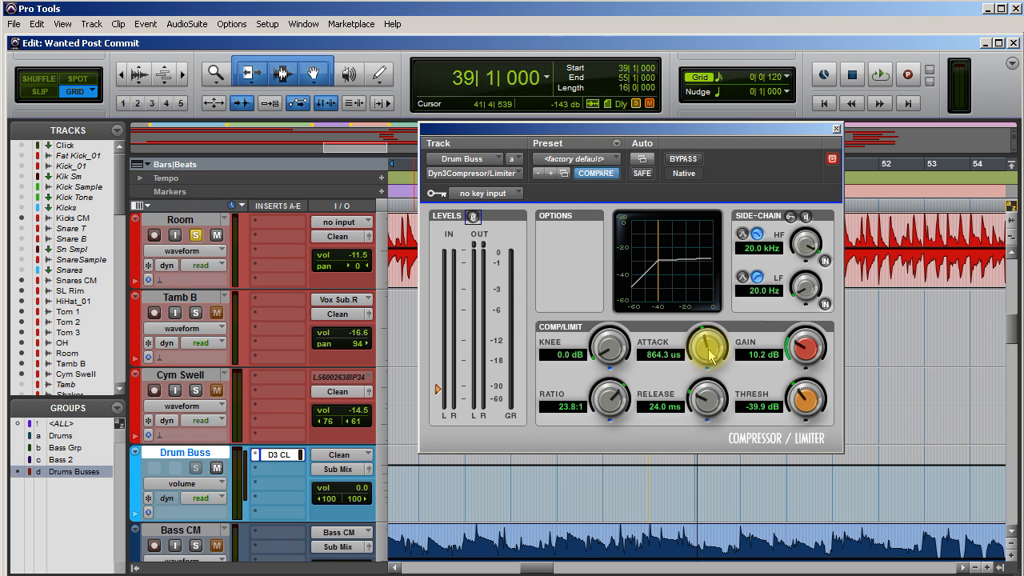
Slow the attack through 8.8 to 16.7 ms and lower the threshold to -43.1 dB while playing back.
drag(707, 349, 711, 336)
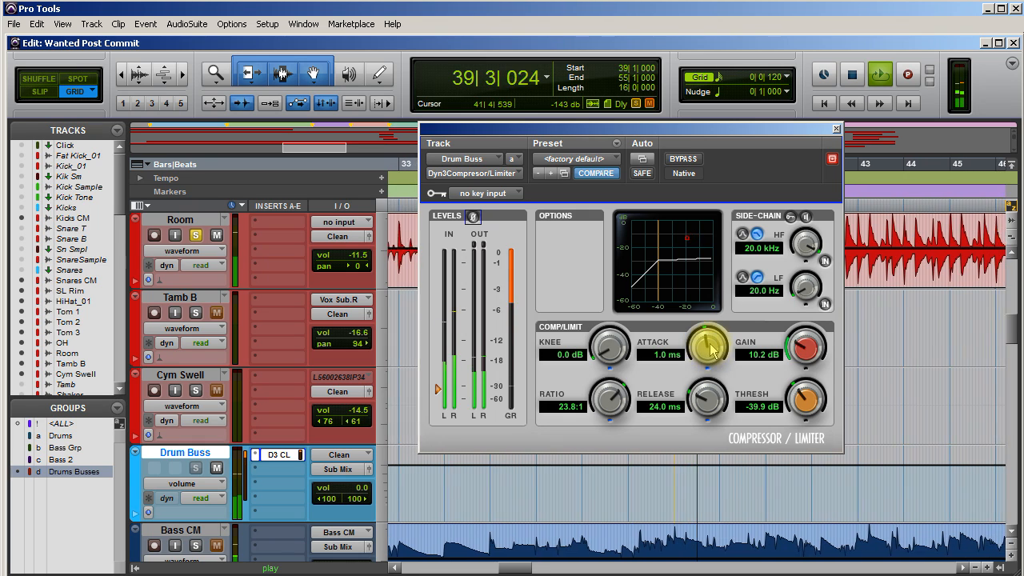
drag(707, 345, 716, 331)
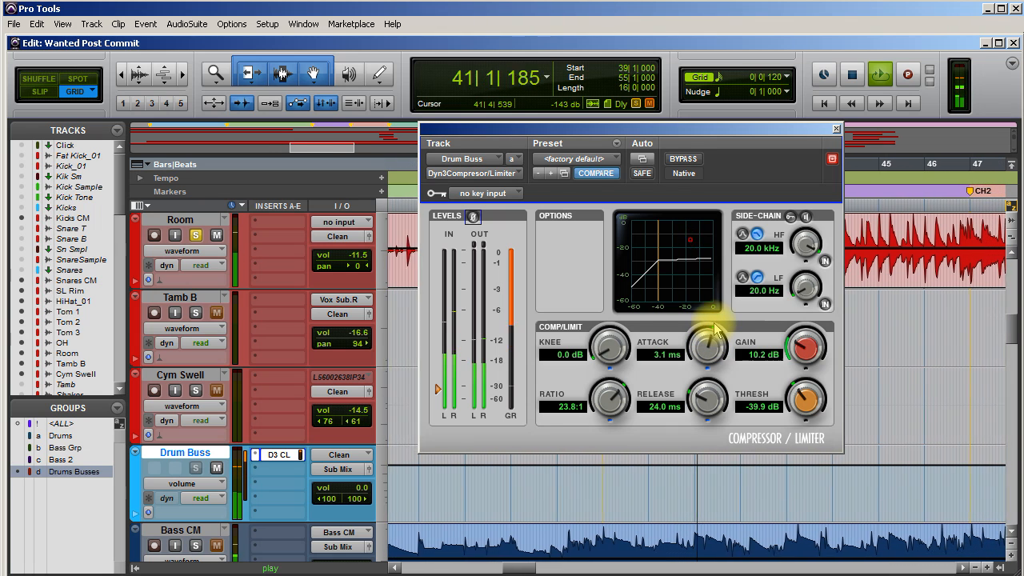
drag(707, 344, 716, 307)
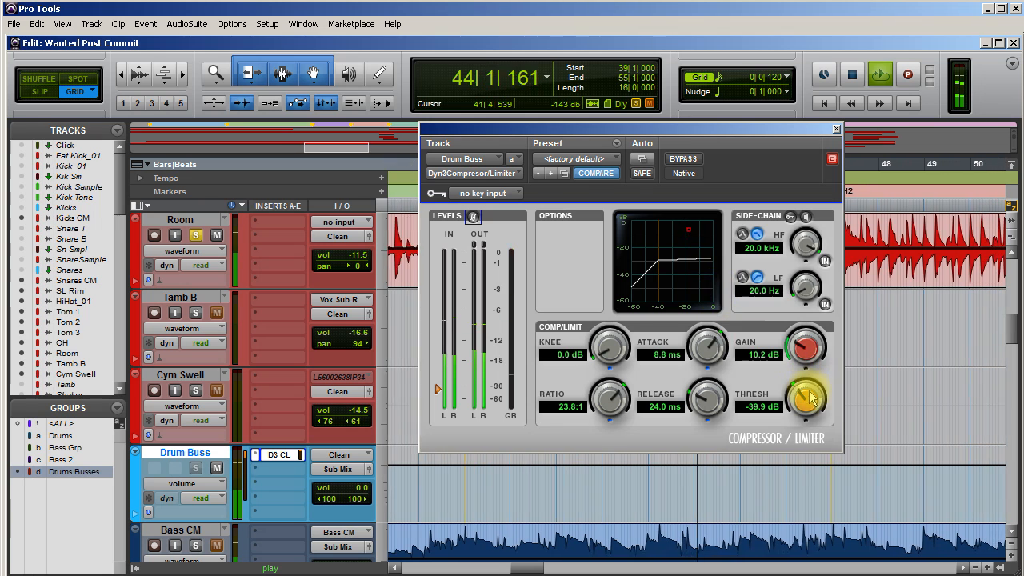
drag(808, 396, 808, 416)
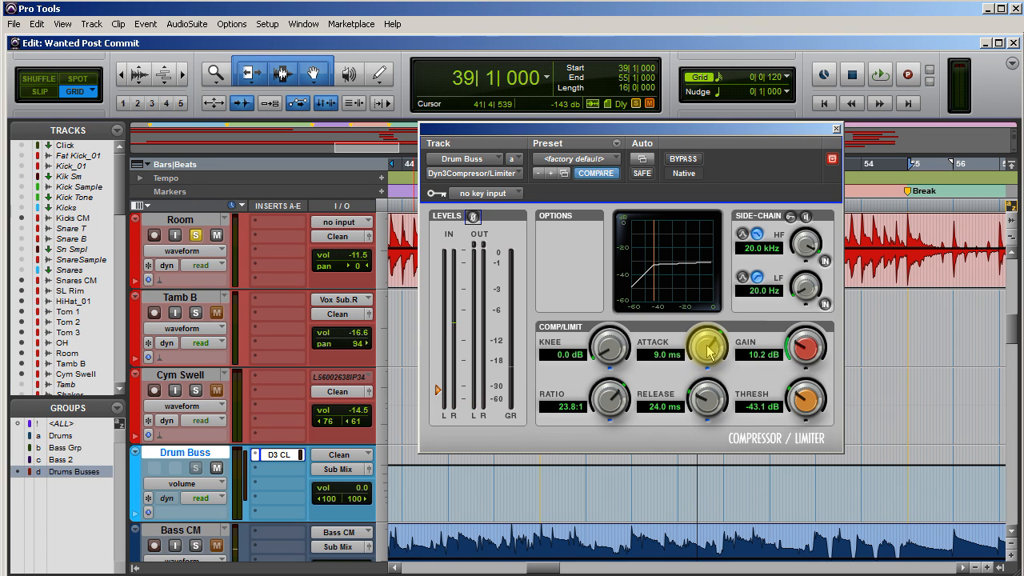
click(880, 75)
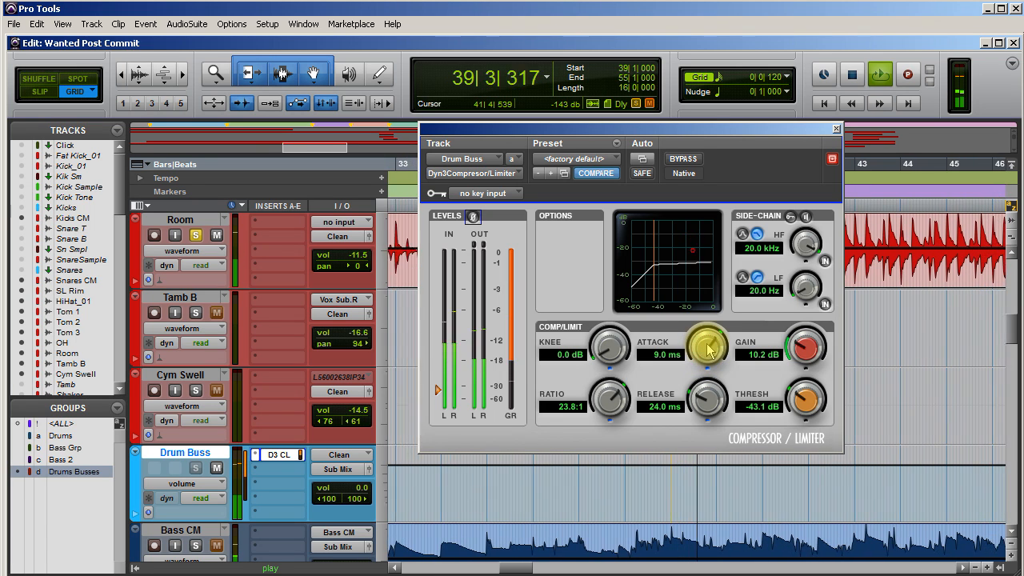
drag(707, 345, 710, 335)
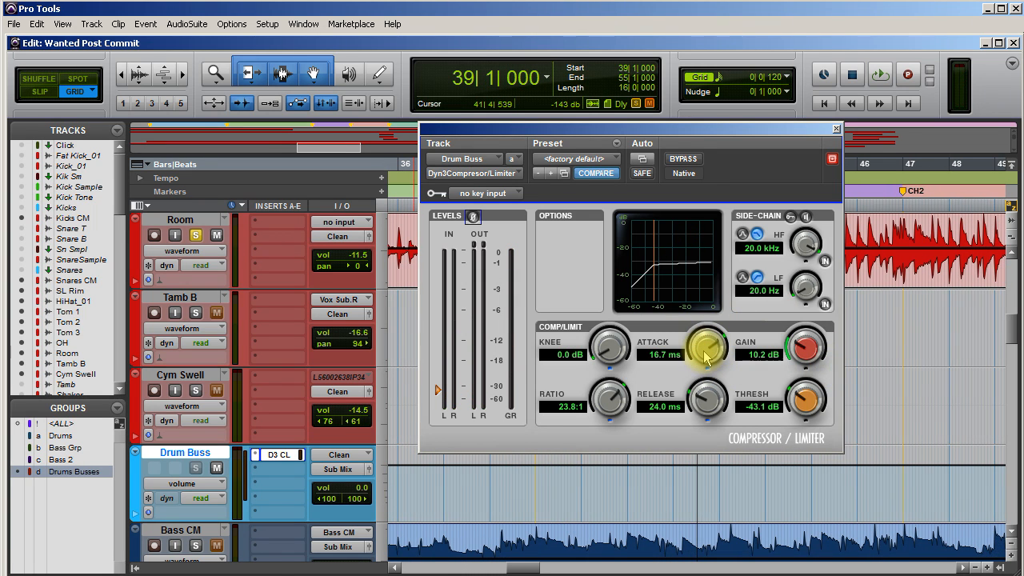
Audition attack times from 112.9 ms down to sub-millisecond, then settle it at 18.1 ms.
drag(707, 346, 707, 317)
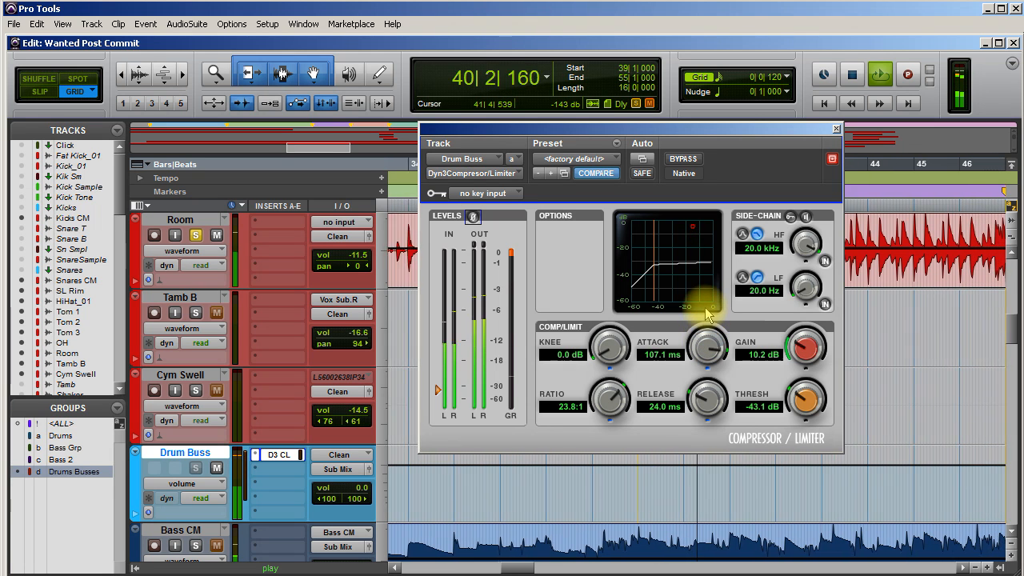
drag(707, 344, 710, 336)
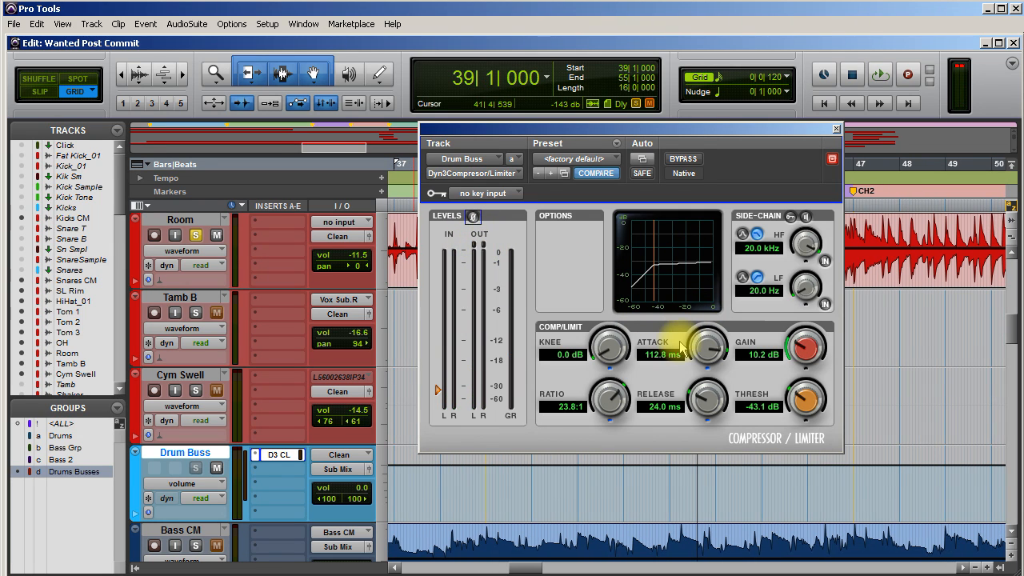
drag(704, 343, 703, 365)
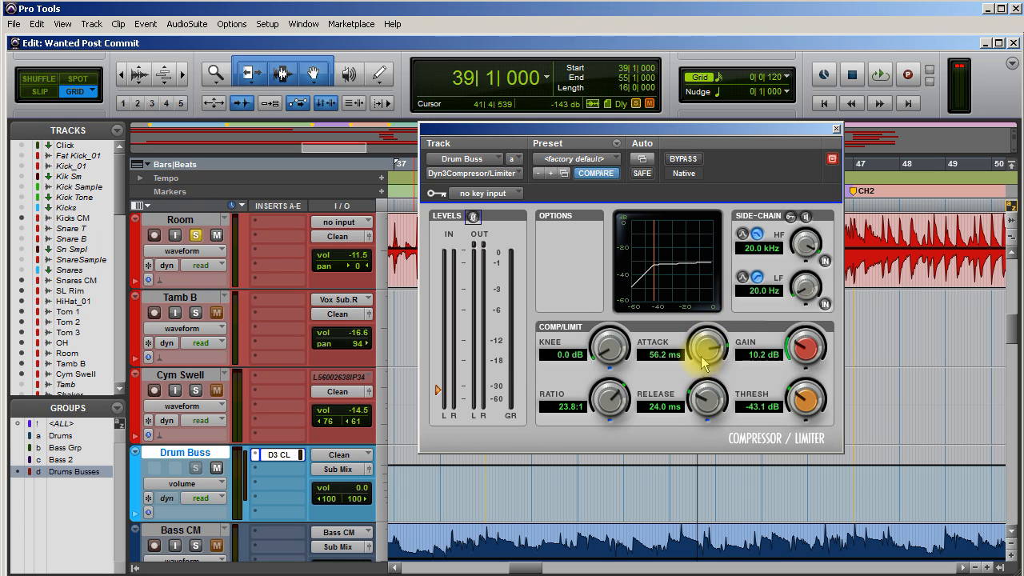
drag(707, 349, 706, 383)
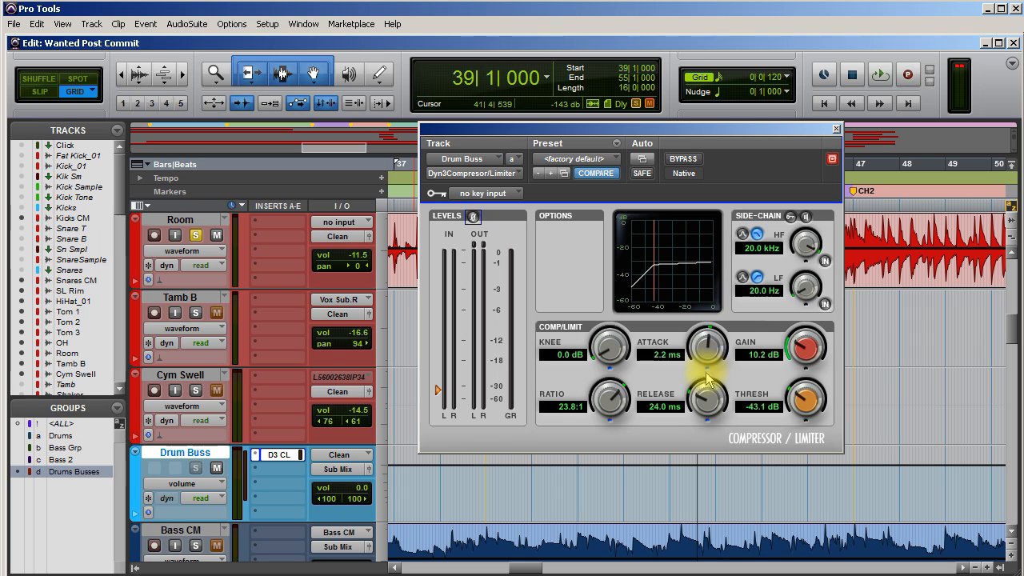
drag(707, 342, 707, 400)
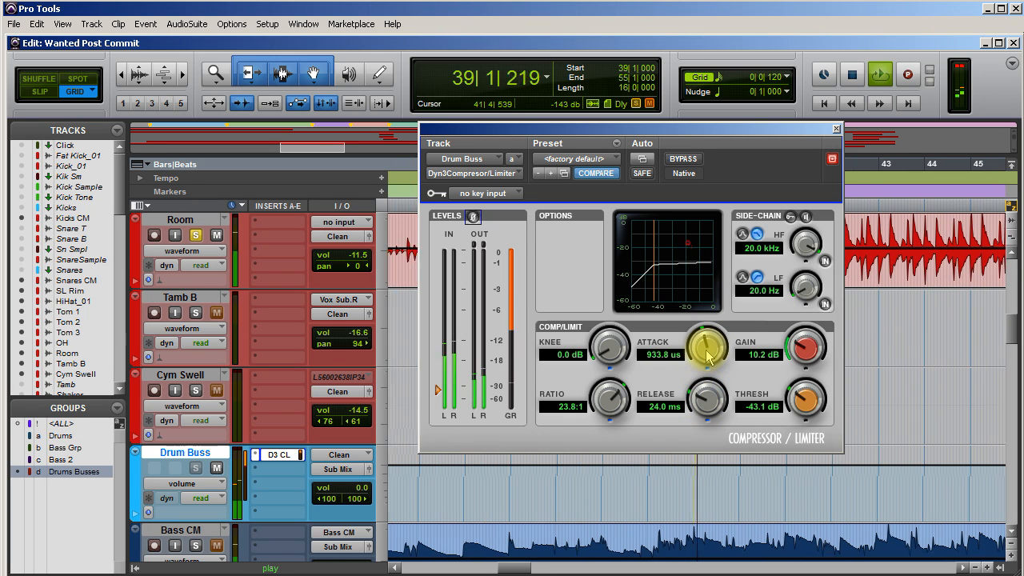
drag(707, 345, 712, 334)
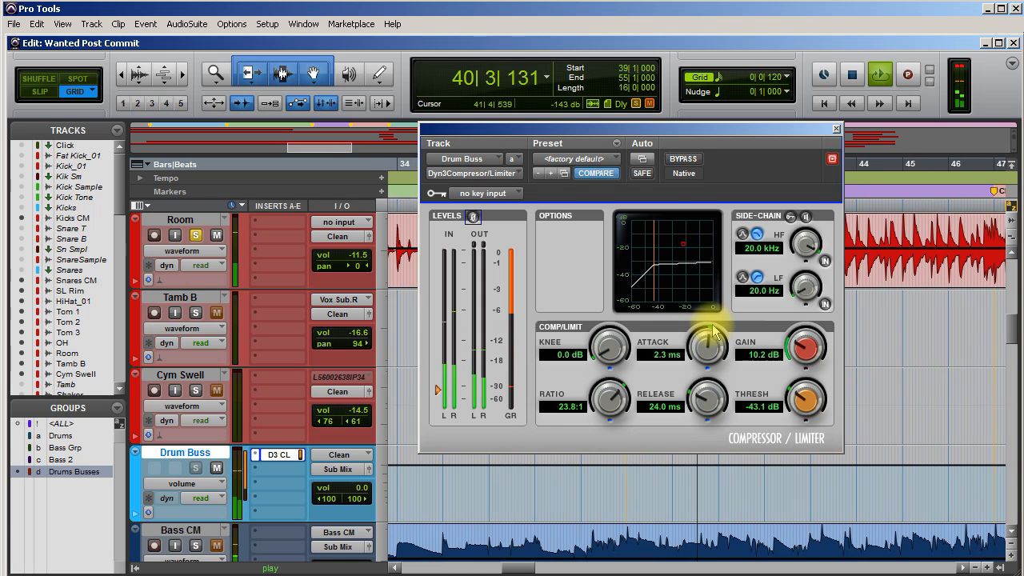
drag(706, 344, 716, 300)
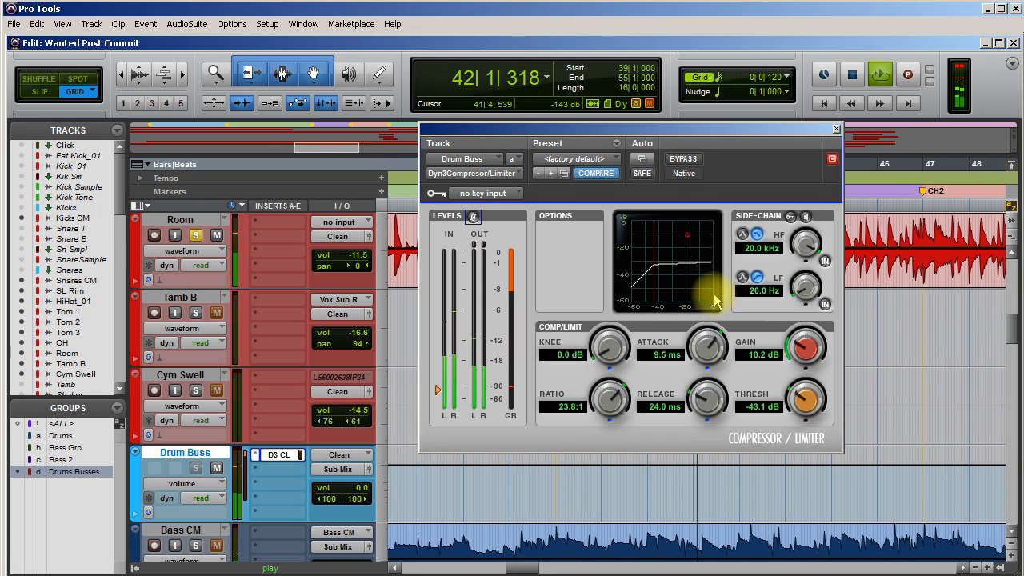
drag(707, 344, 717, 280)
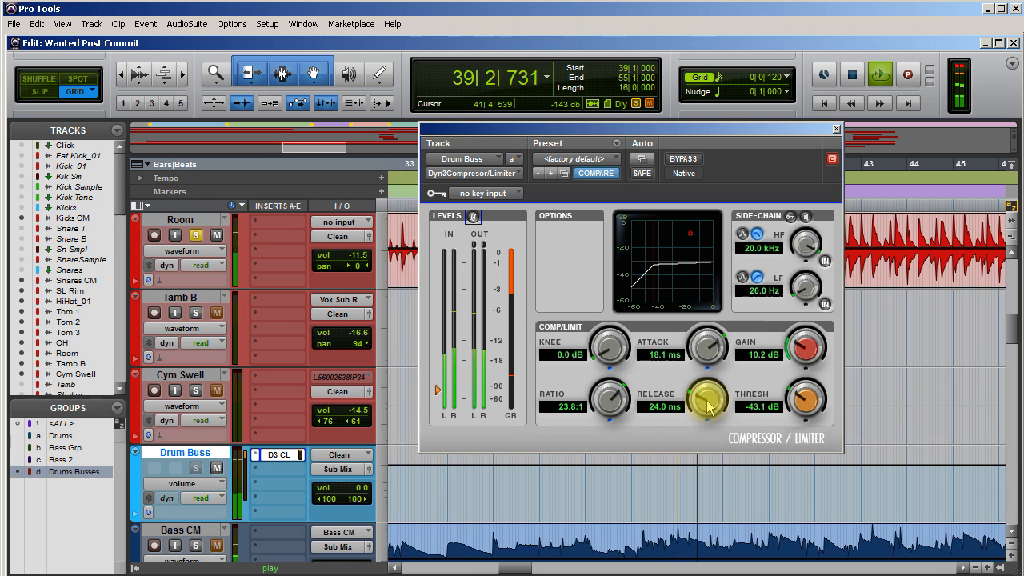
Lengthen the Drum Buss compressor release to 62.3 ms.
drag(706, 399, 711, 368)
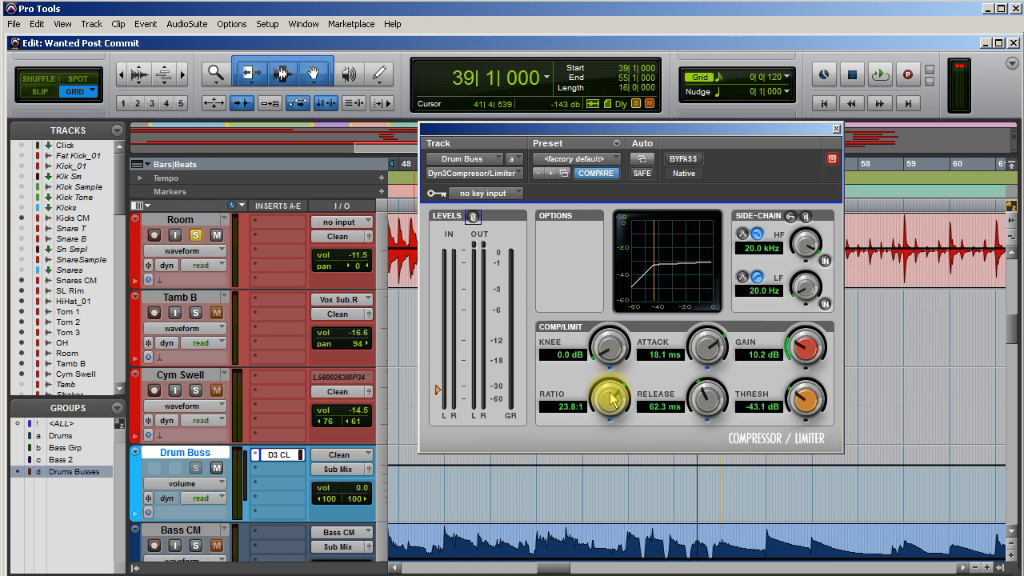
mouse_move(607, 445)
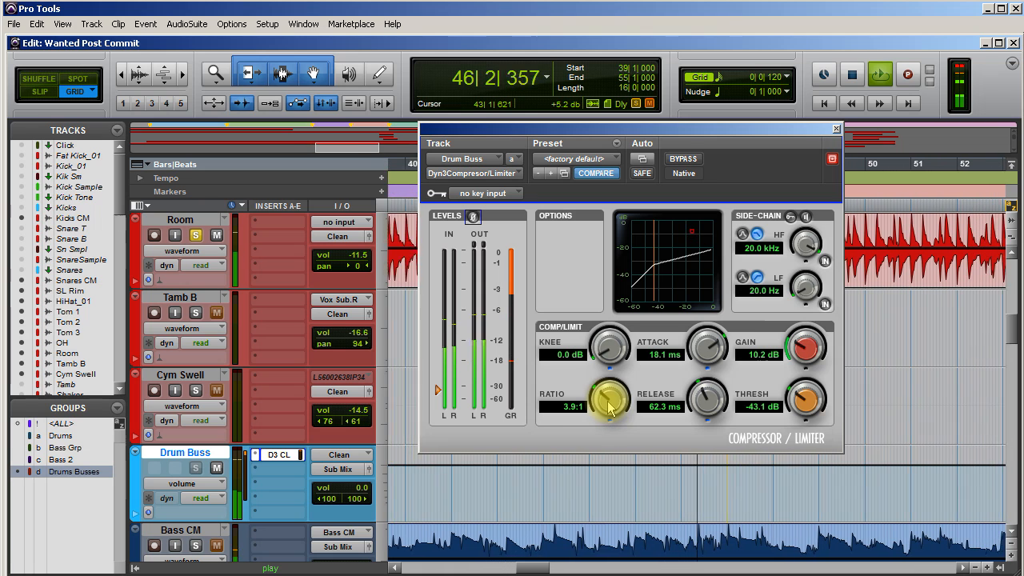
Ease the Drum Buss compression ratio down to 4.0:1.
drag(608, 403, 607, 419)
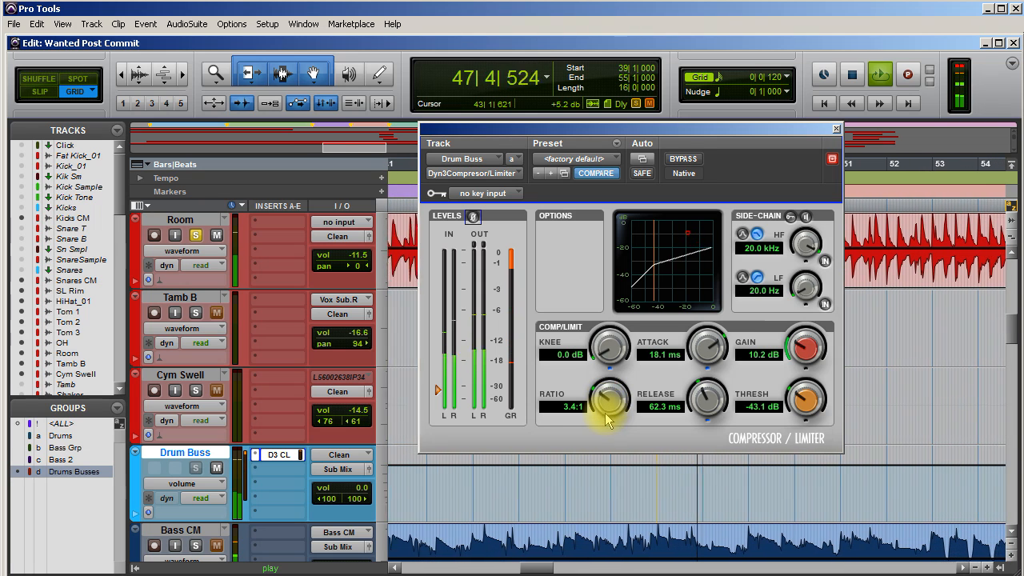
drag(608, 400, 608, 419)
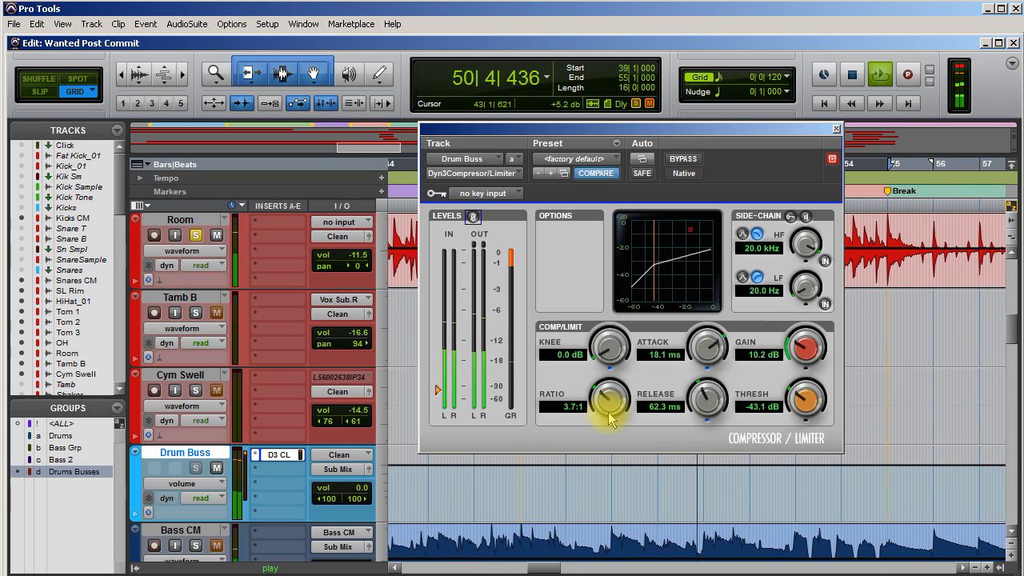
drag(609, 403, 611, 397)
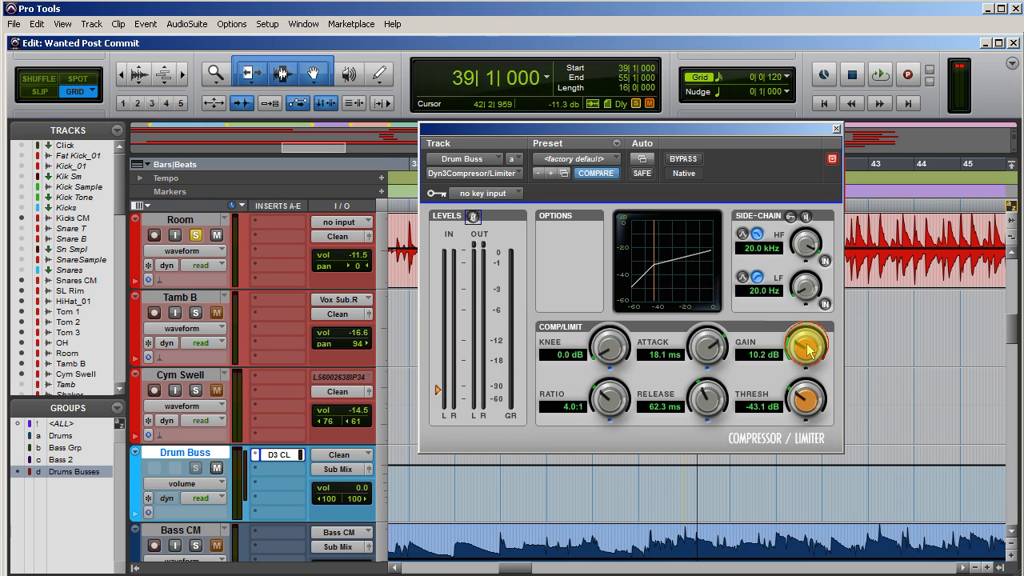
Reduce makeup gain and raise the threshold toward -21 dB while auditioning the drums.
drag(806, 345, 806, 384)
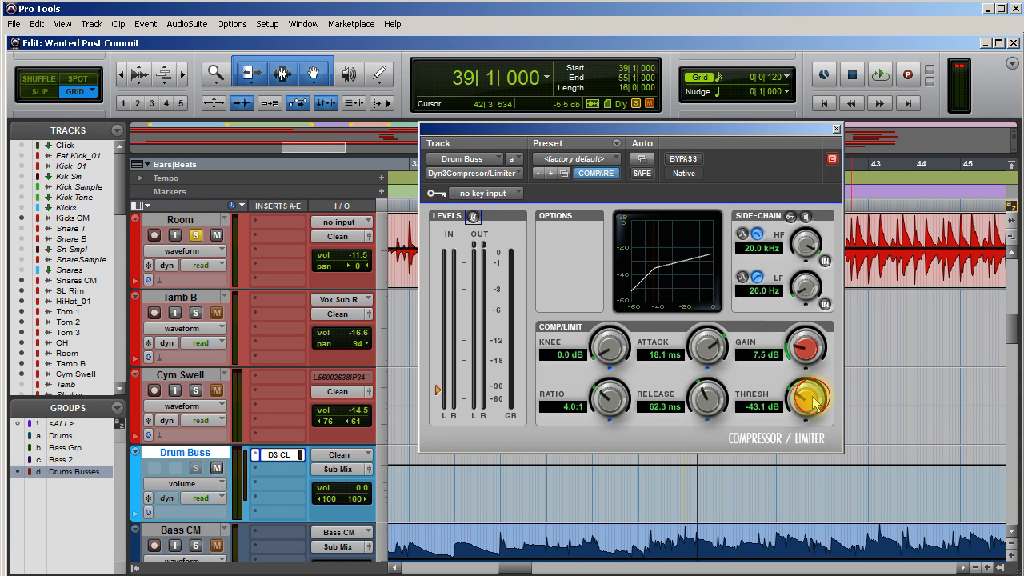
click(879, 74)
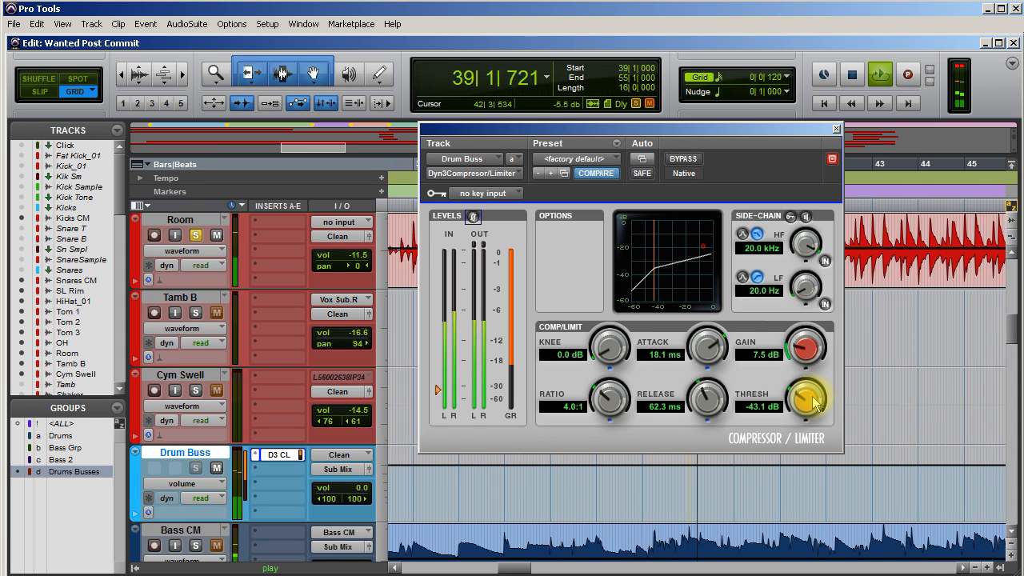
drag(808, 400, 824, 376)
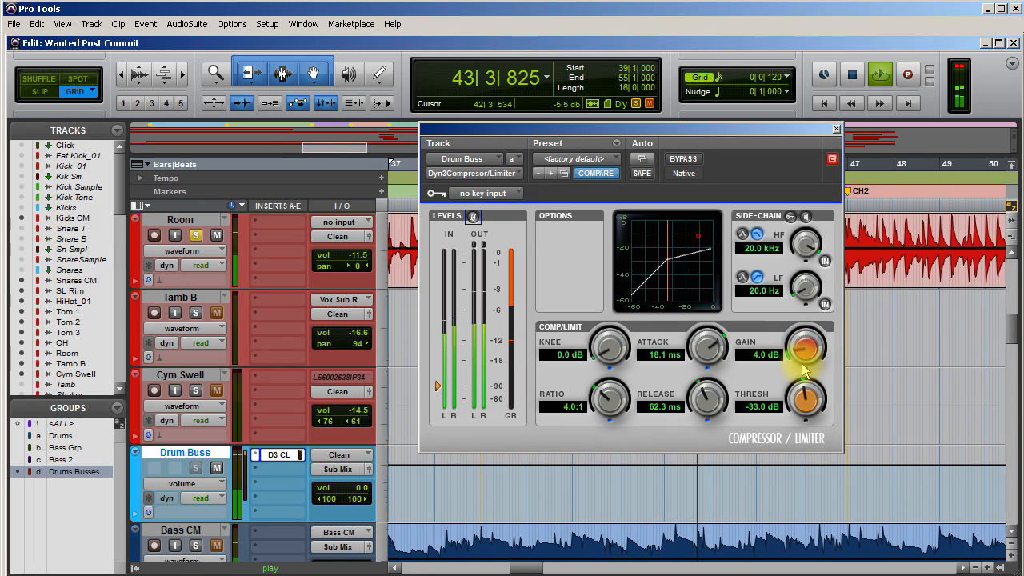
drag(806, 344, 808, 376)
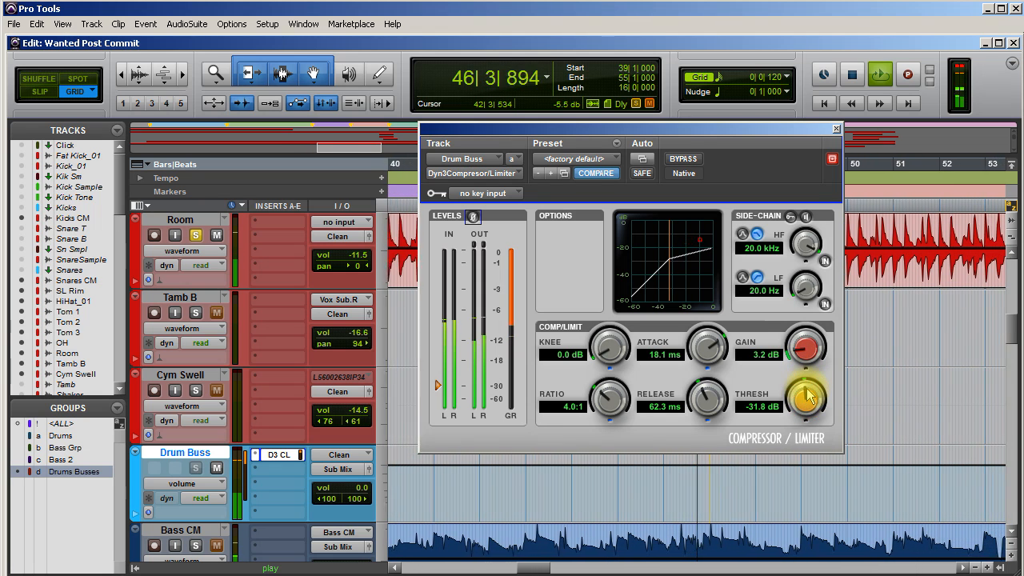
drag(806, 403, 816, 365)
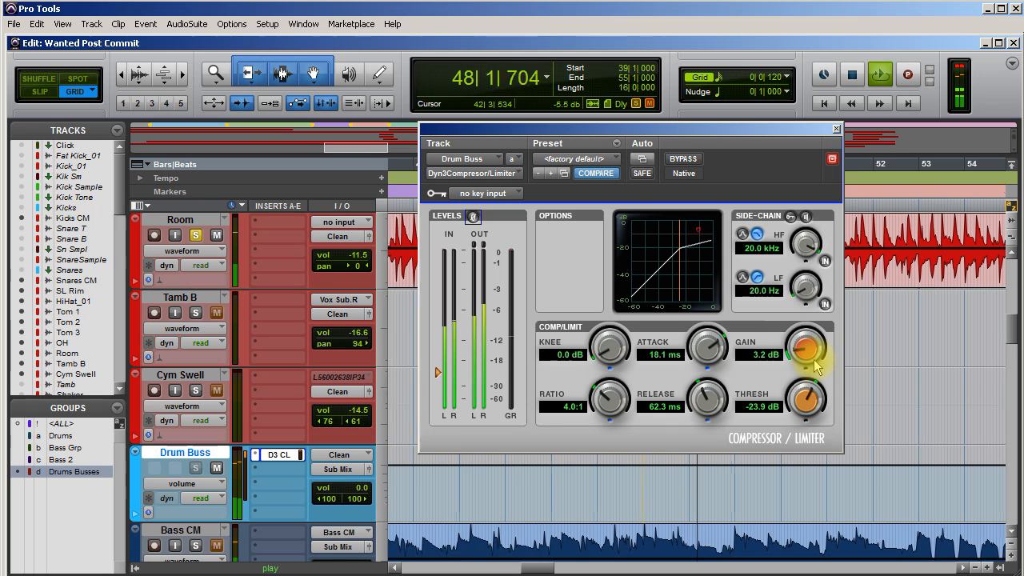
drag(806, 396, 806, 416)
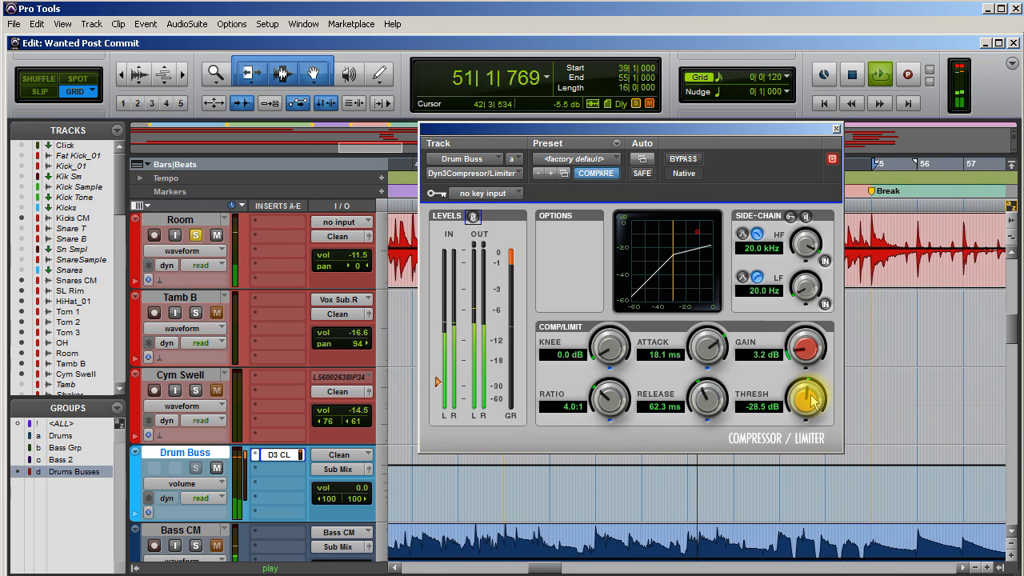
drag(808, 400, 819, 388)
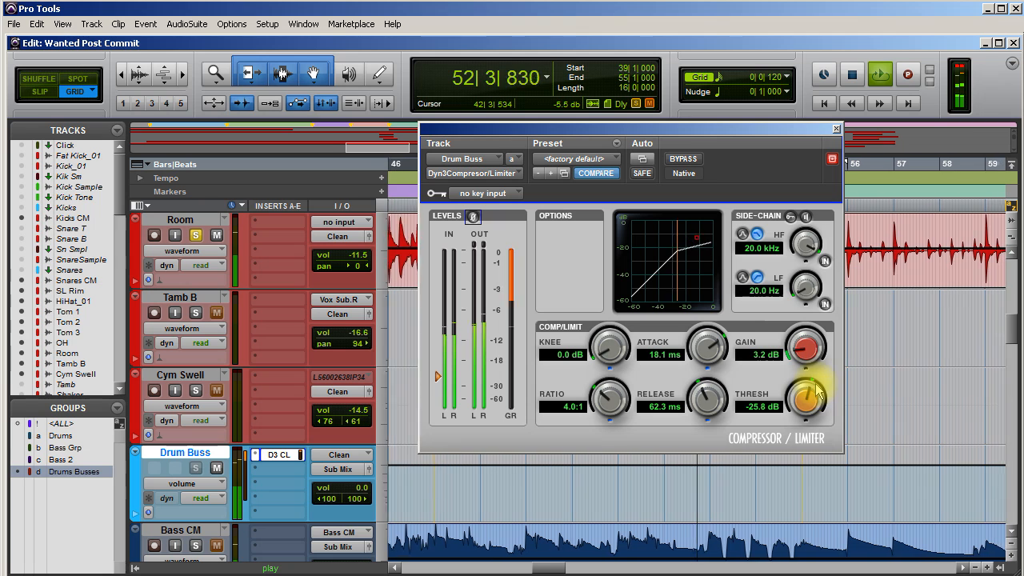
drag(806, 400, 806, 367)
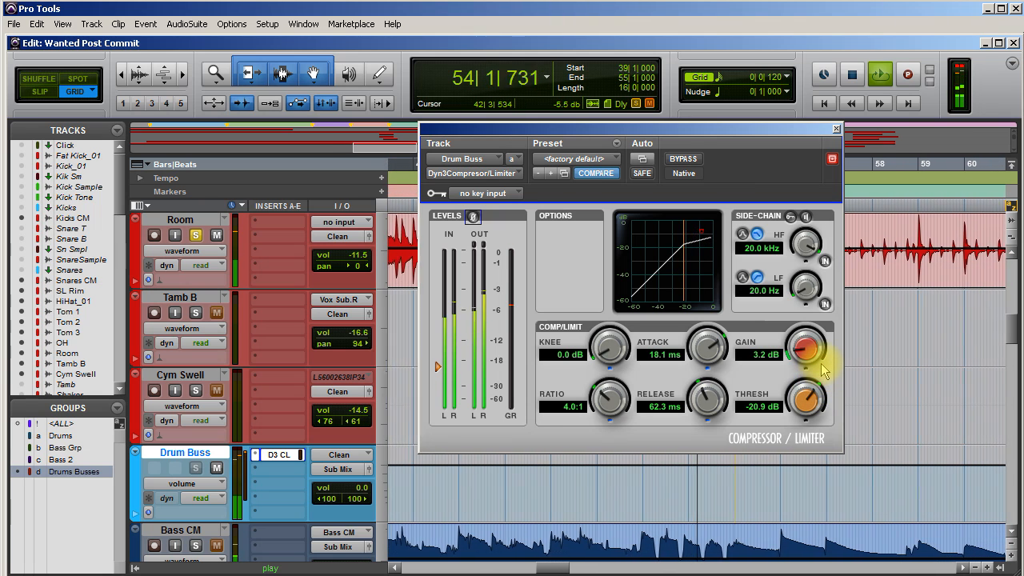
Settle the threshold at -28.2 dB and the makeup gain at 2.8 dB.
drag(808, 400, 812, 403)
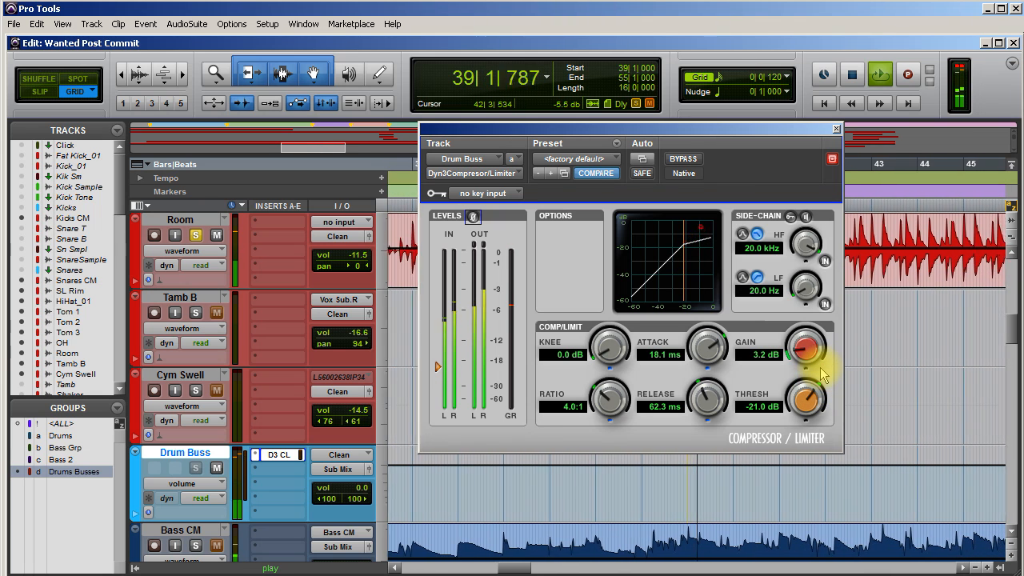
drag(806, 400, 813, 408)
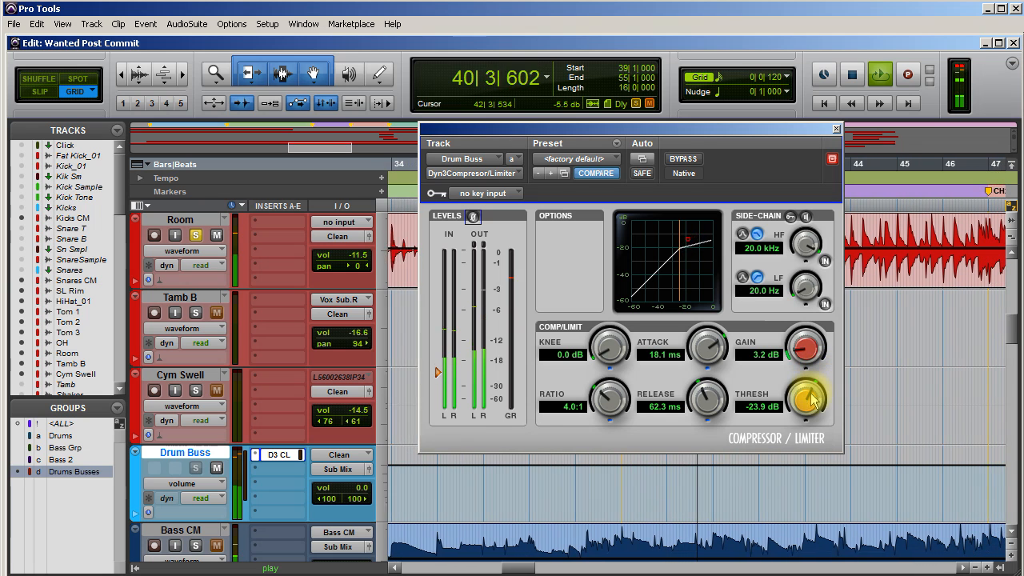
drag(807, 397, 812, 412)
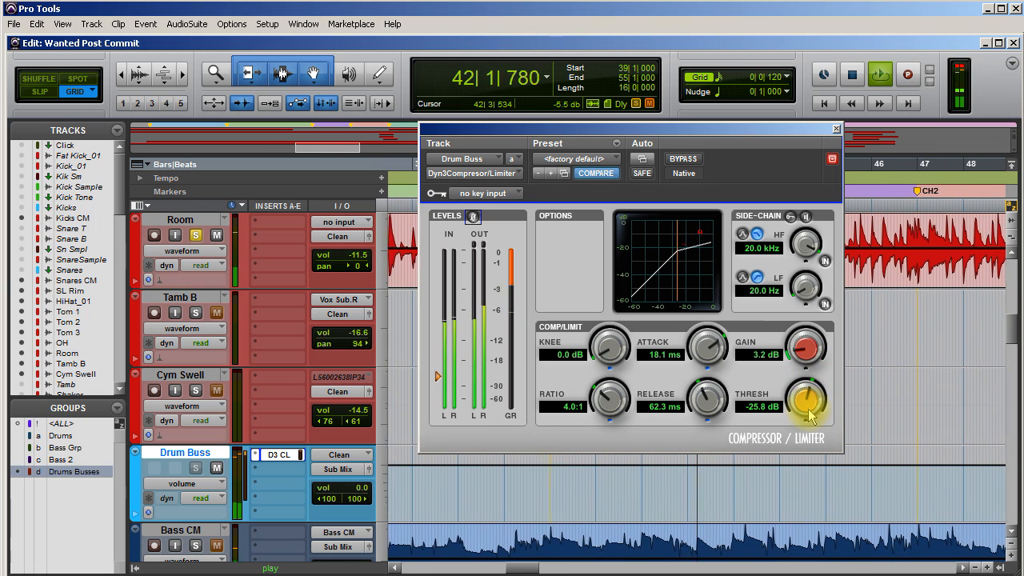
drag(807, 400, 808, 392)
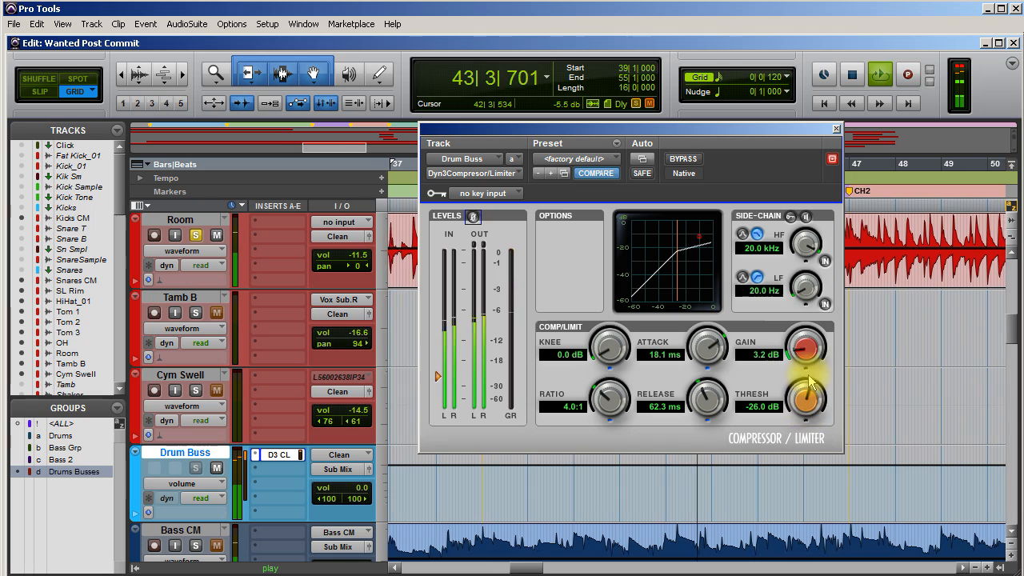
drag(806, 344, 806, 360)
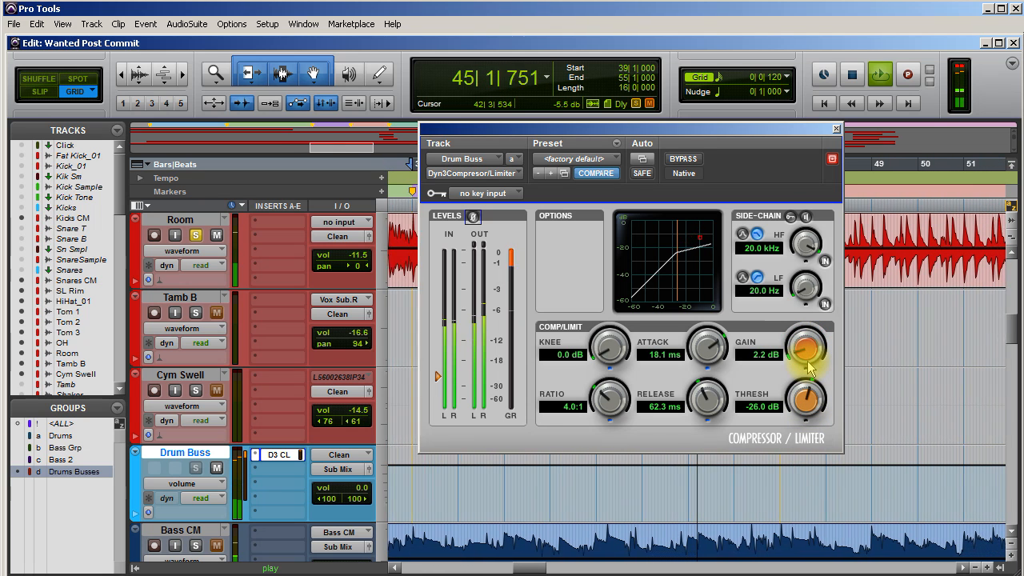
drag(806, 345, 810, 339)
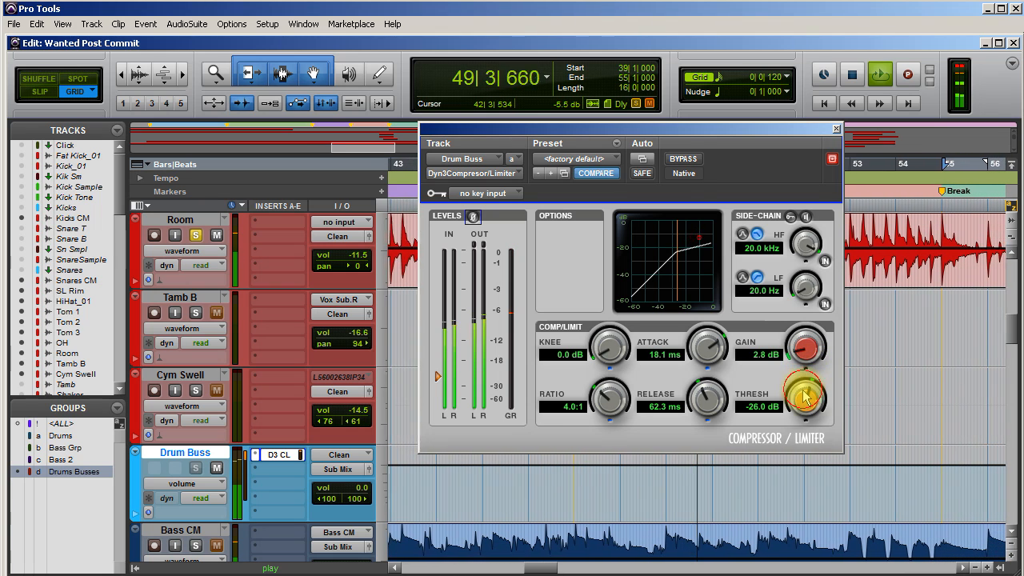
drag(806, 396, 806, 413)
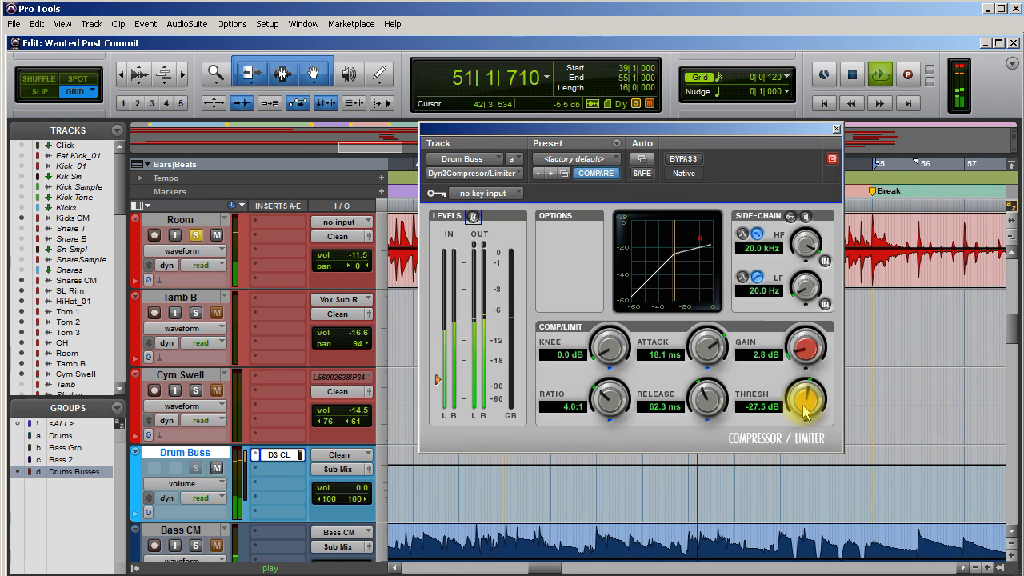
drag(806, 403, 806, 412)
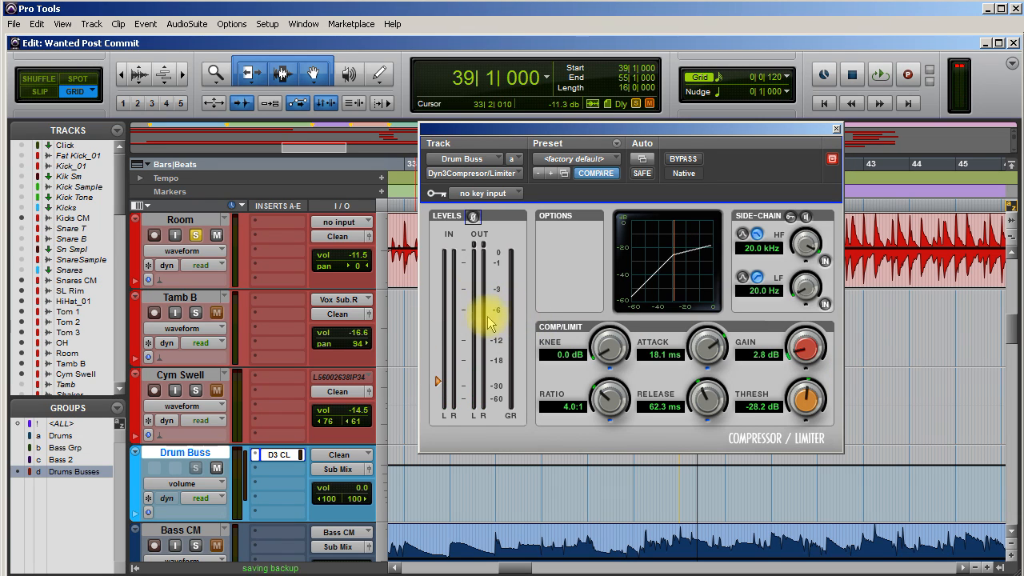
mouse_move(583, 304)
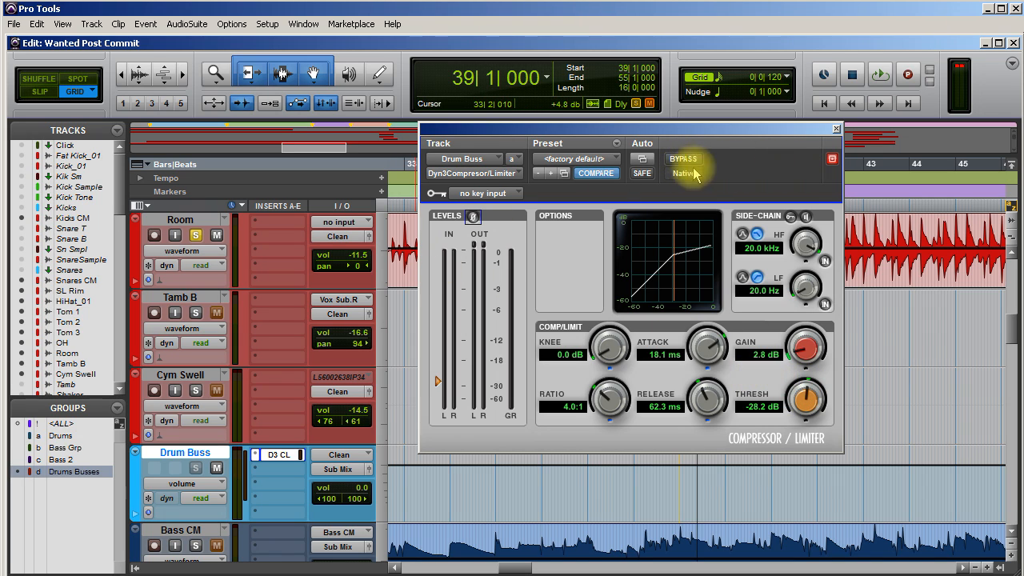
mouse_move(735, 163)
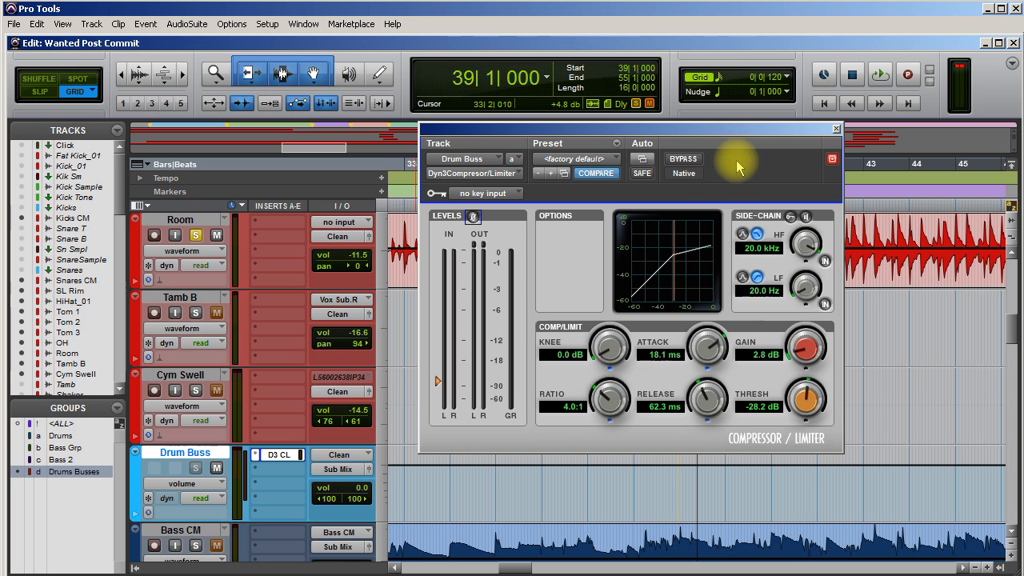
mouse_move(786, 179)
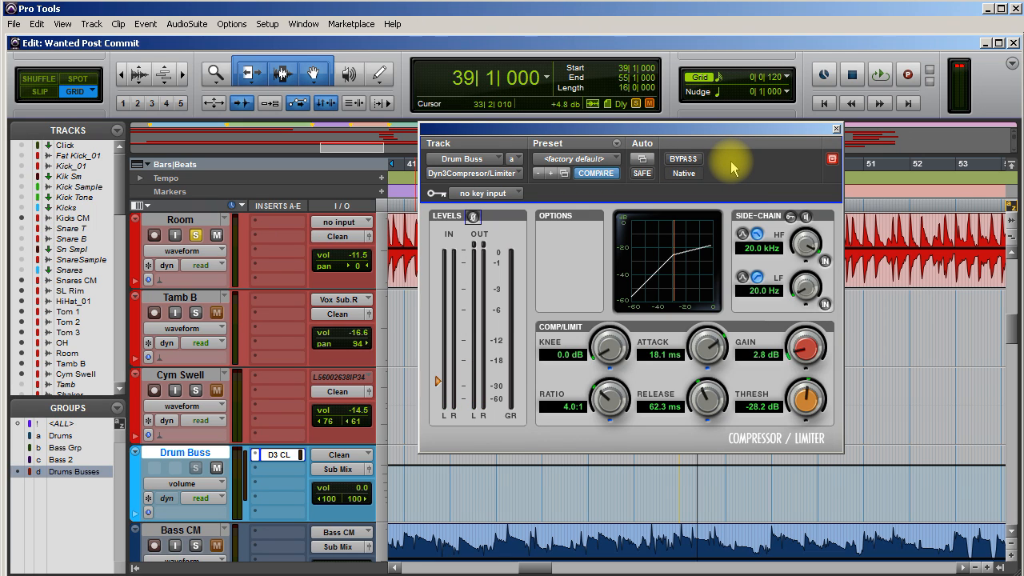
mouse_move(739, 168)
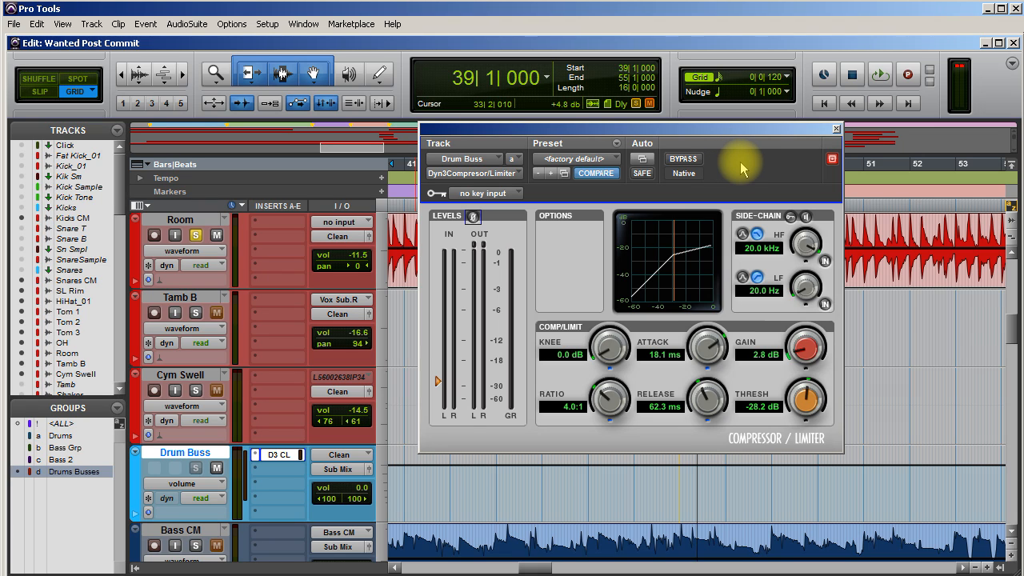
mouse_move(752, 166)
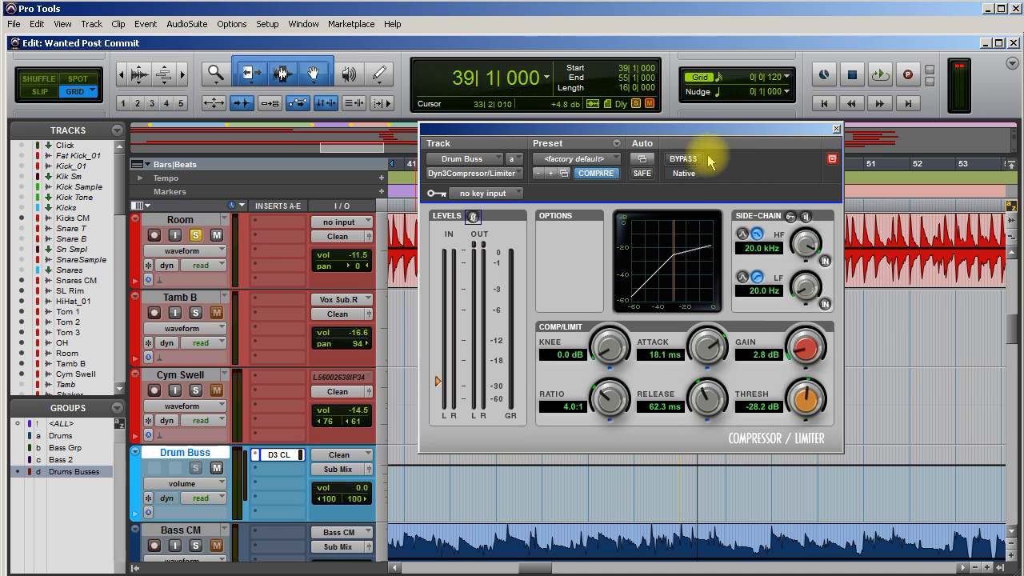
mouse_move(643, 262)
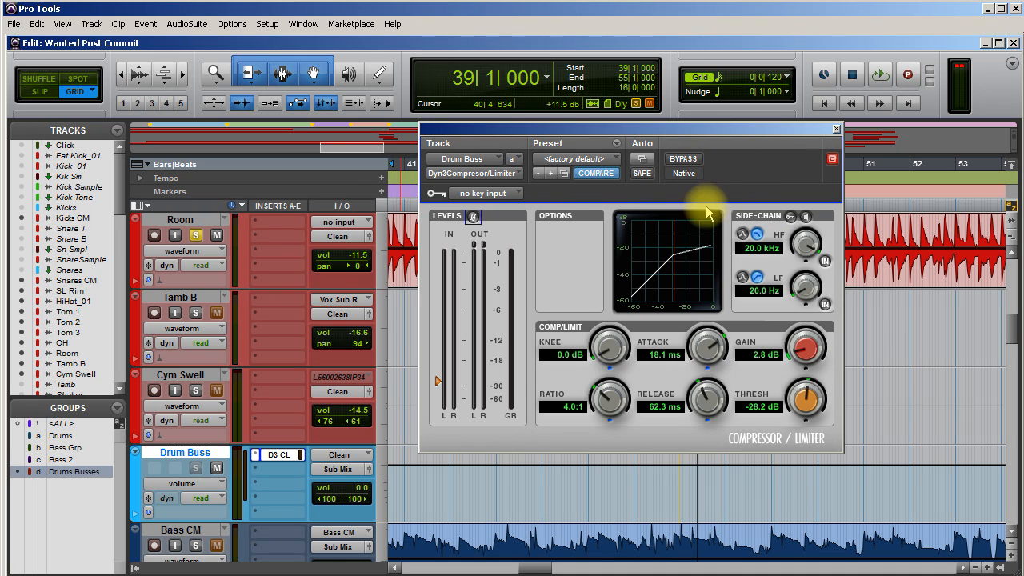
mouse_move(703, 168)
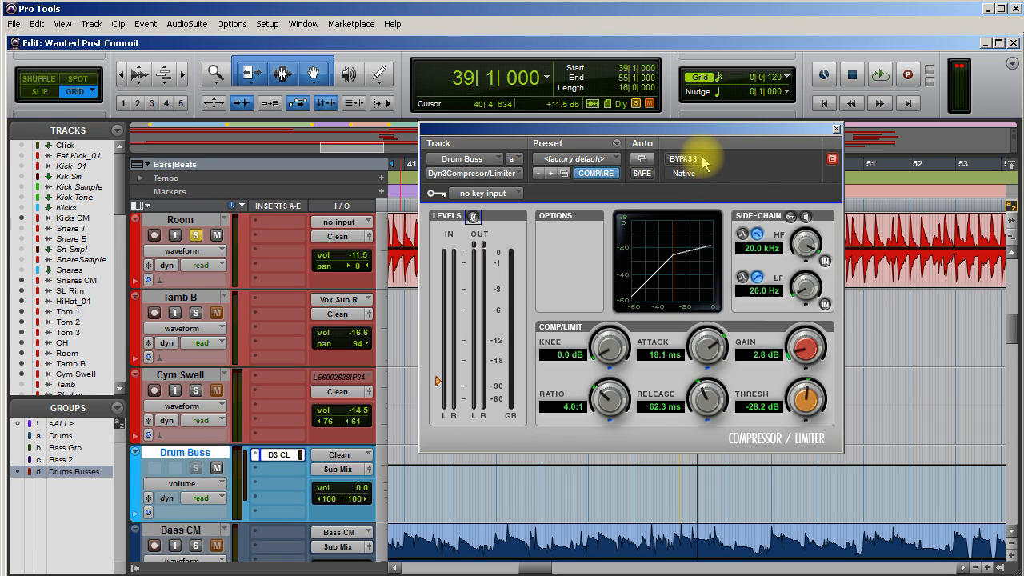
mouse_move(710, 163)
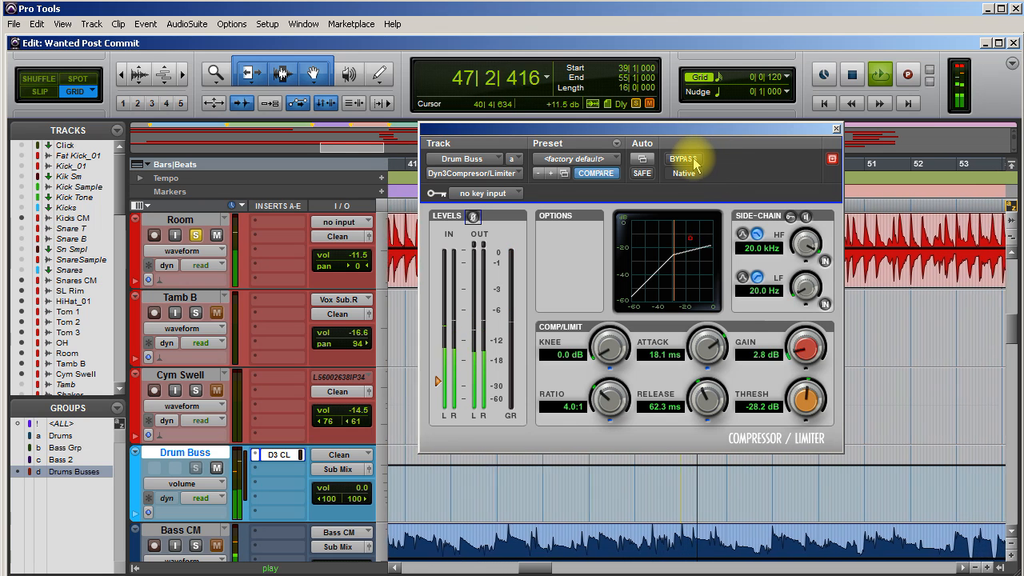
Bypass the Drum Buss compressor to compare, then switch it back in.
click(682, 158)
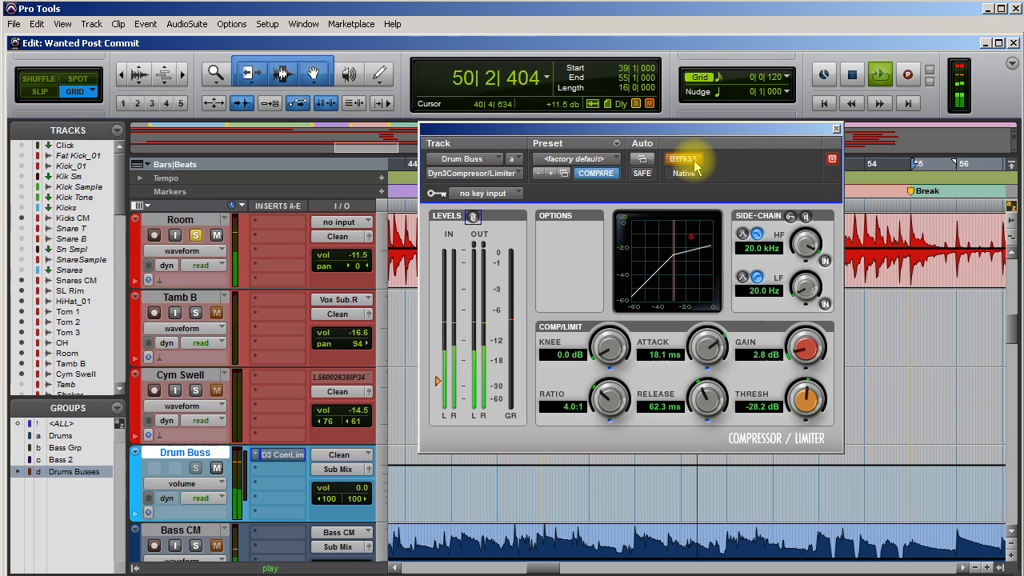
click(681, 158)
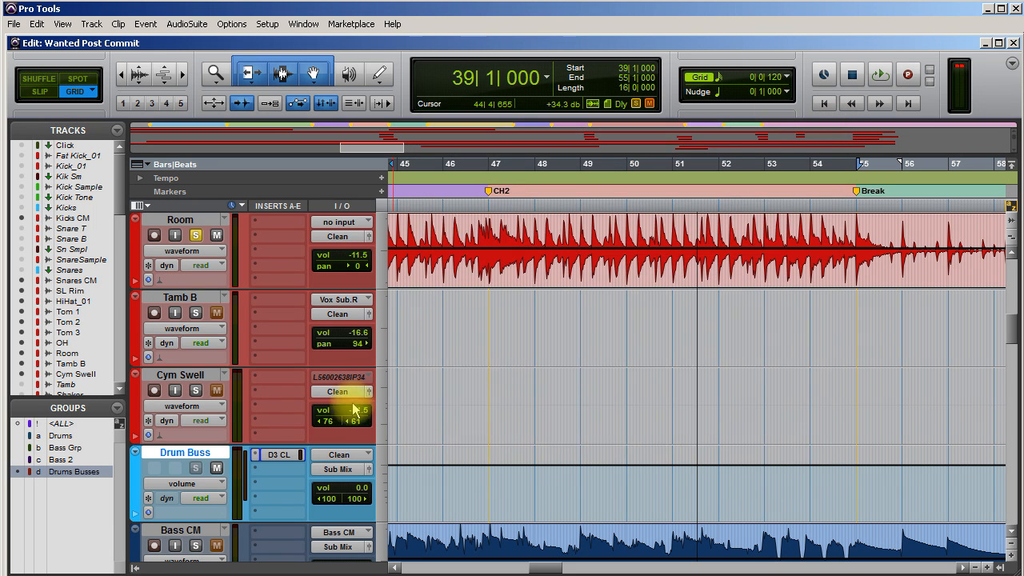
Bring the Vrs AG guitar track into view and place the playback position in its clip.
scroll(down, 3)
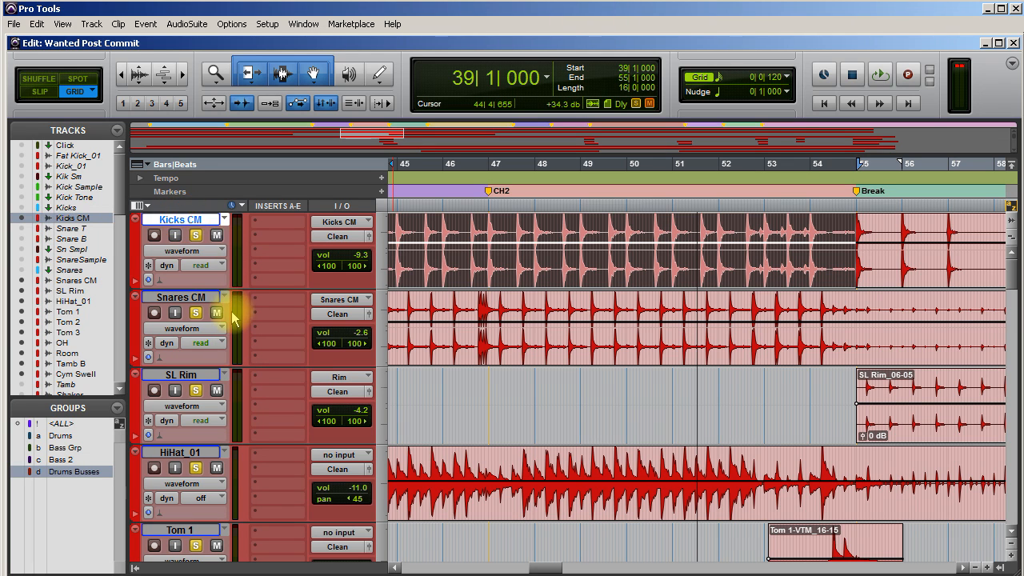
scroll(down, 3)
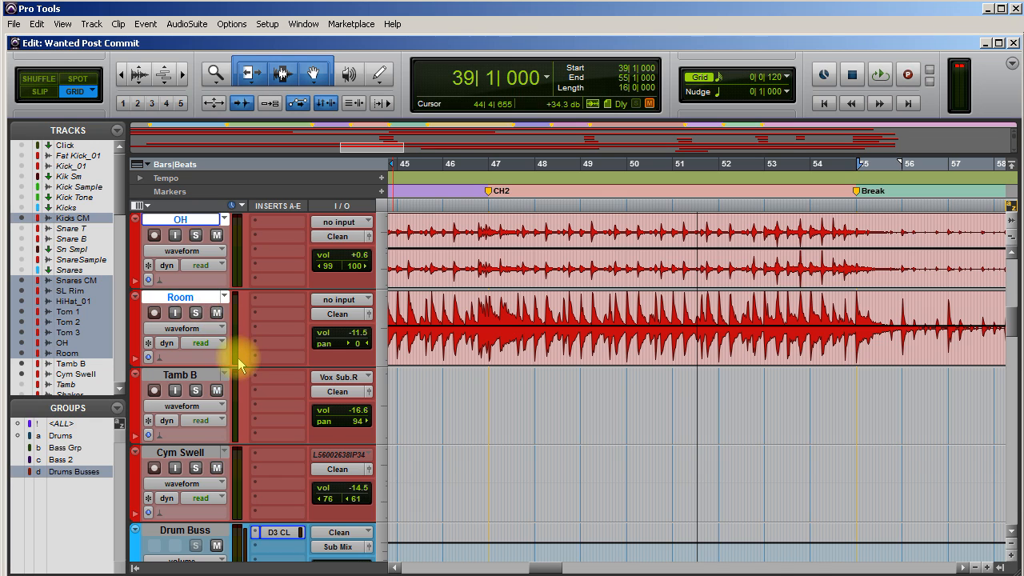
scroll(down, 3)
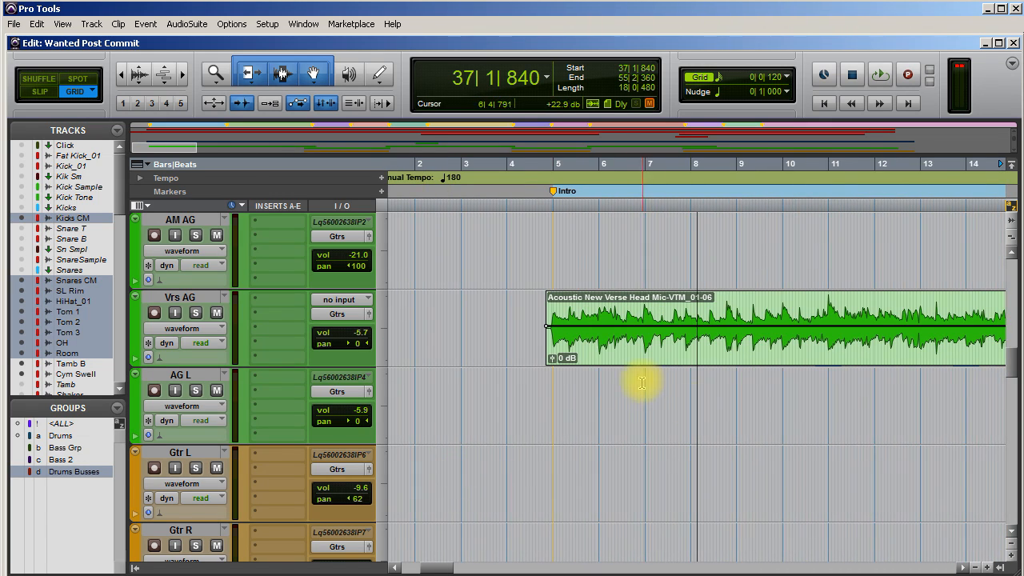
click(551, 336)
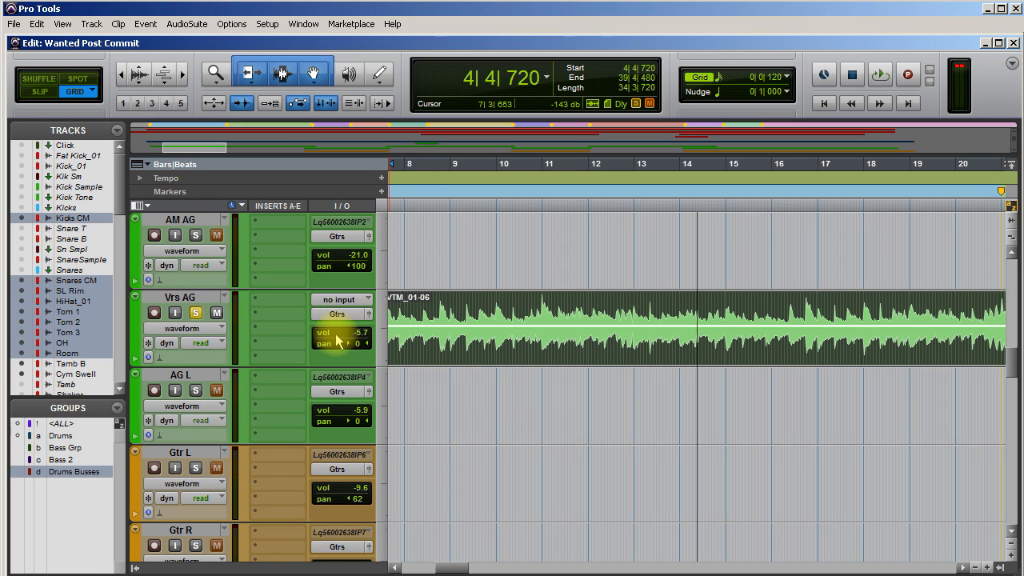
mouse_move(280, 303)
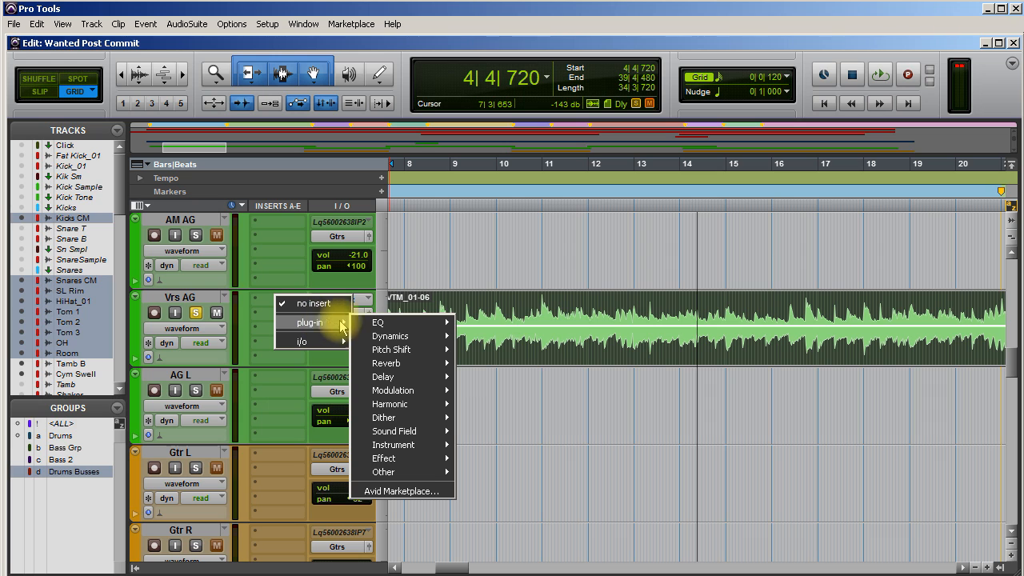
mouse_move(390, 335)
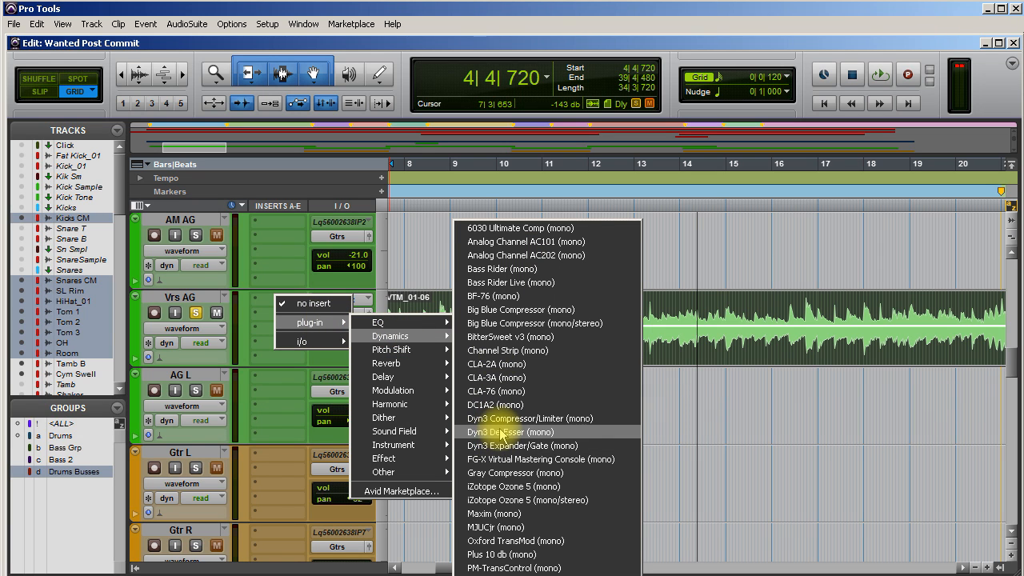
Insert the mono Dyn3 Compressor/Limiter on the Vrs AG guitar track.
click(527, 419)
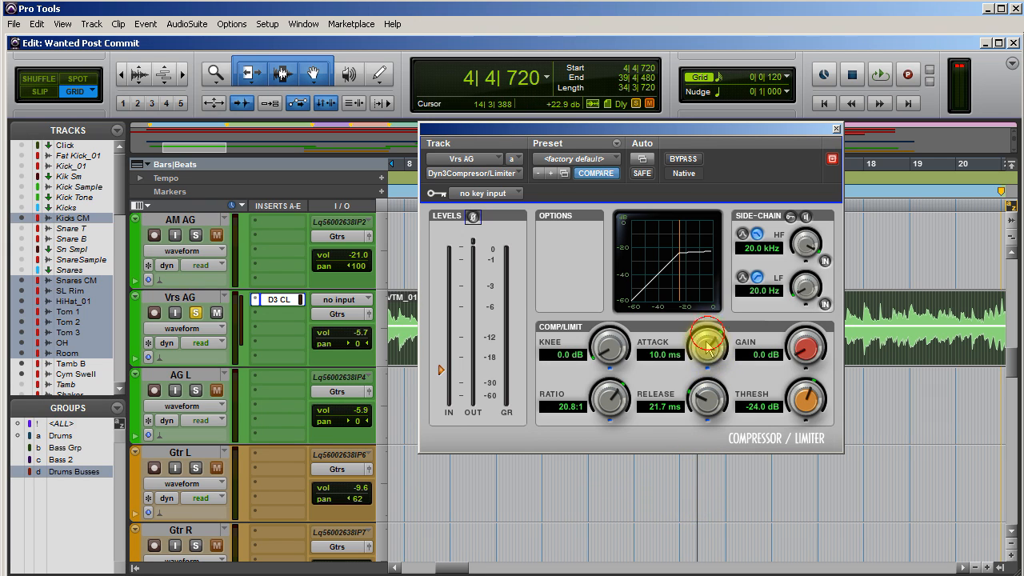
Give the guitar compressor minimum attack, 19.8 dB makeup gain and a -48.8 dB threshold while auditioning.
drag(707, 344, 707, 407)
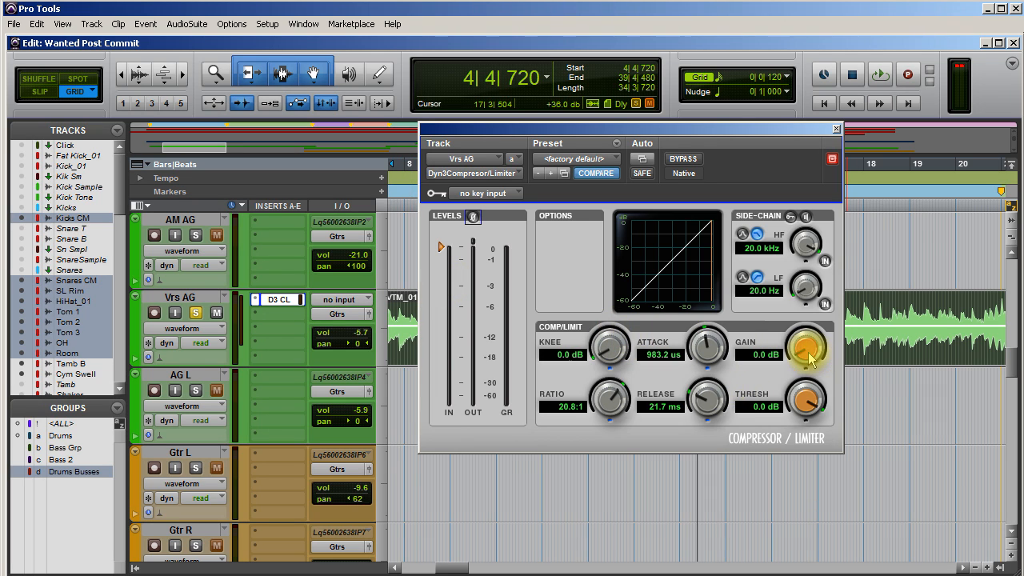
drag(806, 348, 813, 360)
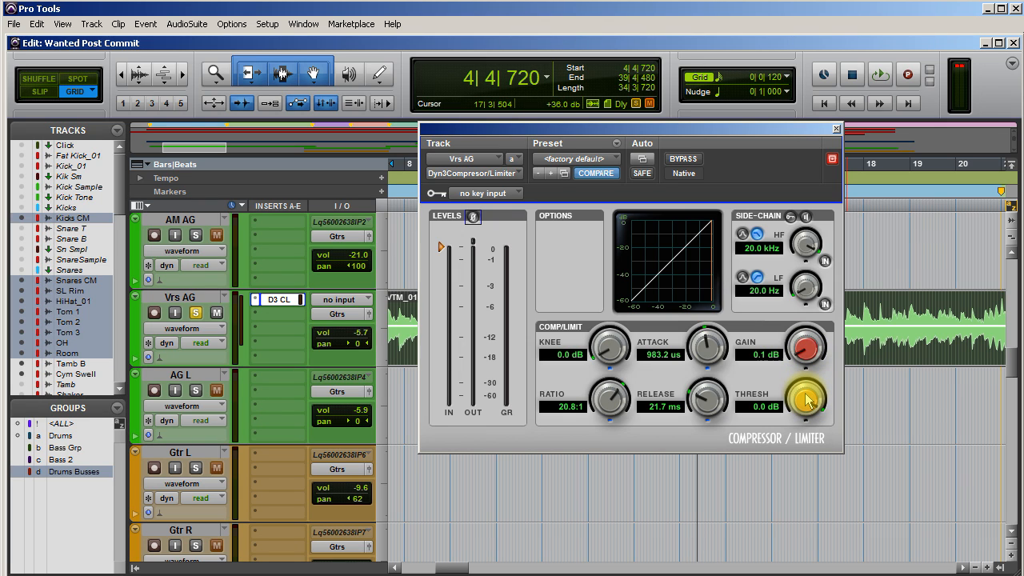
click(879, 73)
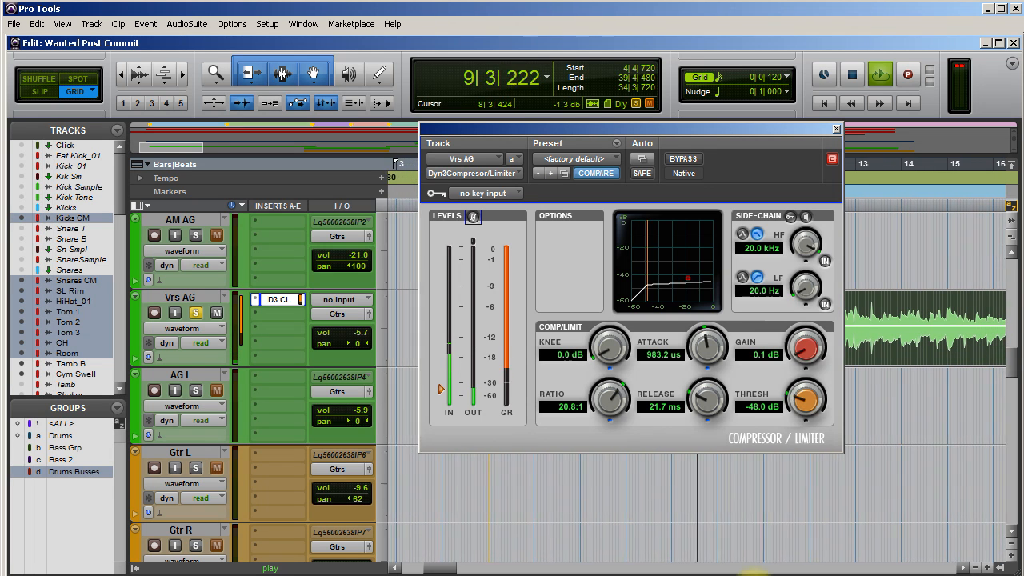
drag(806, 346, 808, 319)
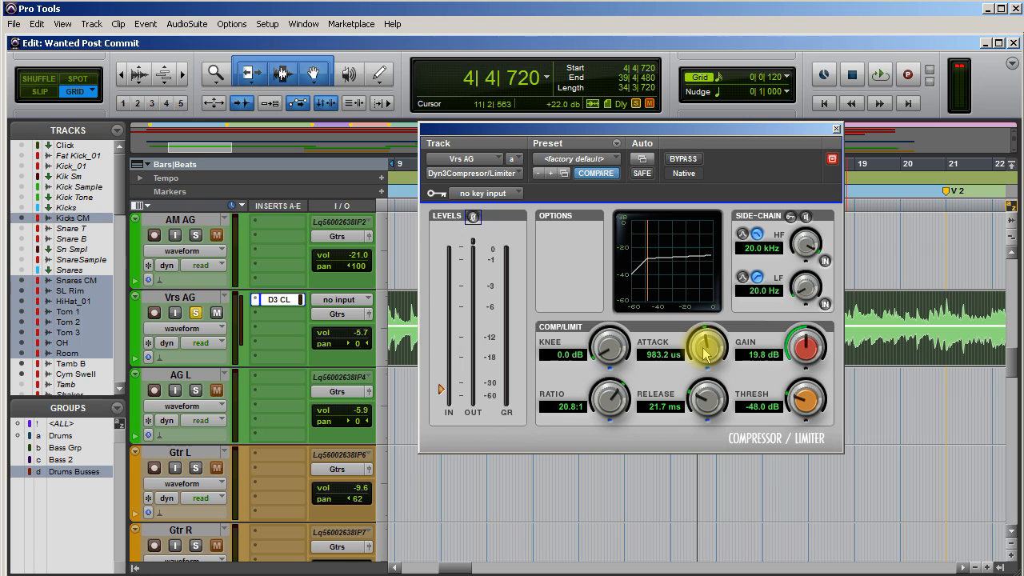
Lengthen the Vrs AG compressor's attack from fast to about 18.6 ms while listening.
drag(707, 344, 716, 328)
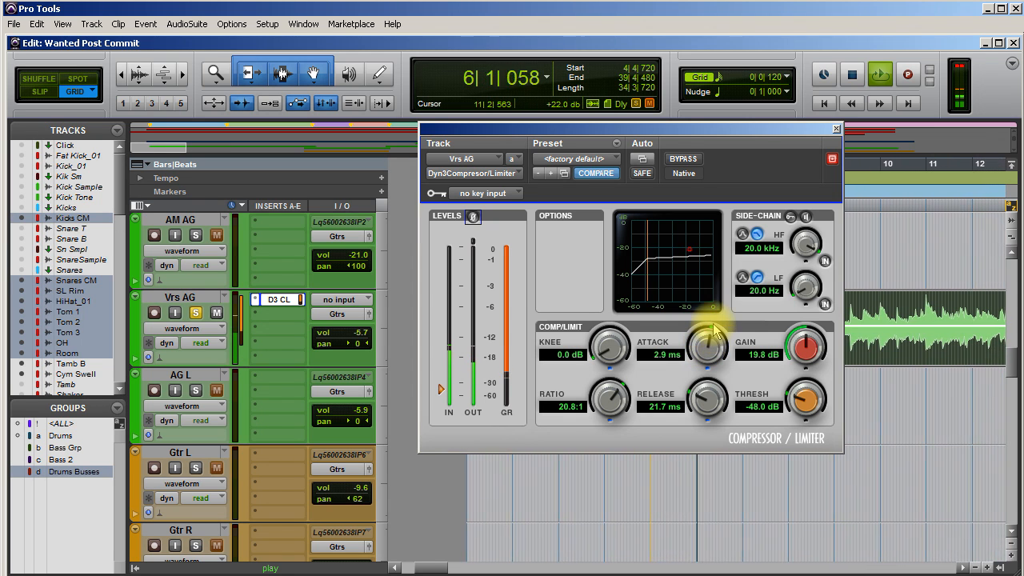
drag(707, 348, 712, 320)
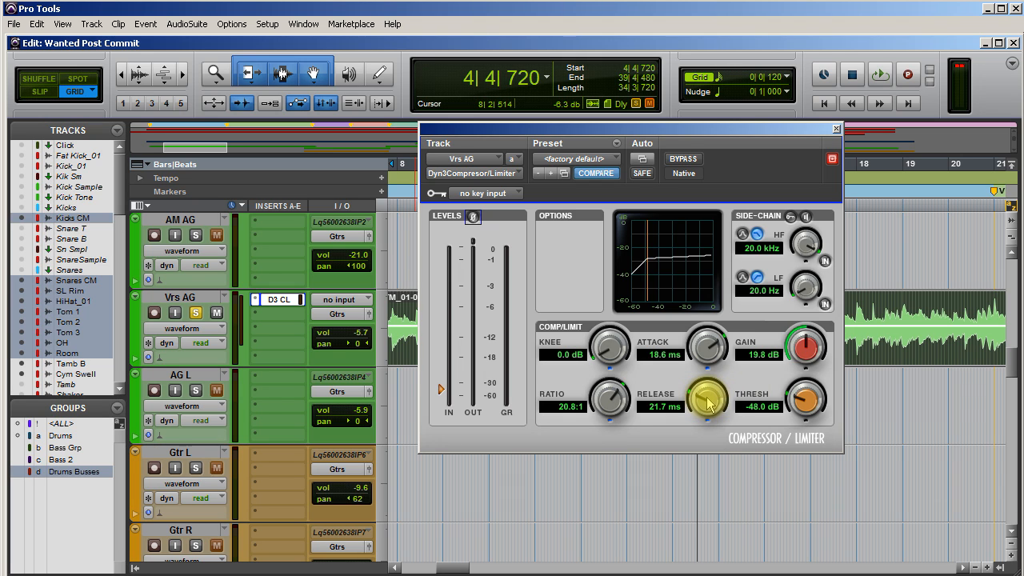
With playback running, stretch the release from 21.7 ms out to about 62.3 ms.
click(880, 74)
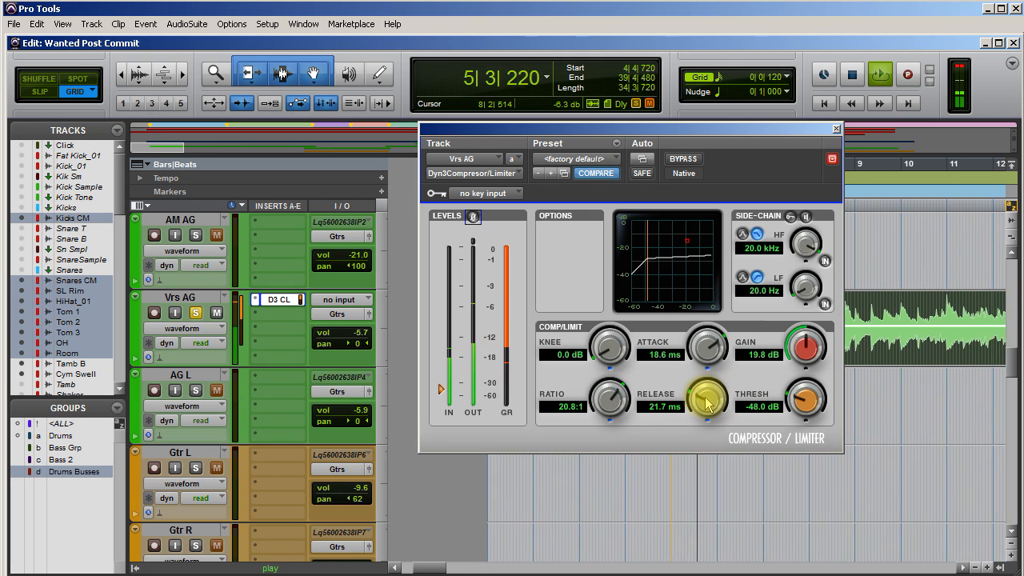
drag(707, 399, 714, 375)
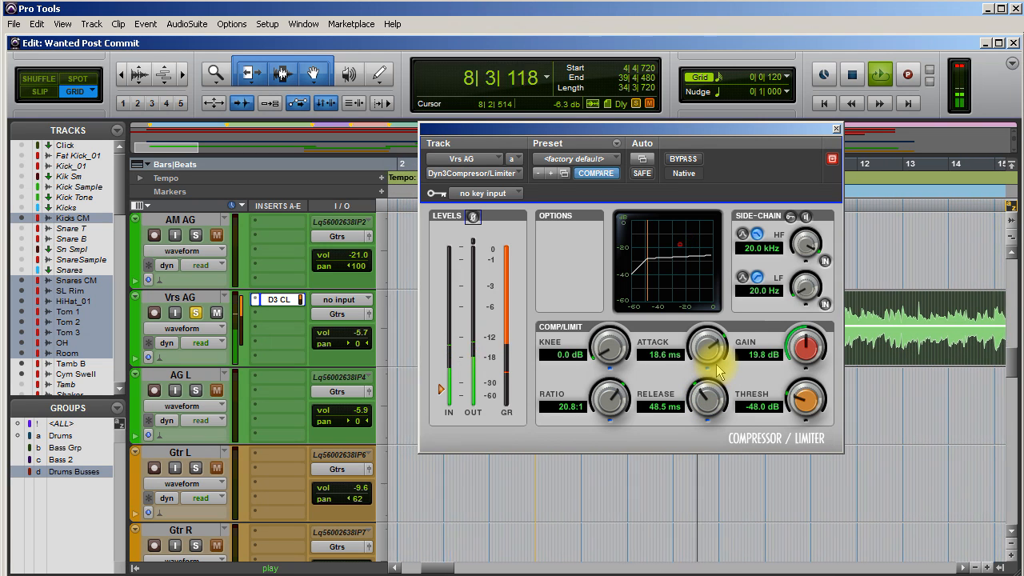
drag(707, 399, 707, 392)
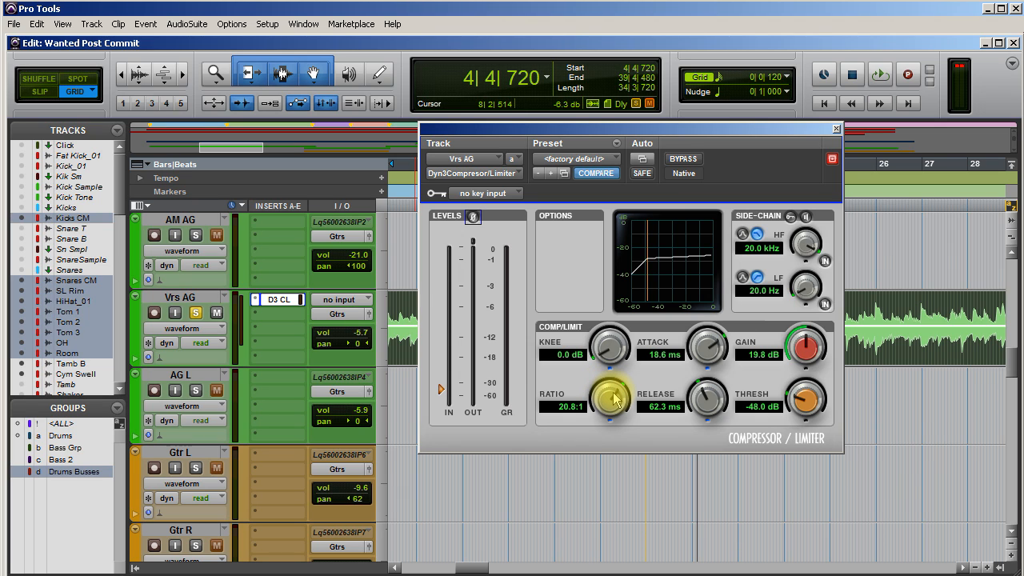
Ease the ratio down from 20.8:1, passing around 3:1, to settle at about 2.7:1.
drag(611, 397, 611, 416)
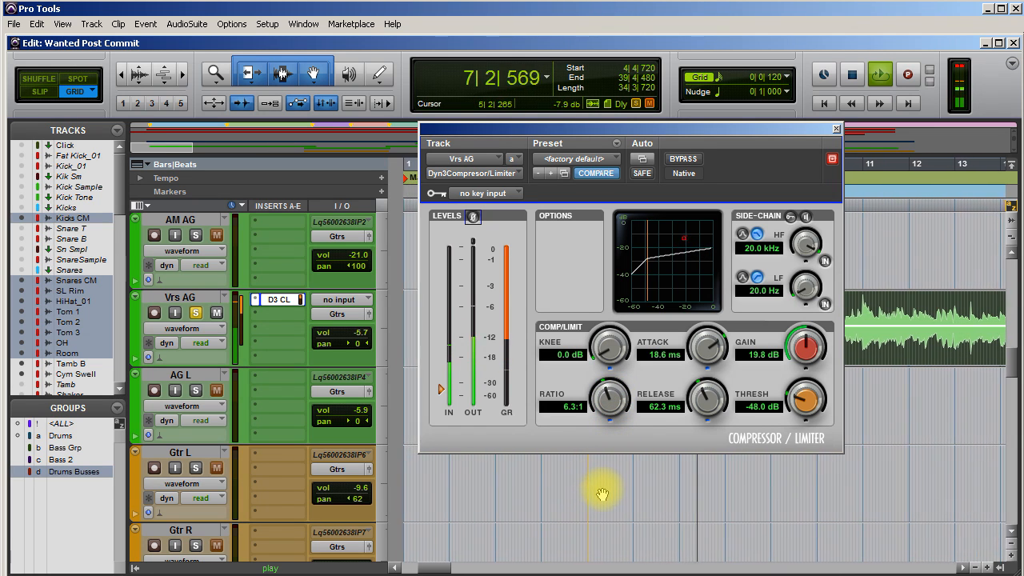
drag(608, 399, 608, 408)
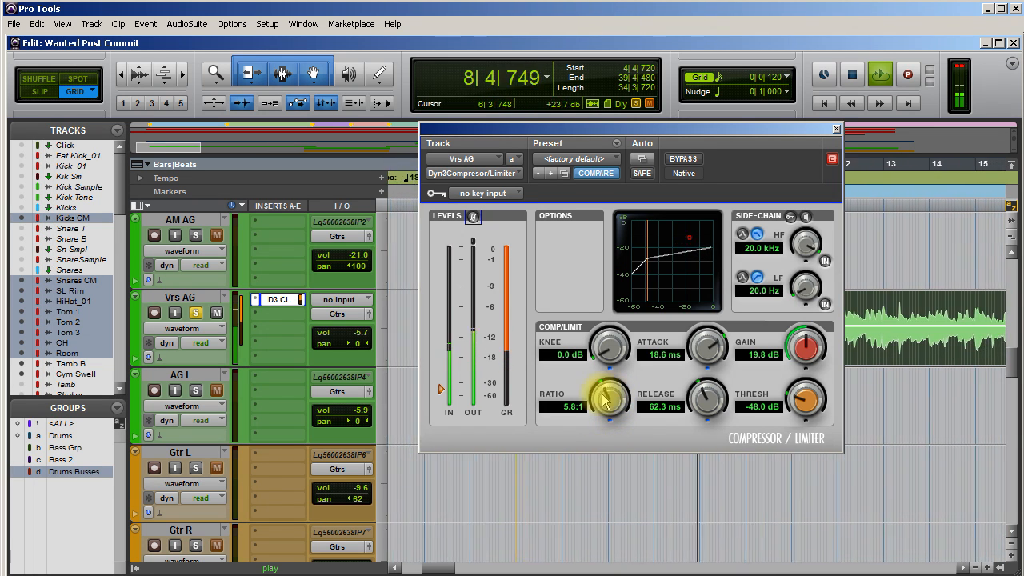
drag(608, 398, 607, 424)
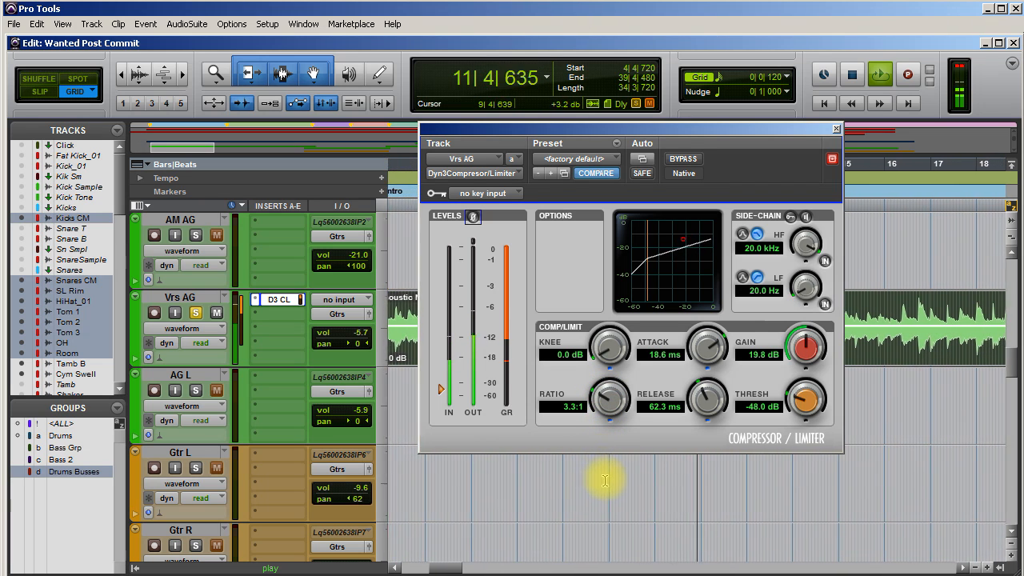
drag(608, 400, 611, 388)
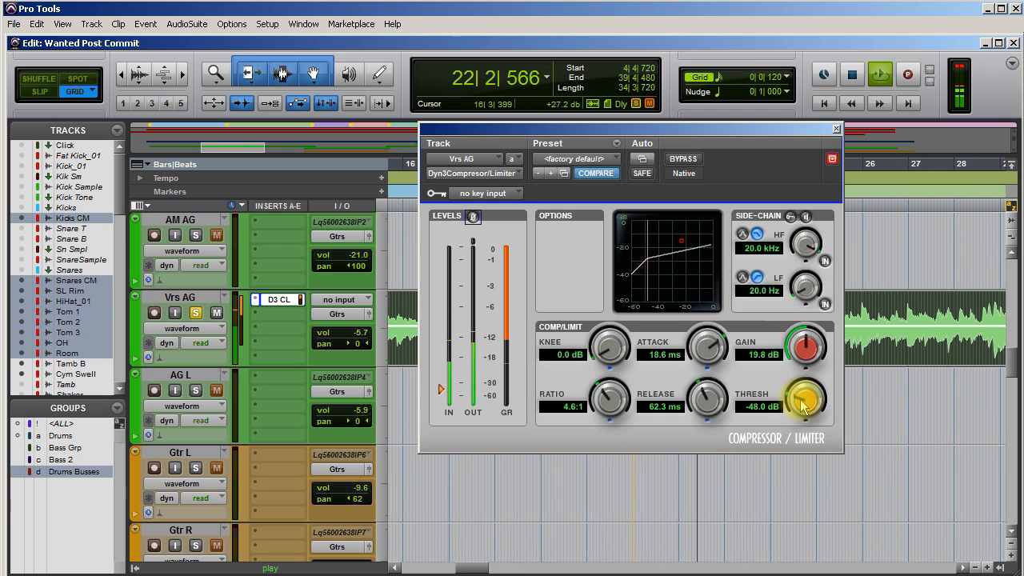
drag(610, 396, 610, 424)
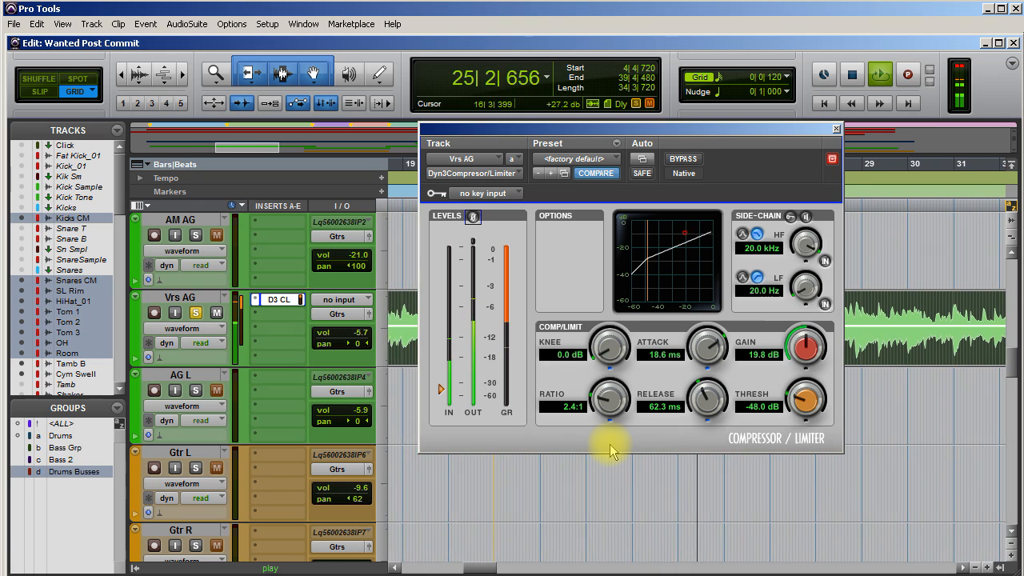
drag(608, 400, 609, 397)
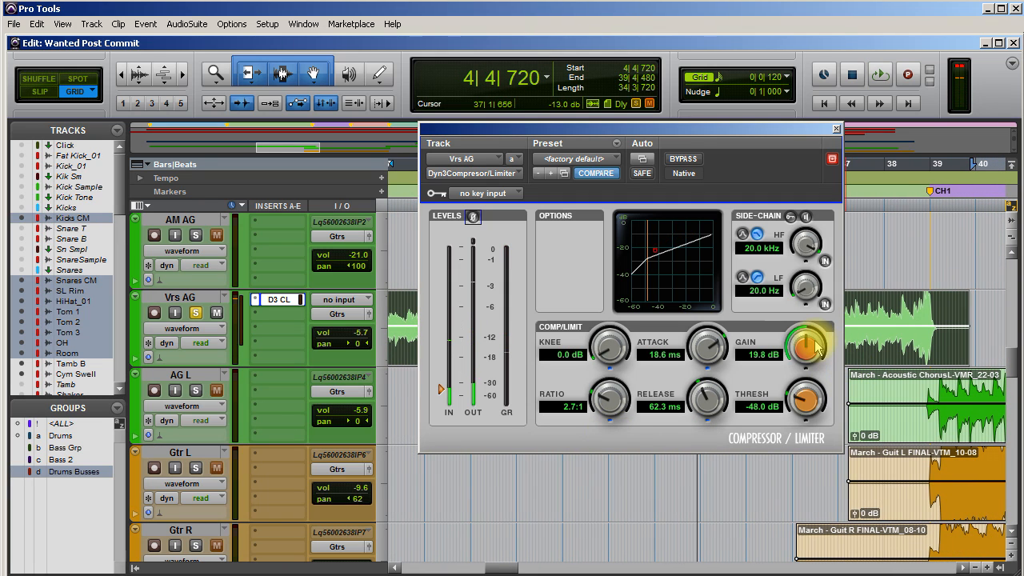
Trim makeup gain to about 2.9 dB and bring the threshold up to about −31.5 dB.
drag(806, 344, 806, 384)
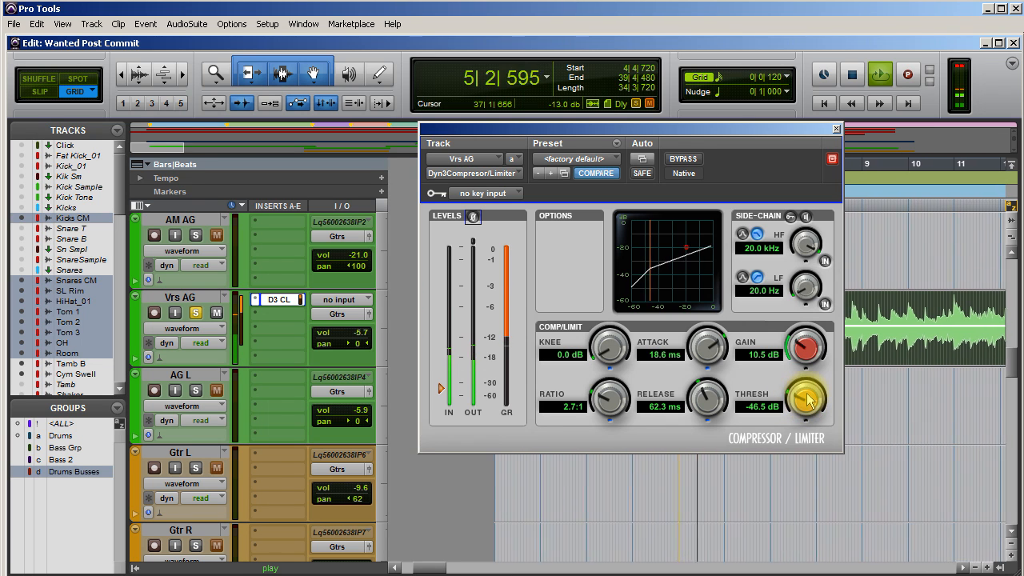
drag(806, 399, 816, 344)
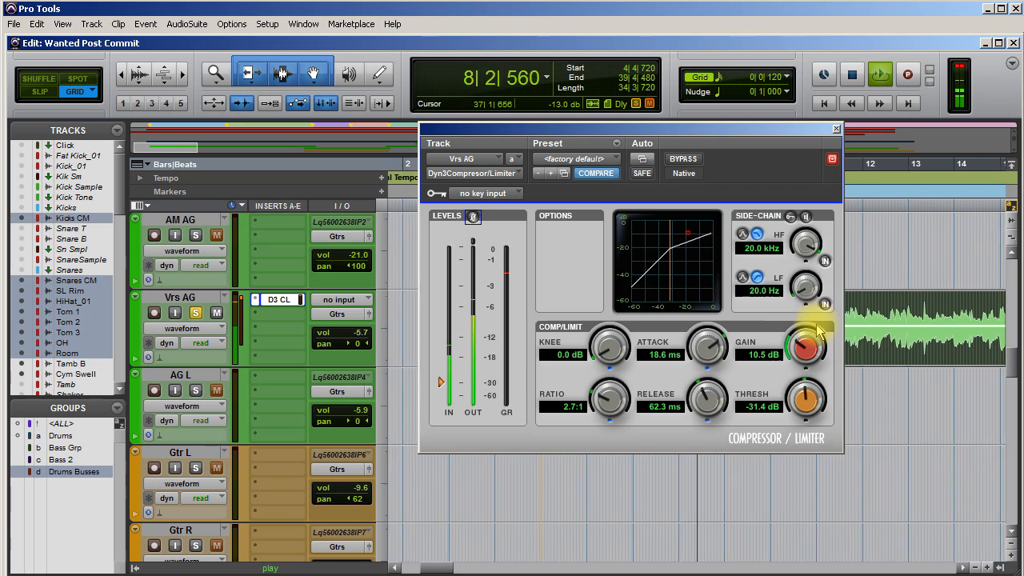
drag(806, 400, 808, 403)
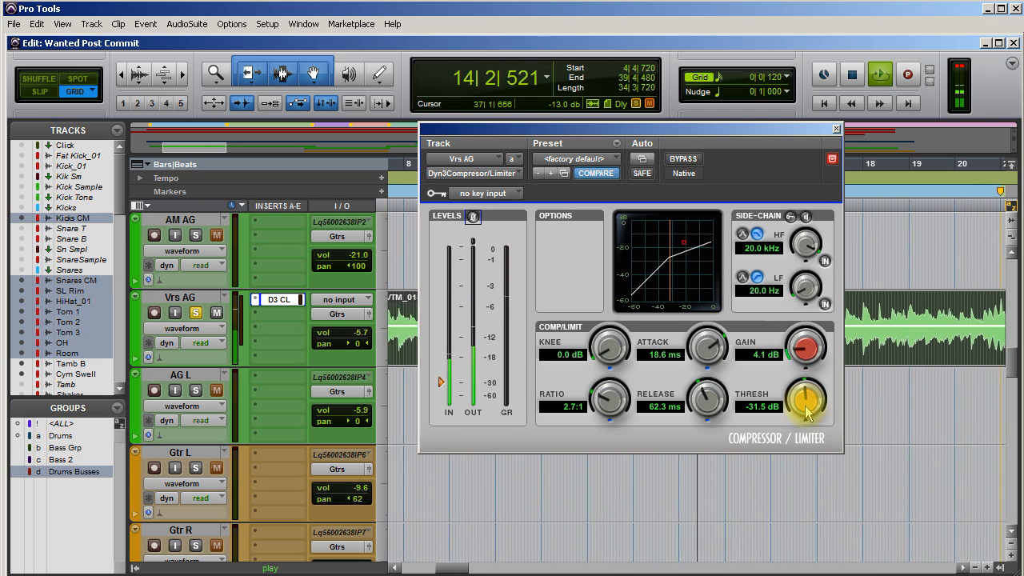
drag(806, 344, 806, 355)
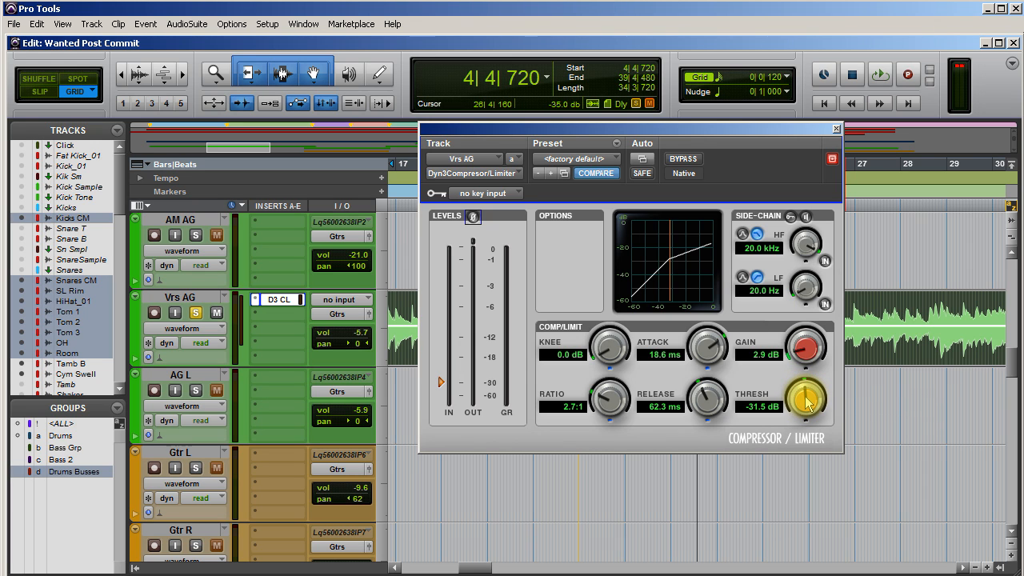
During playback, nudge the threshold up near −26 dB then settle it at −30.5 dB.
click(879, 73)
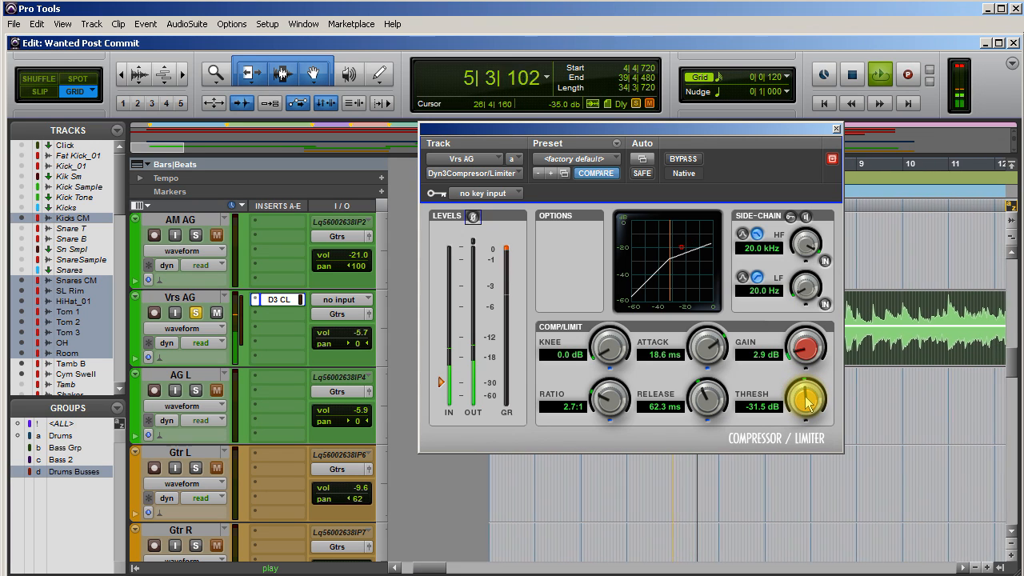
drag(806, 399, 806, 416)
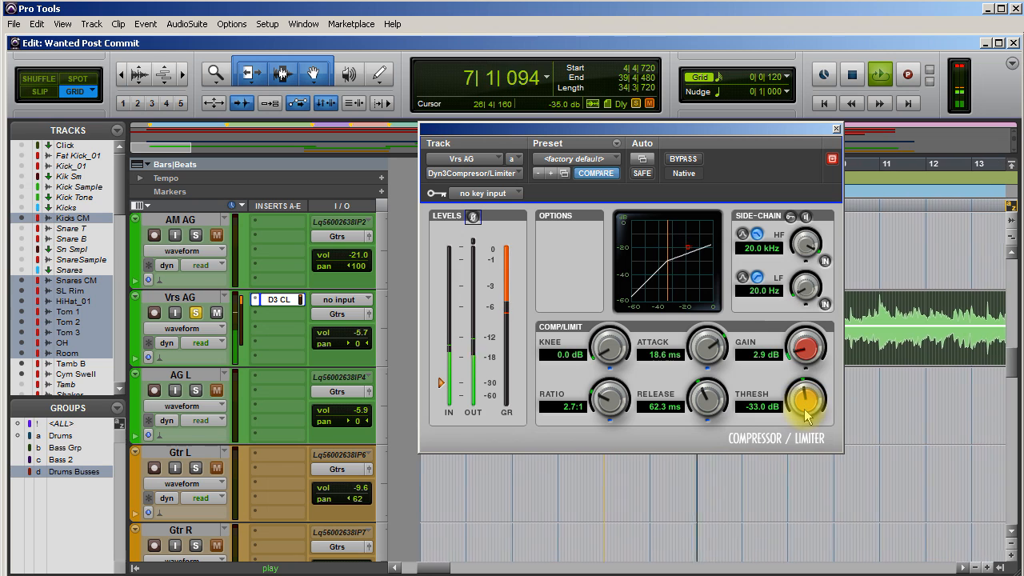
drag(808, 392, 813, 397)
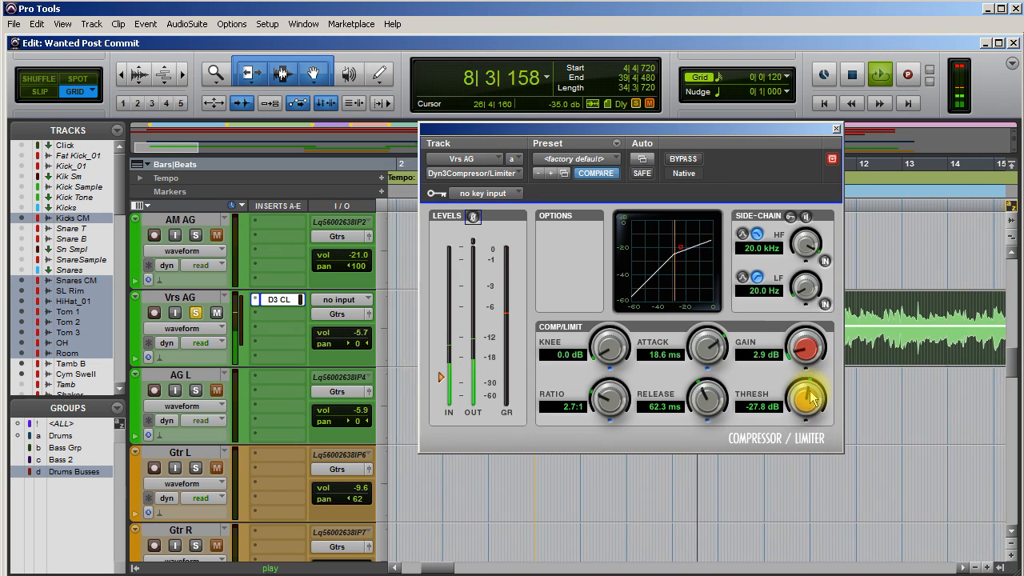
drag(808, 400, 812, 424)
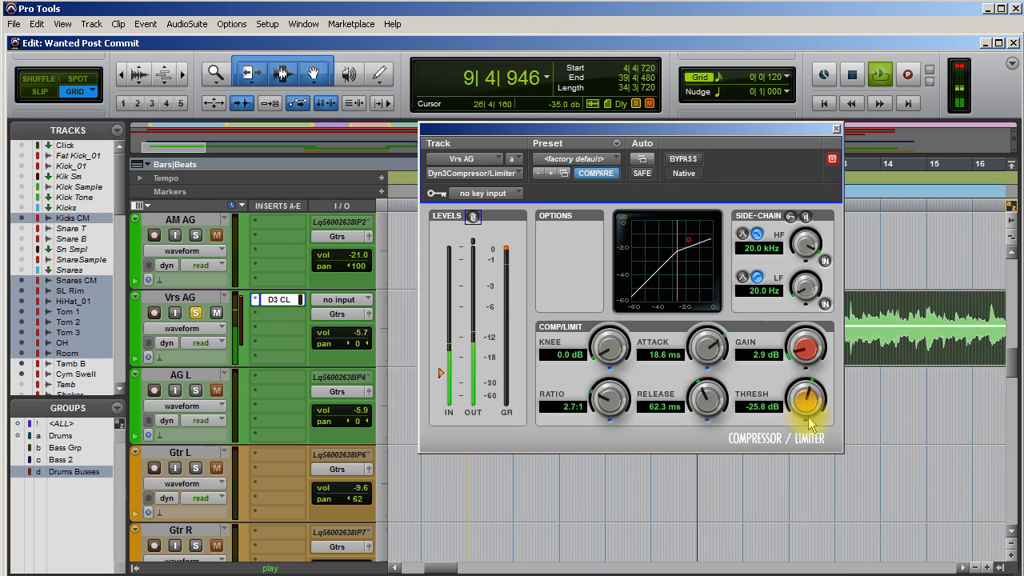
drag(806, 400, 806, 456)
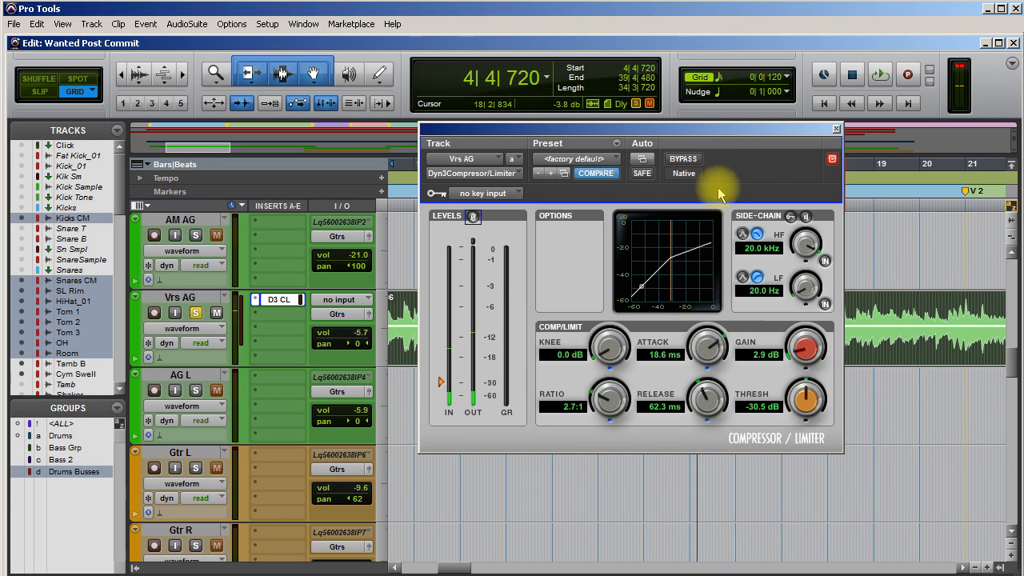
mouse_move(755, 173)
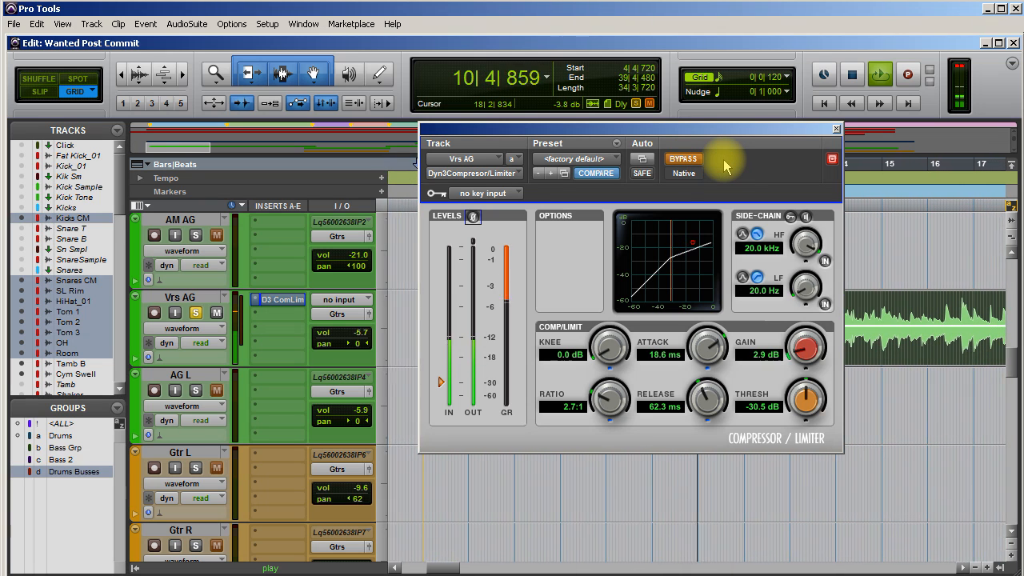
Toggle the compressor's BYPASS on and off to audition the guitar compressed versus dry.
click(682, 159)
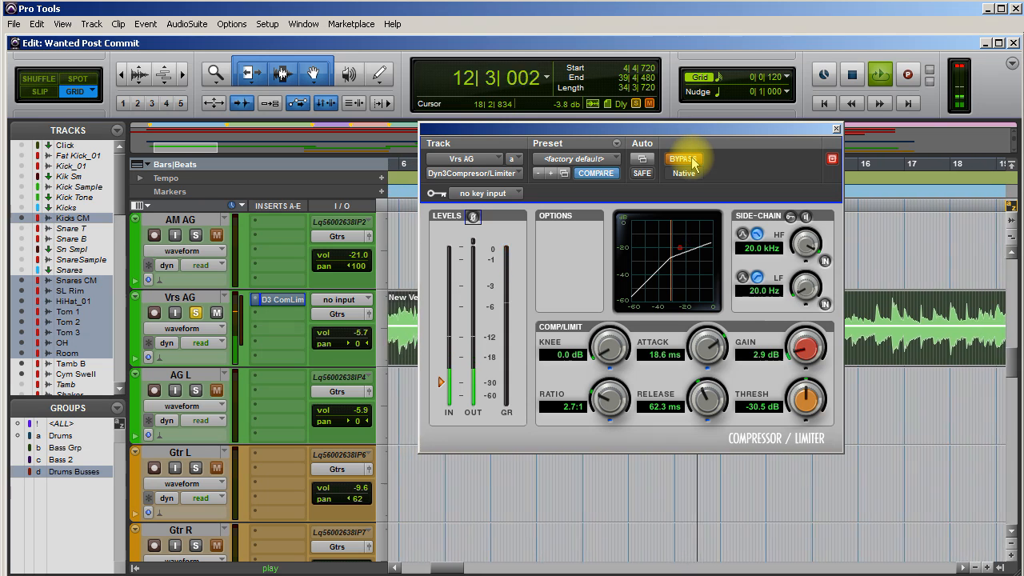
click(682, 159)
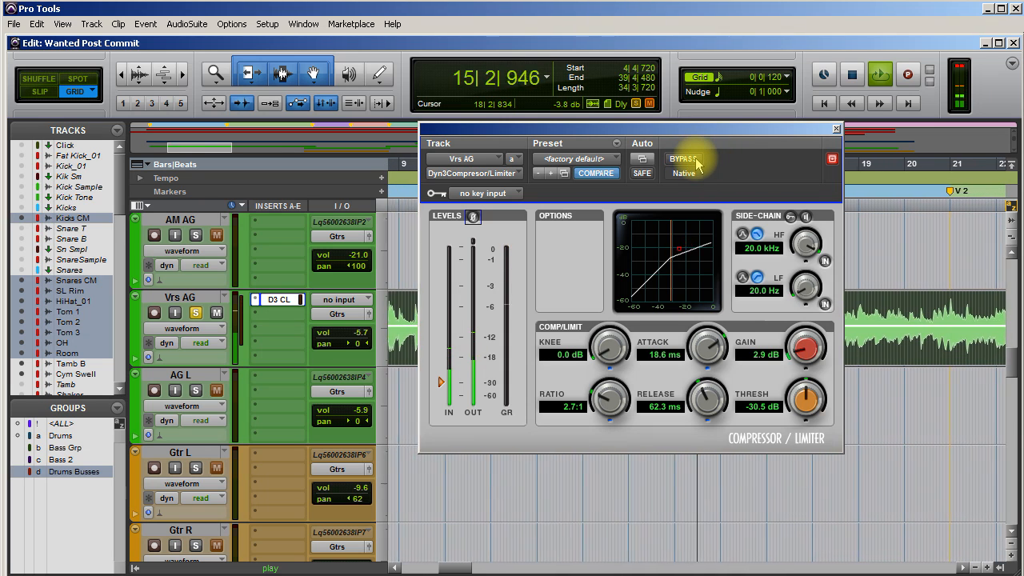
click(681, 158)
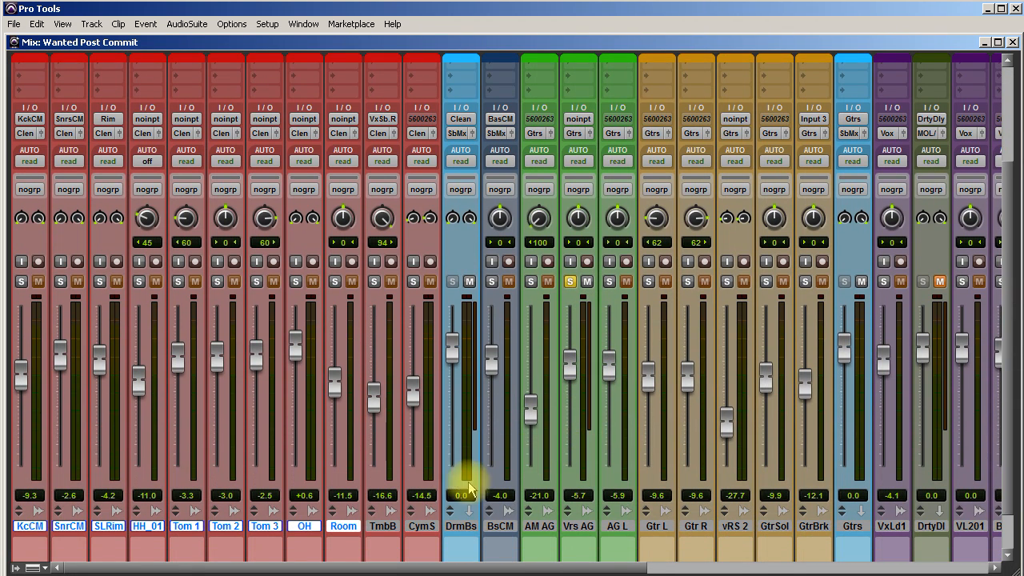
Show the Inserts rows on the mixer strips and reopen the Dyn3 insert on Vrs AG.
click(371, 281)
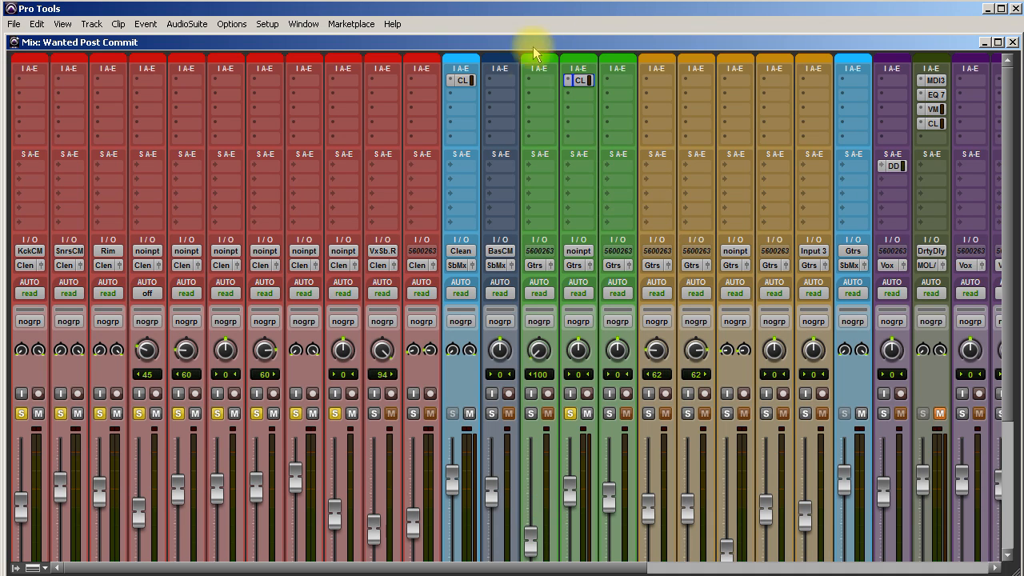
mouse_move(514, 104)
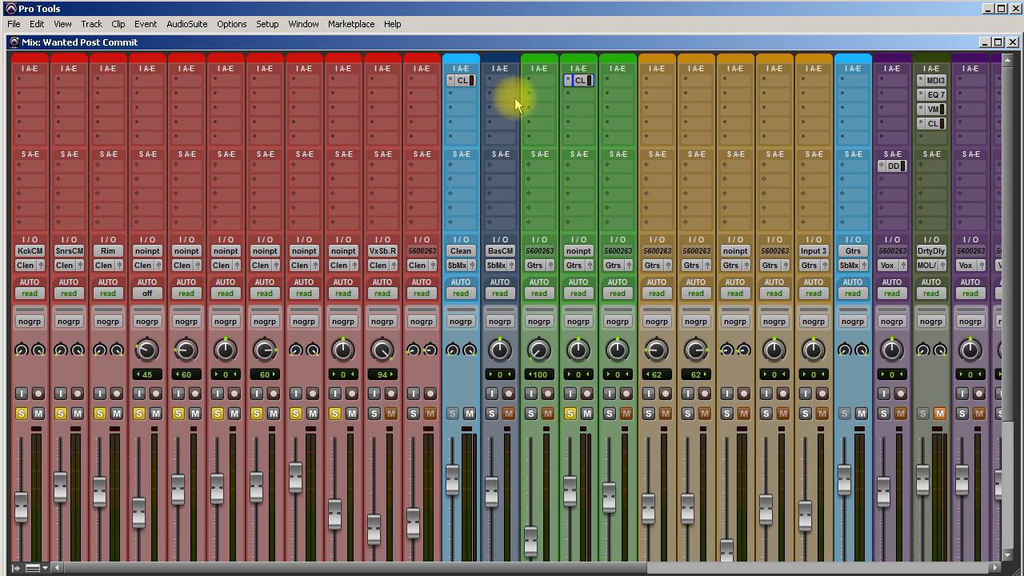
mouse_move(595, 83)
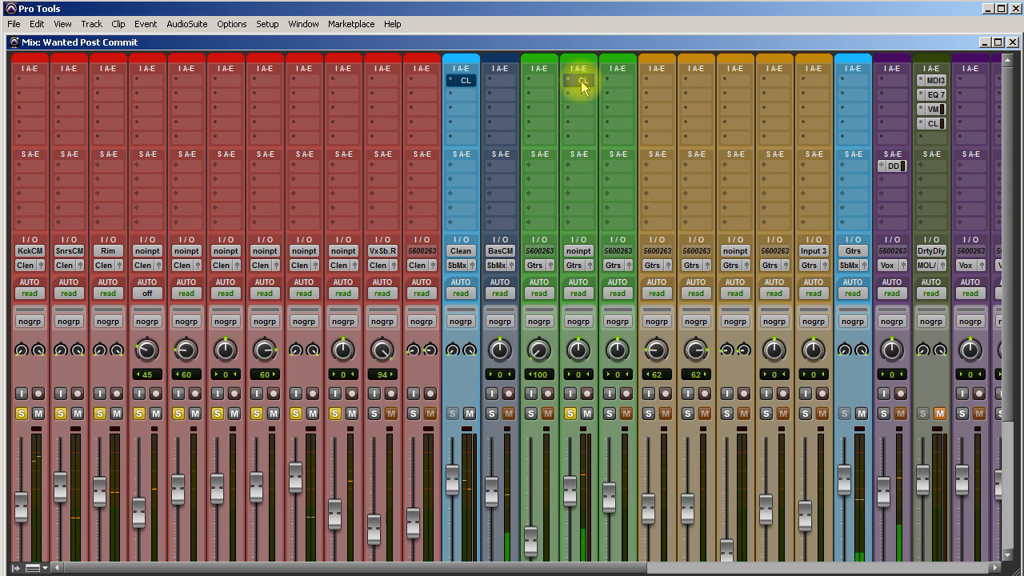
click(579, 80)
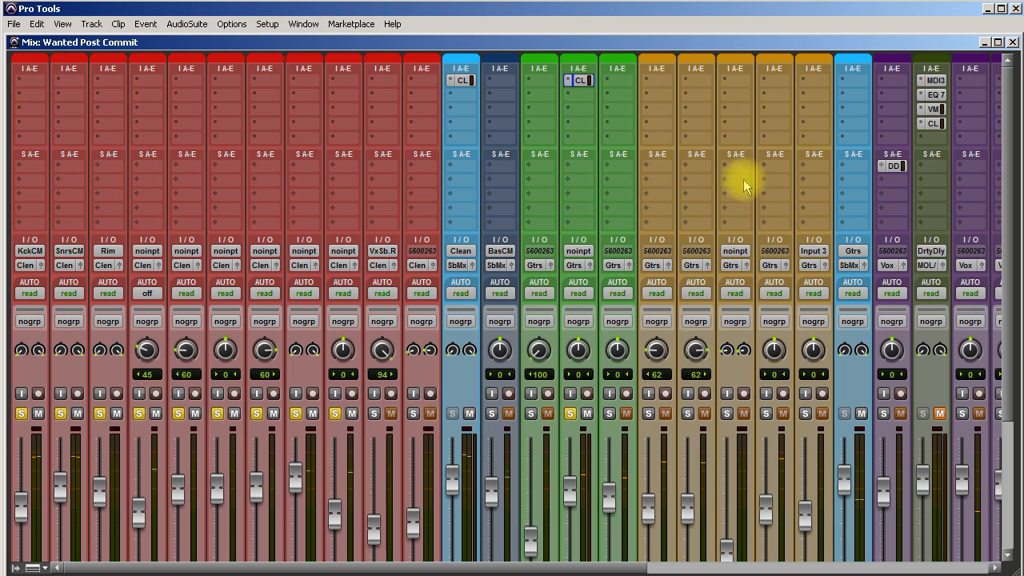
mouse_move(733, 211)
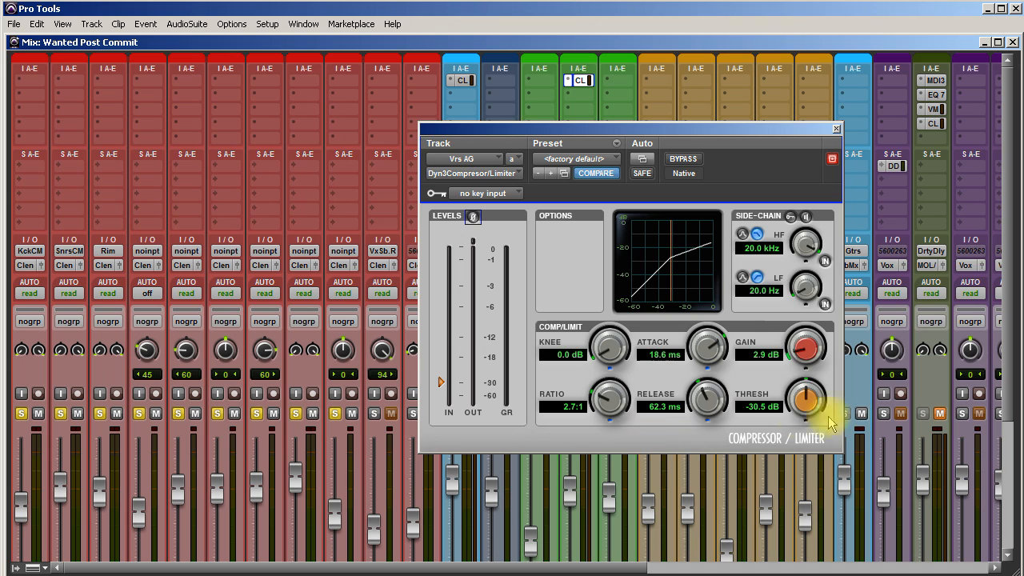
mouse_move(610, 403)
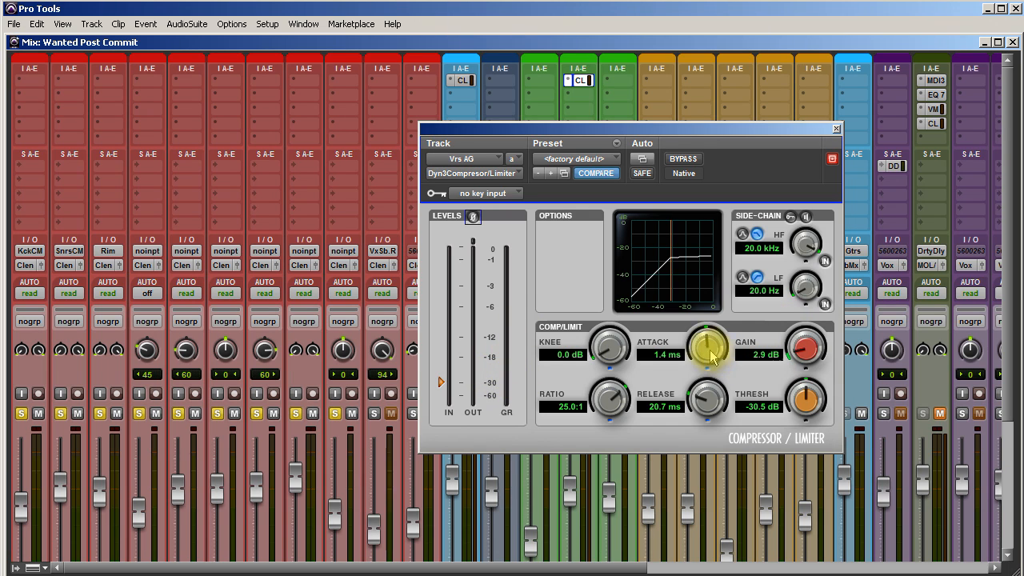
Set the attack to about 13.3 ms and the release to about 47.7 ms.
drag(707, 349, 707, 328)
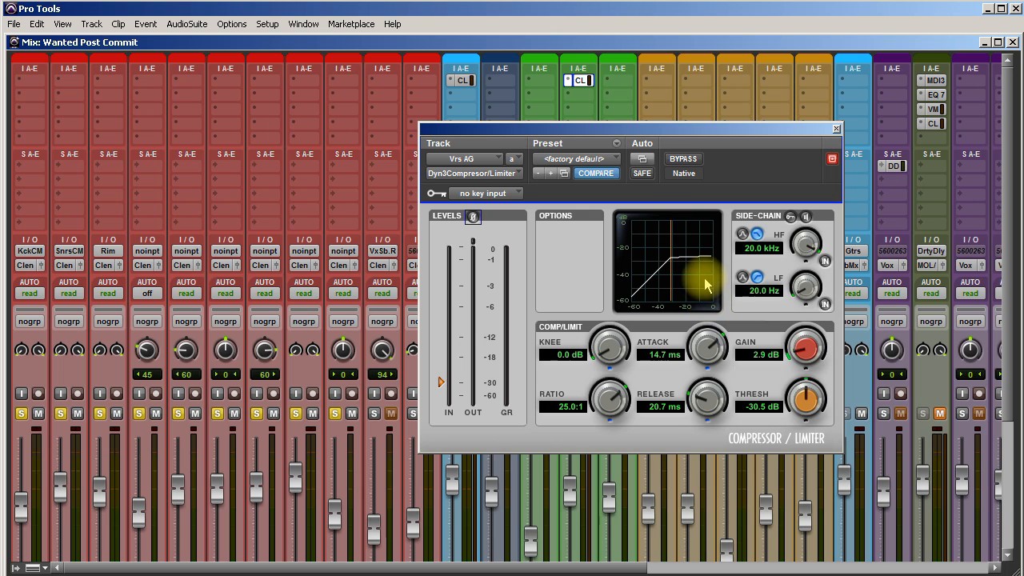
drag(707, 342, 706, 331)
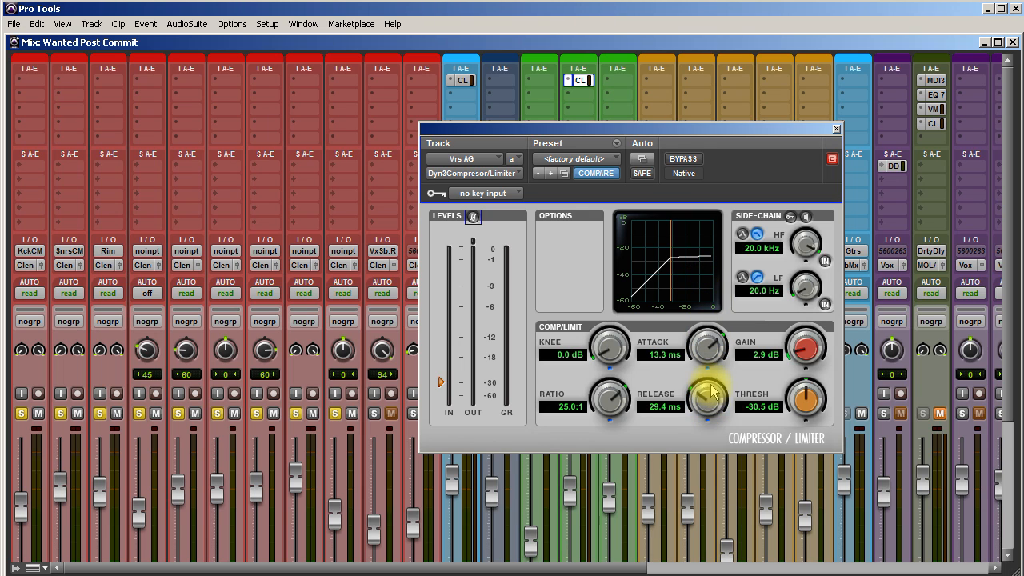
drag(707, 403, 711, 352)
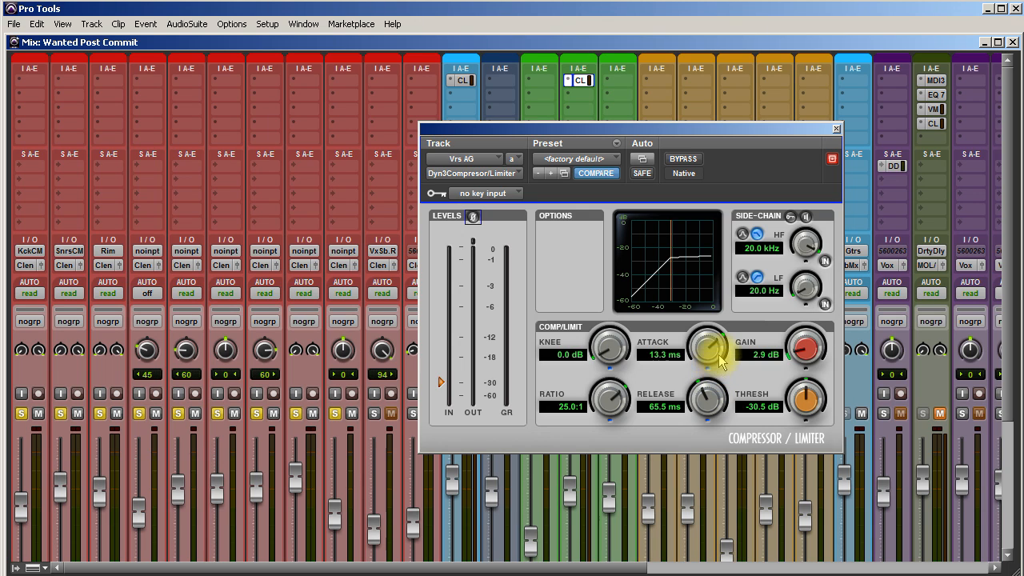
drag(707, 400, 707, 408)
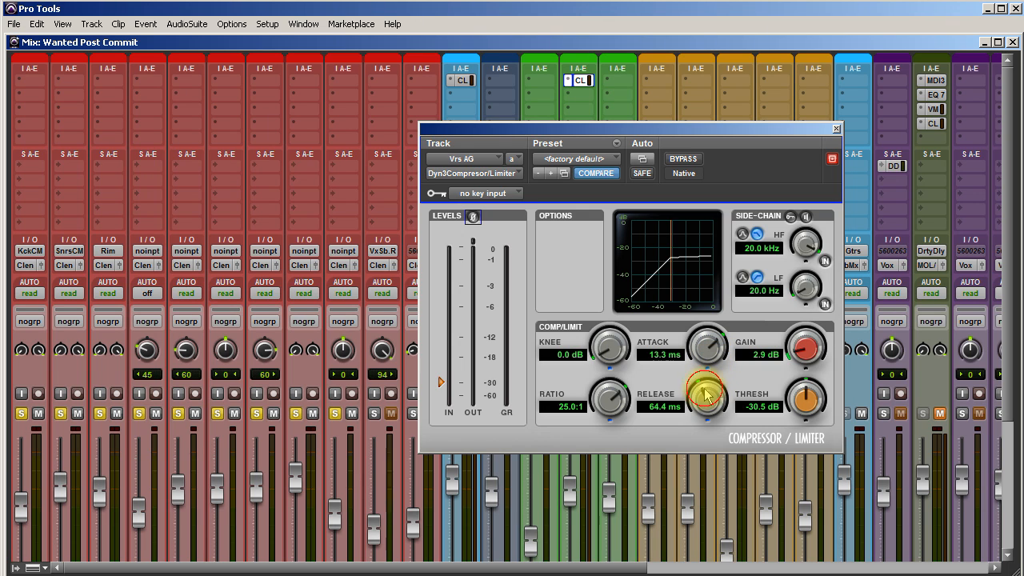
drag(705, 400, 727, 368)
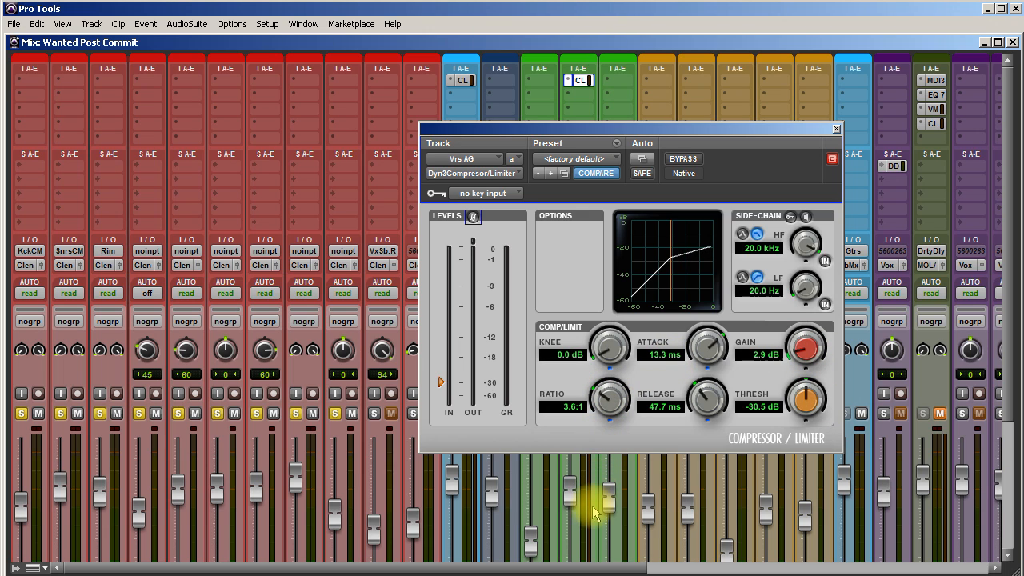
Set the ratio to 4.8:1, threshold to −4.7 dB and makeup gain to 5.7 dB.
drag(610, 400, 601, 408)
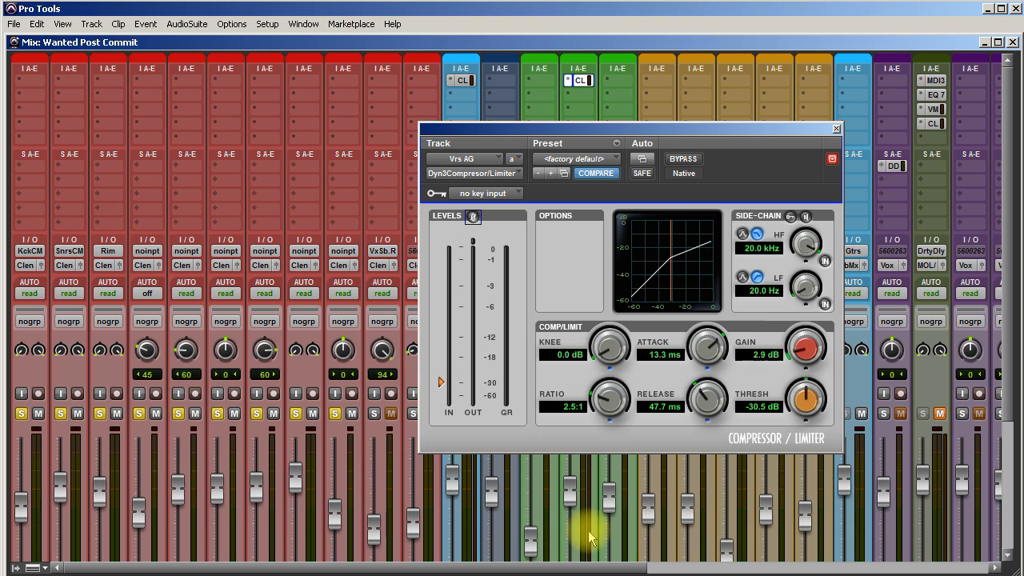
drag(611, 400, 620, 384)
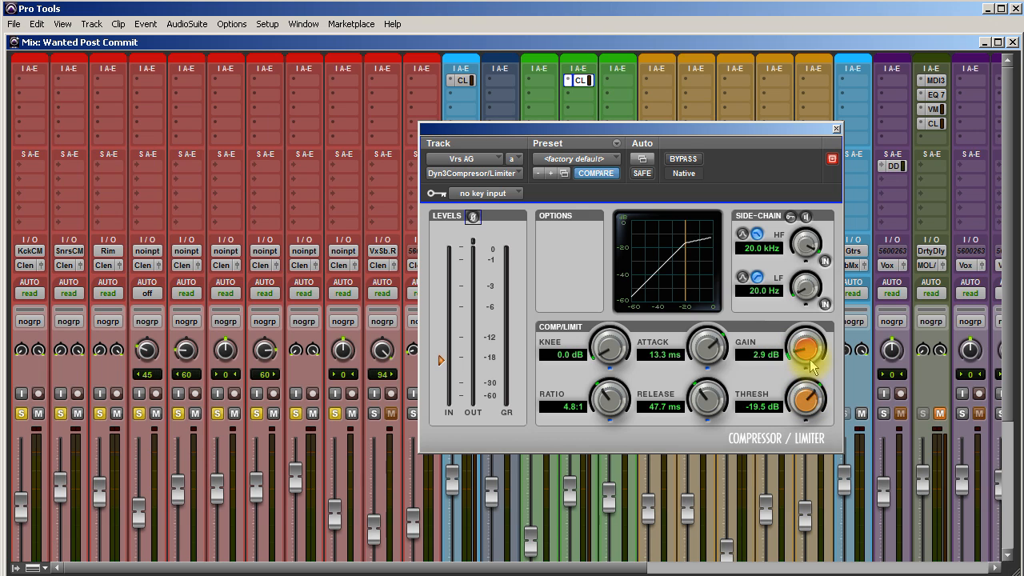
drag(806, 400, 815, 355)
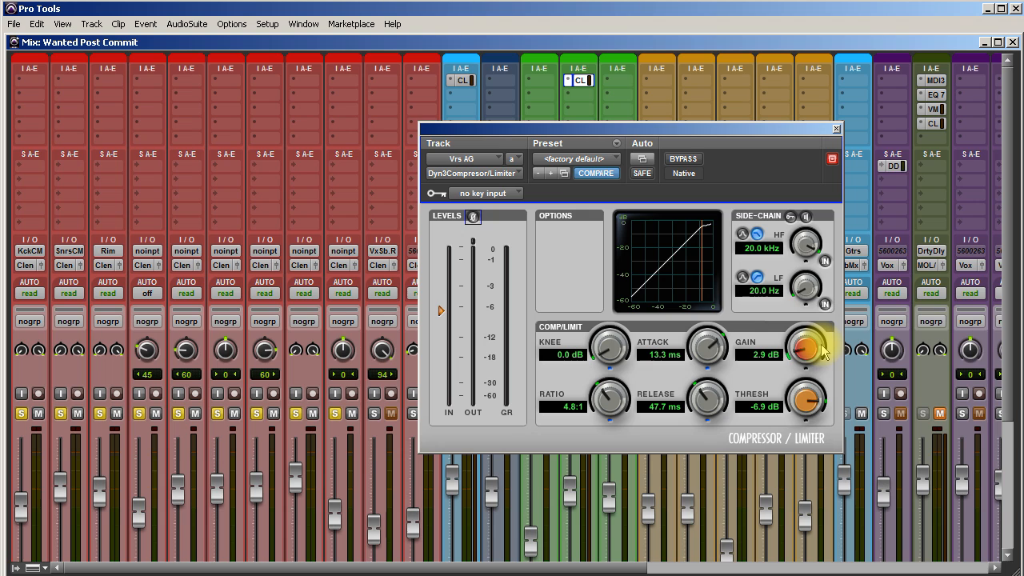
drag(806, 400, 816, 368)
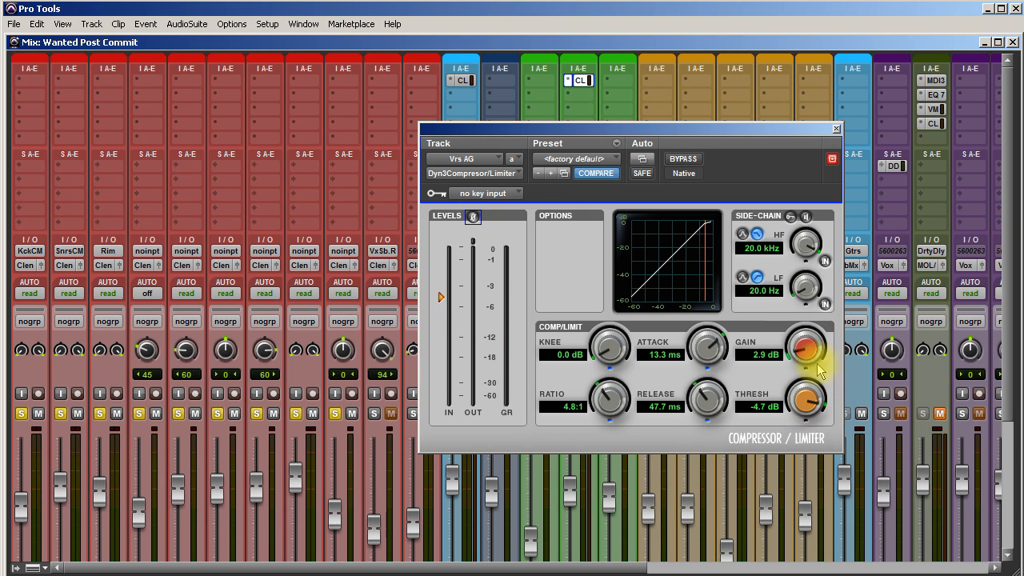
drag(806, 346, 806, 320)
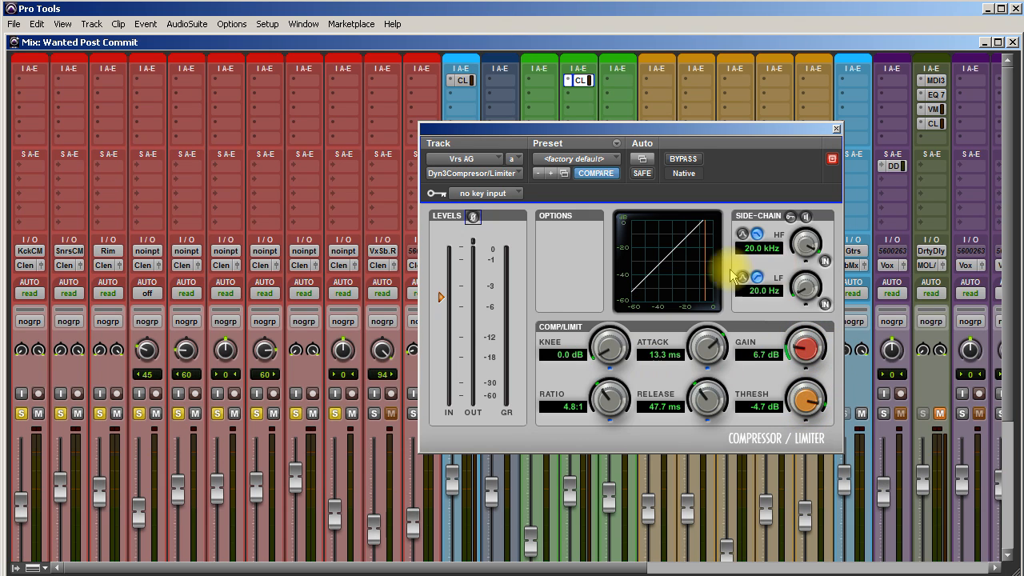
mouse_move(424, 351)
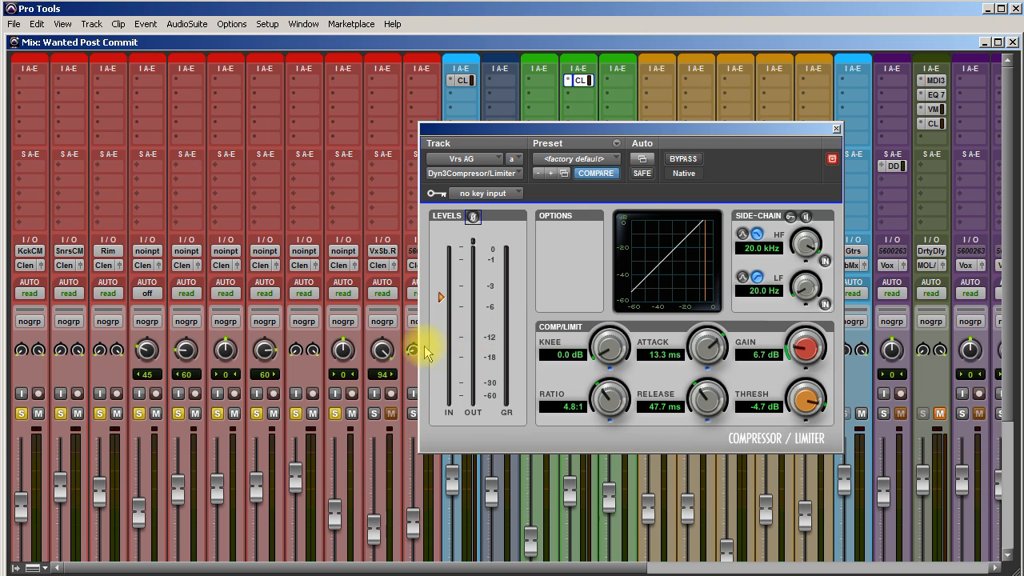
mouse_move(867, 144)
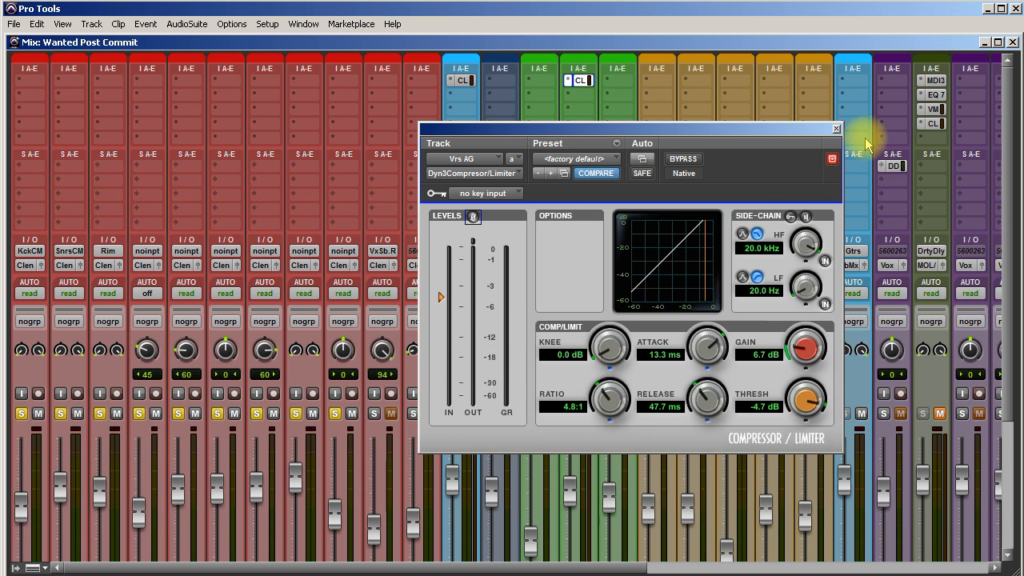
mouse_move(828, 243)
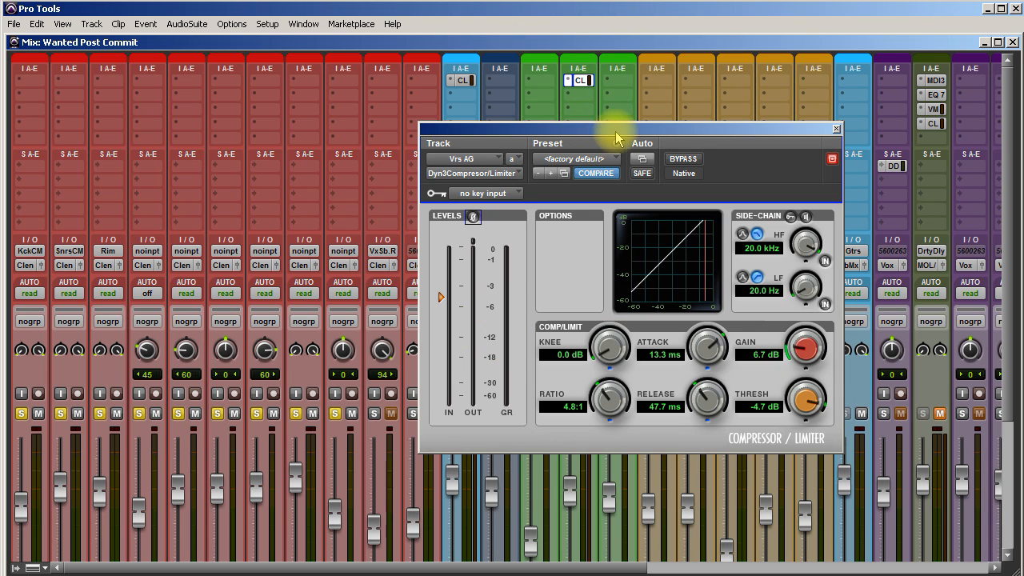
mouse_move(663, 134)
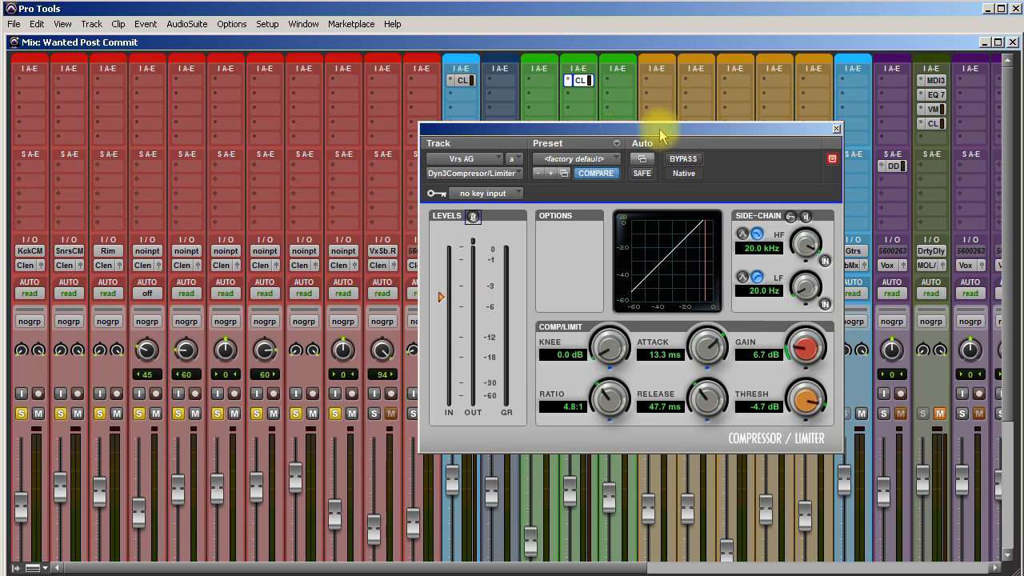
Close the Dyn3 Compressor/Limiter window, leaving the mixer in full view.
click(835, 128)
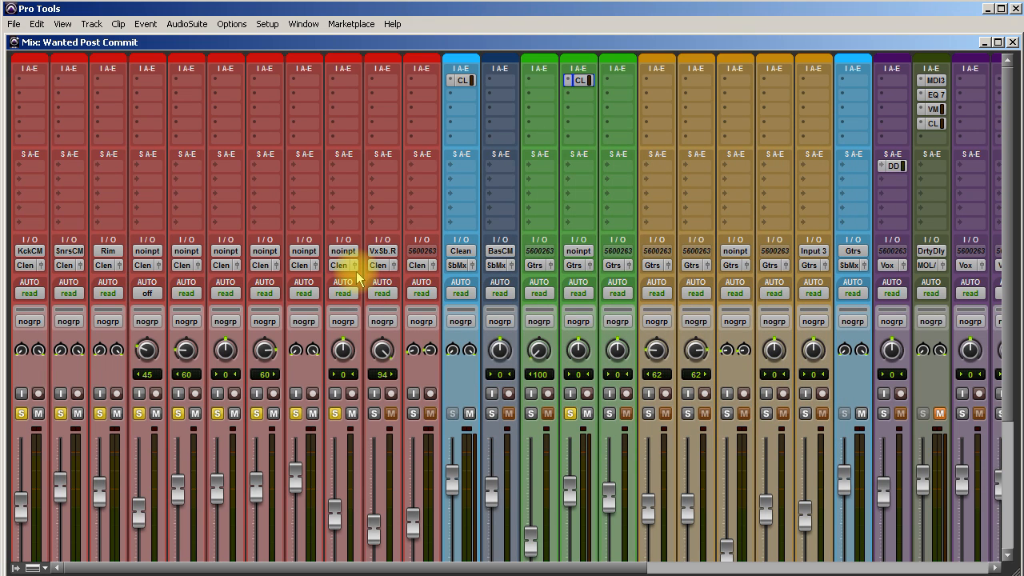
mouse_move(416, 179)
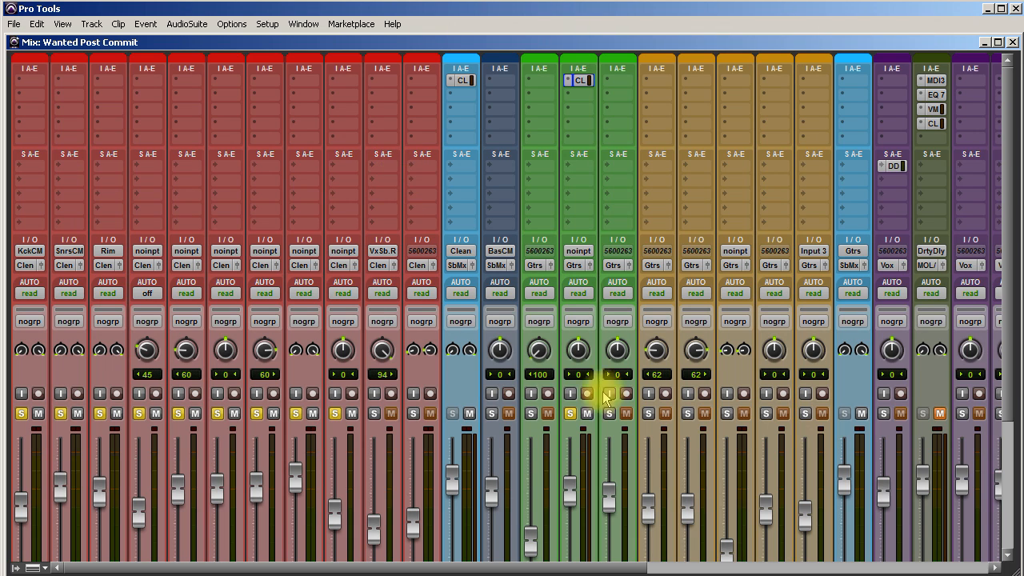
mouse_move(851, 445)
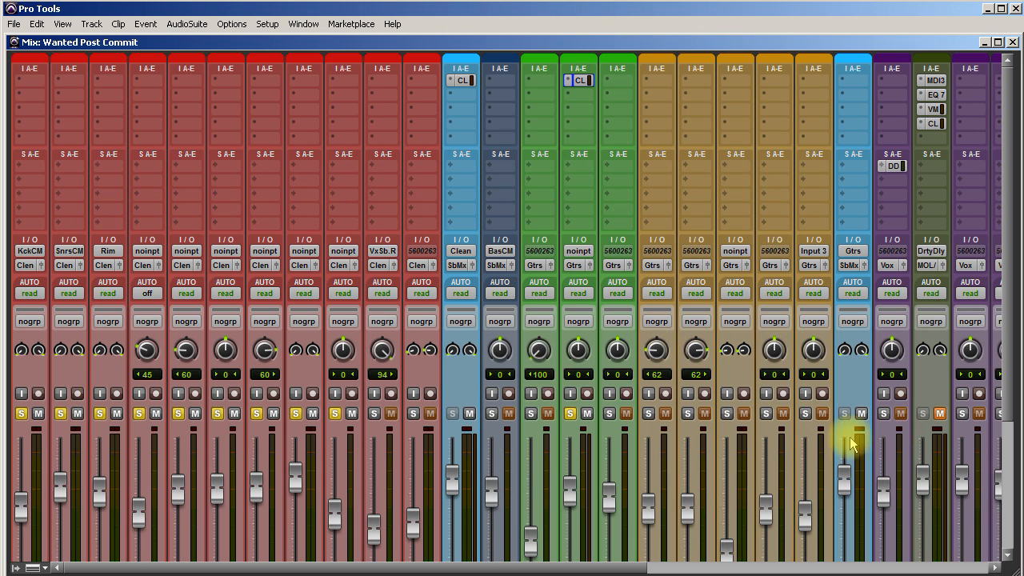